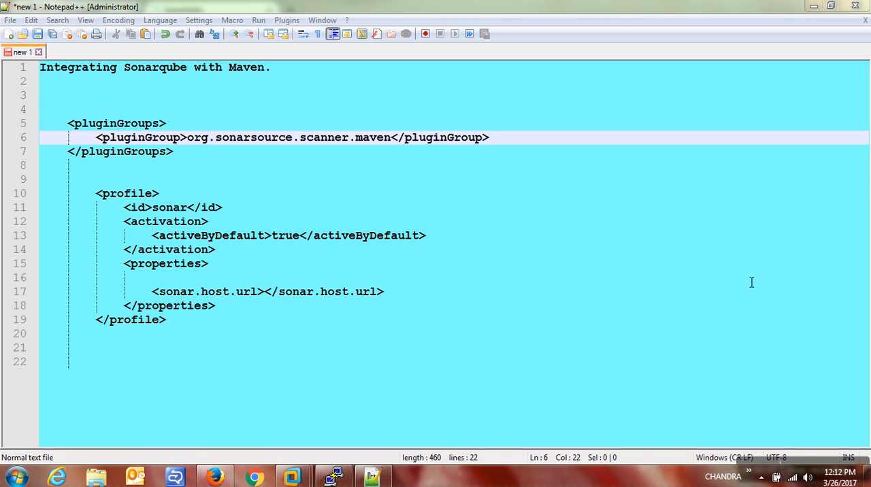
mouse_move(367, 197)
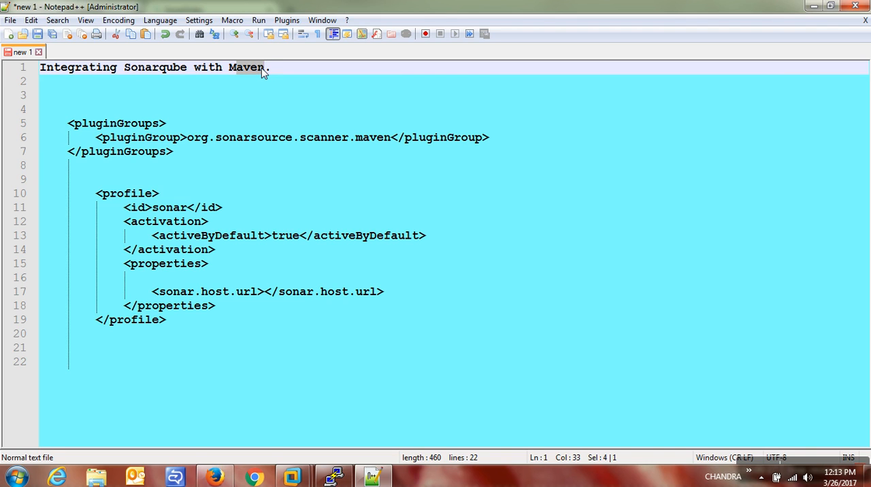
mouse_move(335, 366)
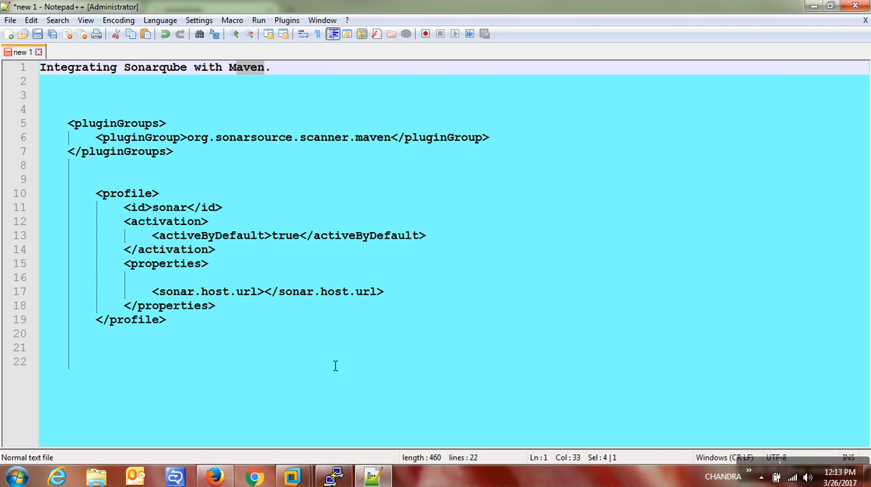
Change into /opt/apache-maven-3.2.5/conf and open settings.xml in vim.
left_click(332, 476)
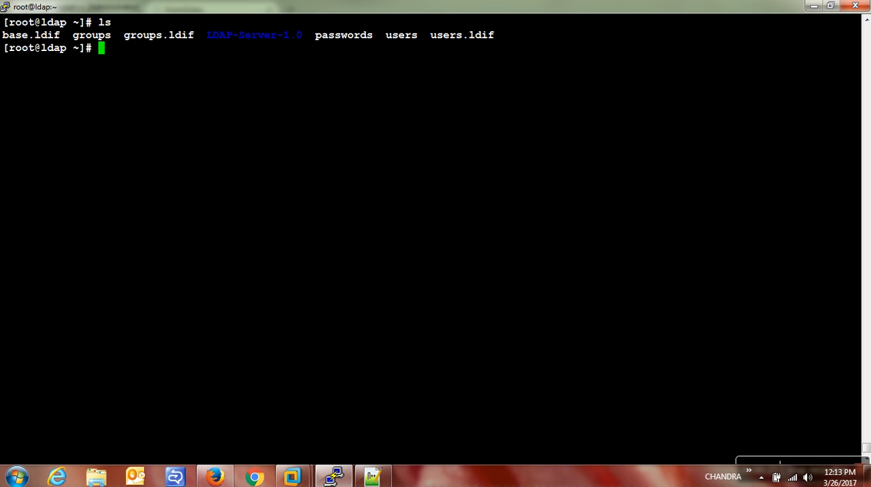
type("cd /opt/apache-maven-3.2.5/")
type("ls")
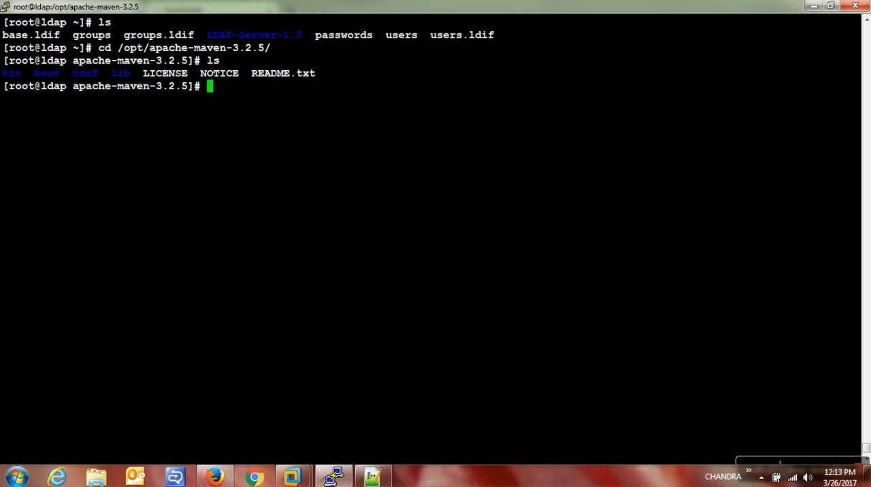
type("cd conf")
type("ls")
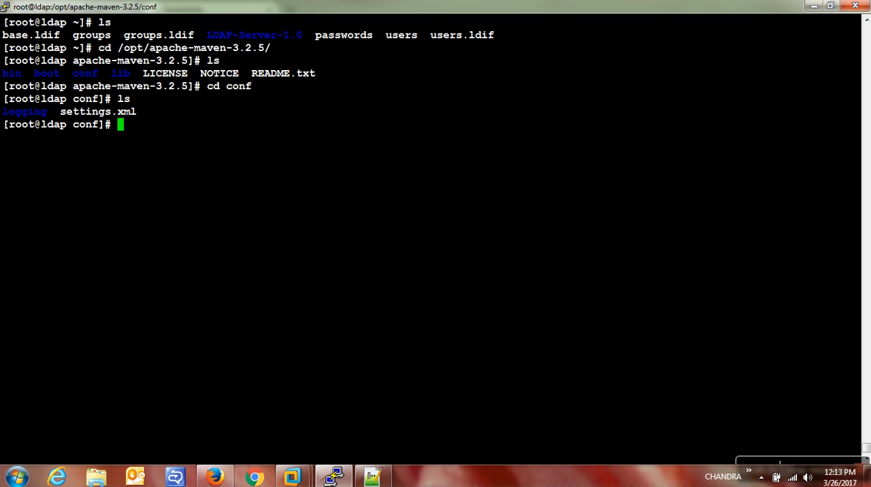
double_click(98, 112)
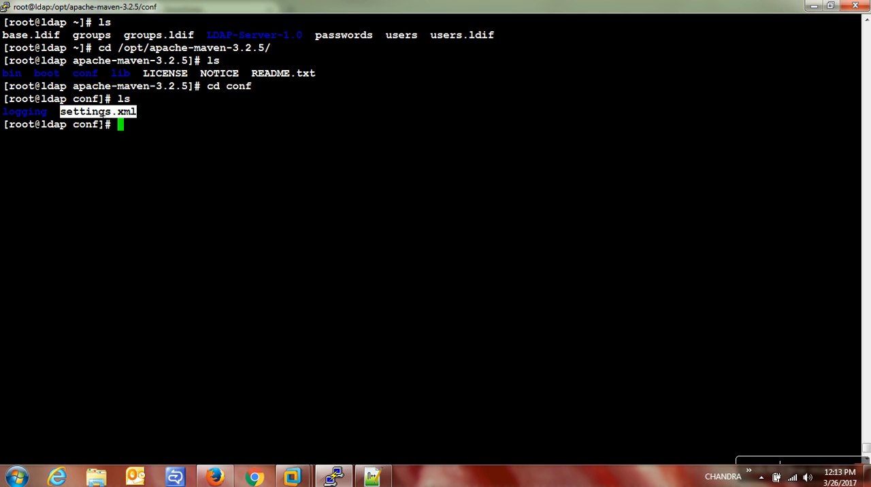
type("vi")
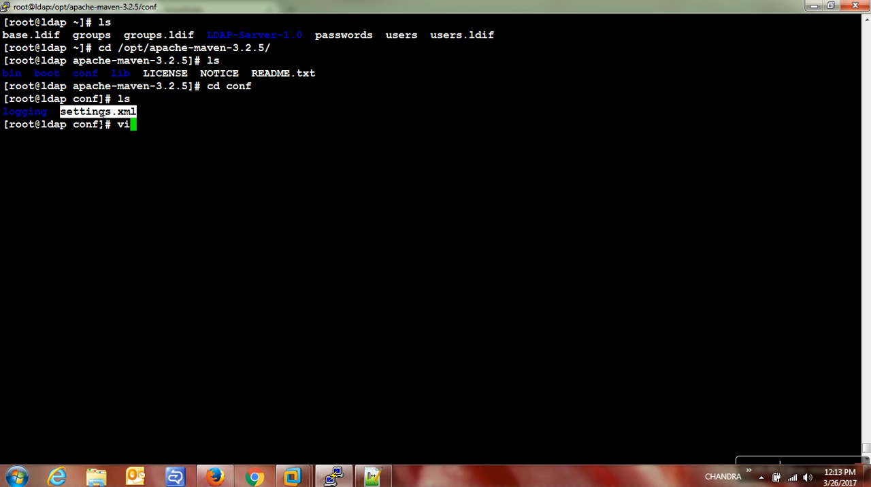
type("m settings.xml")
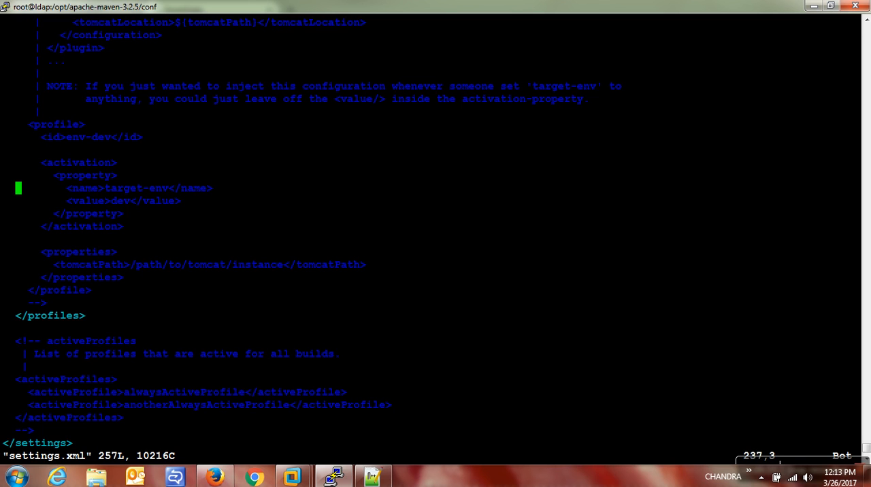
Enter insert mode and add a blank line inside <pluginGroups>, then return to the Notepad++ notes.
scroll("up", 3)
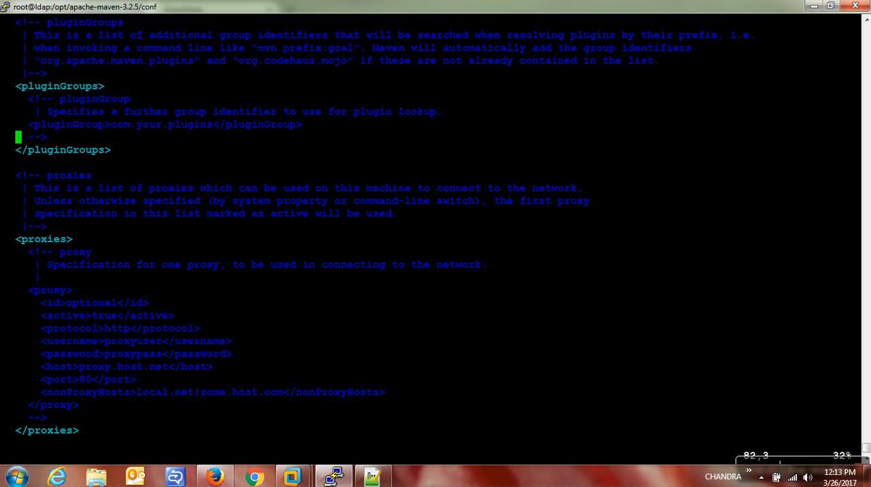
key("i")
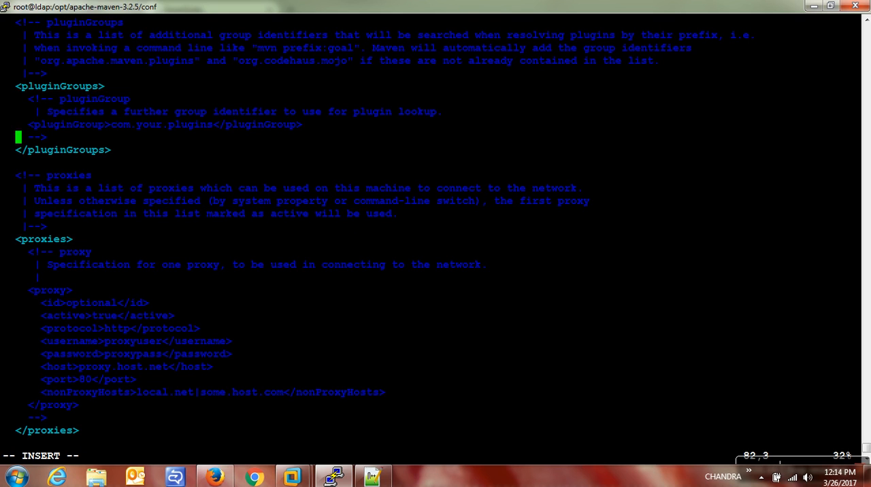
key("Up")
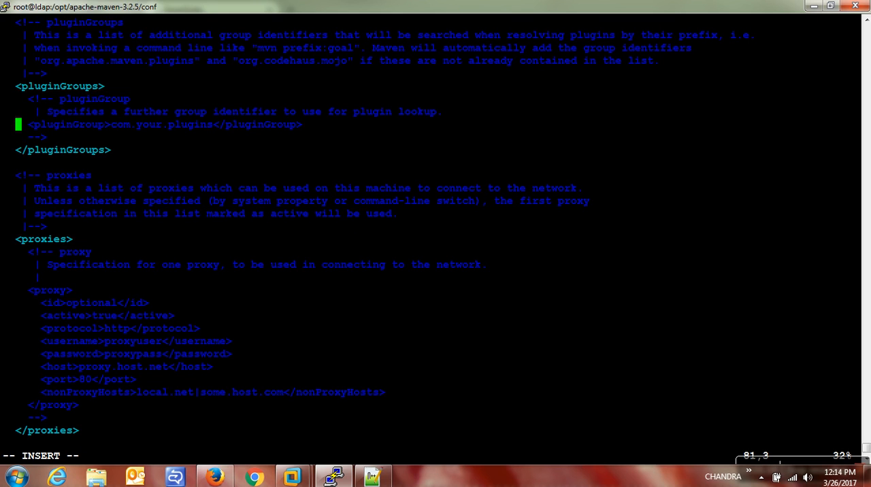
key("Down")
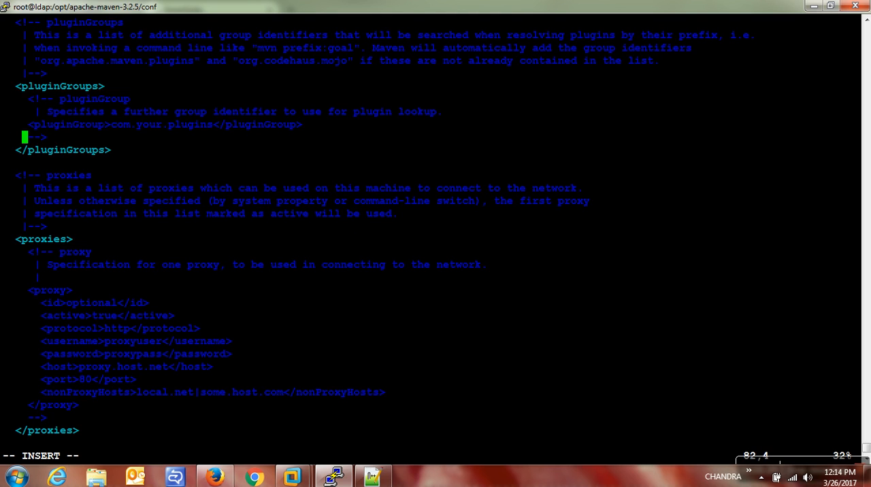
key("Right")
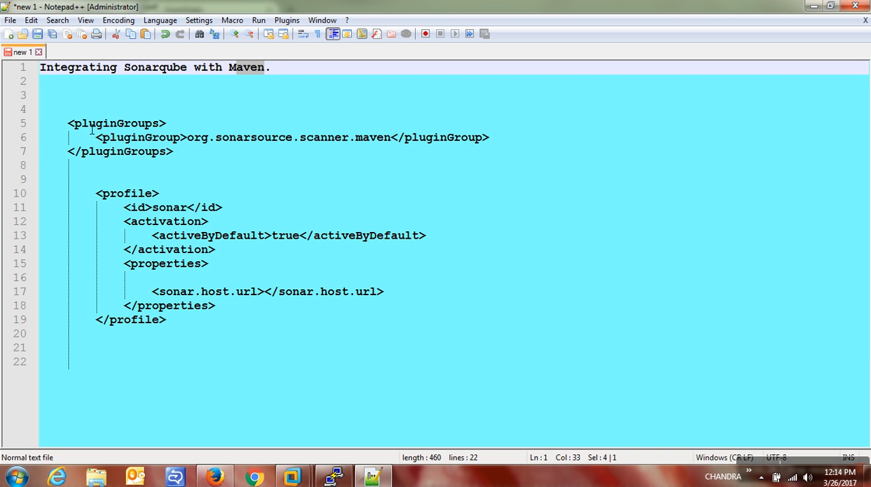
Select the pluginGroups block with org.sonarsource.scanner.maven in the notes for copying into settings.xml.
left_click(70, 123)
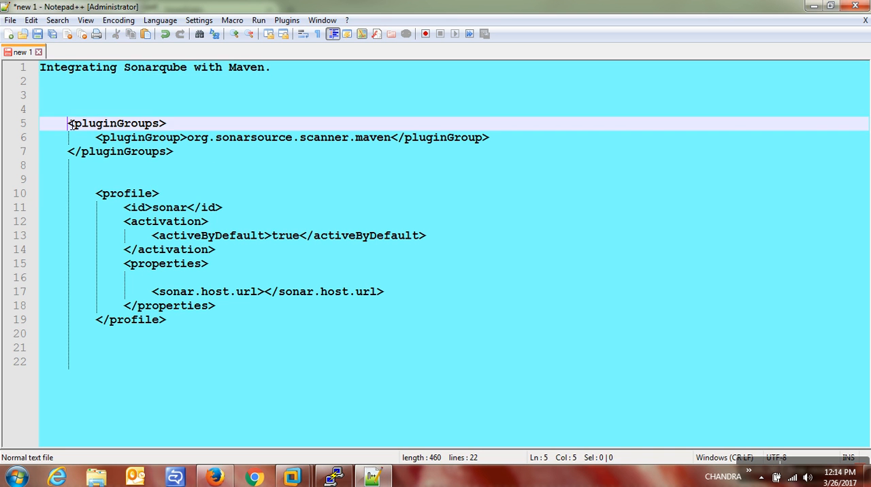
left_click_drag(68, 124, 173, 151)
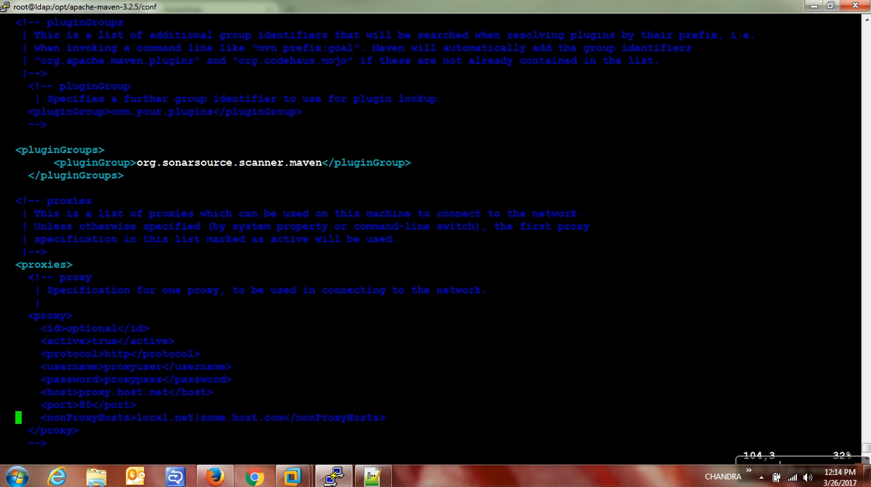
Scroll settings.xml down to the closing </profiles> tag and switch back to the notes.
scroll("down", 3)
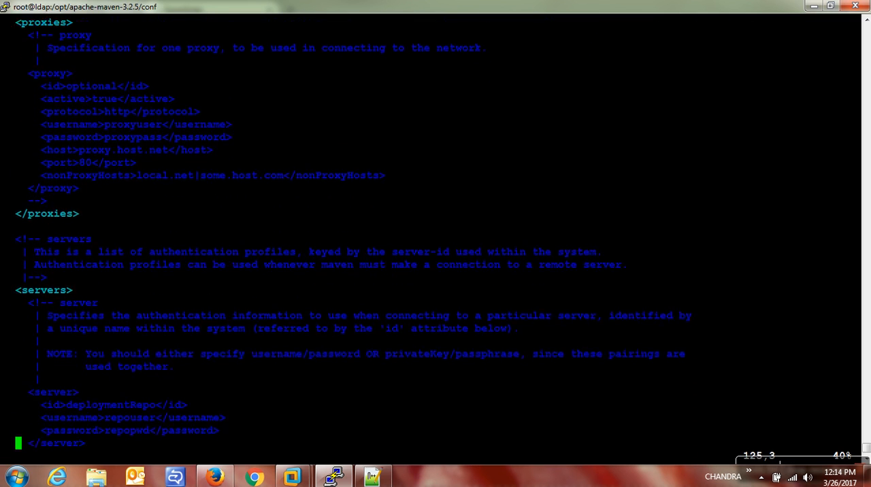
scroll("down", 3)
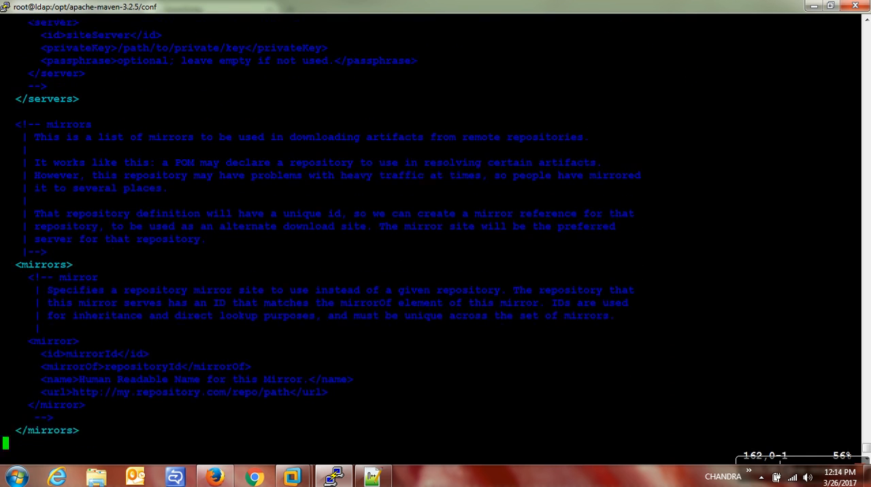
scroll("down", 3)
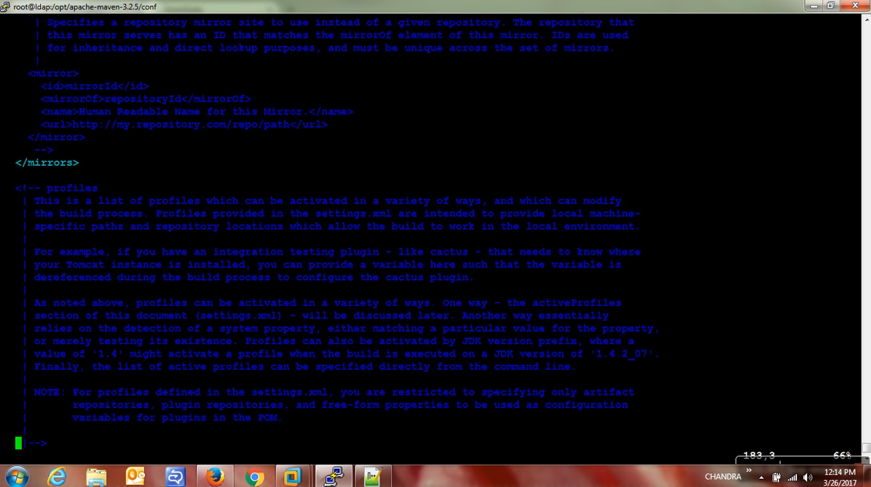
scroll("down", 3)
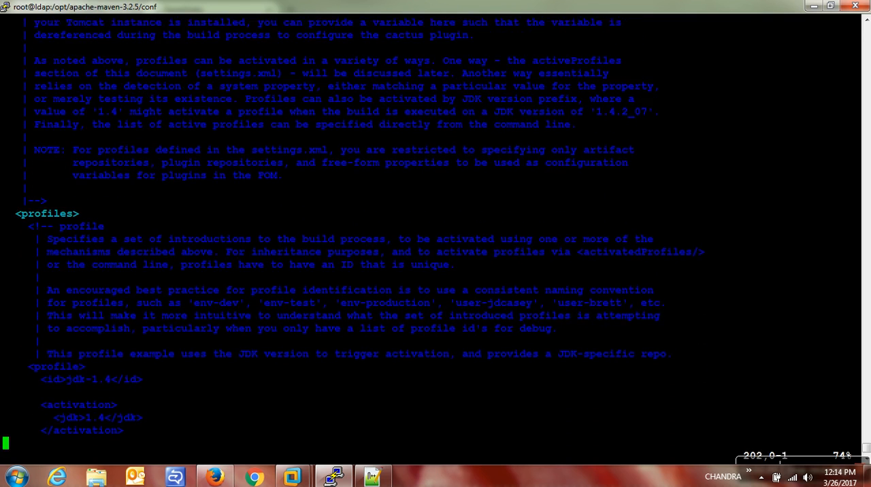
scroll("down", 3)
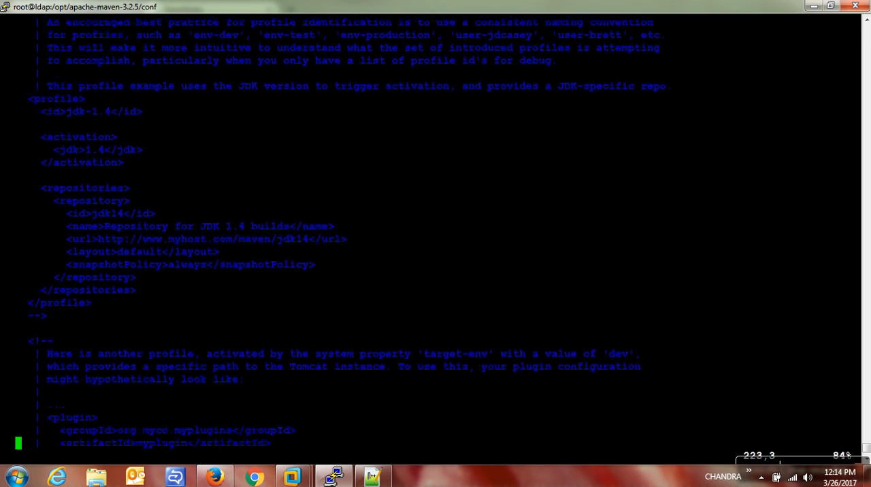
scroll("down", 3)
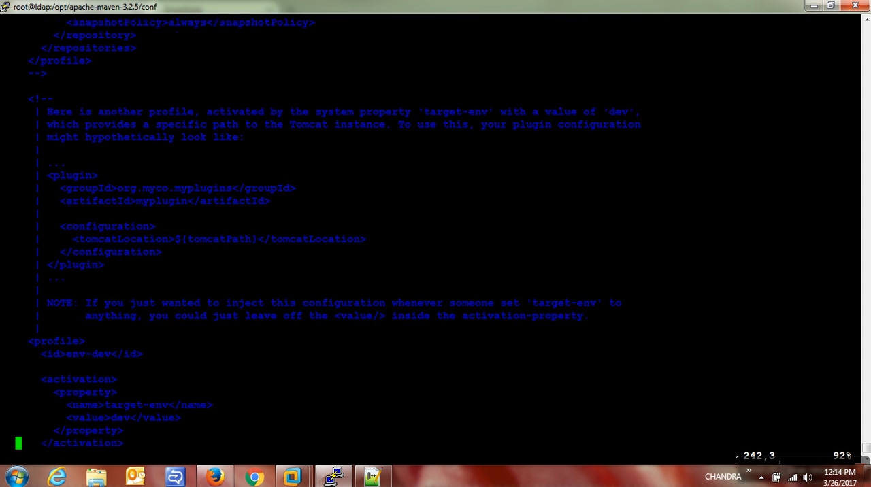
scroll("down", 3)
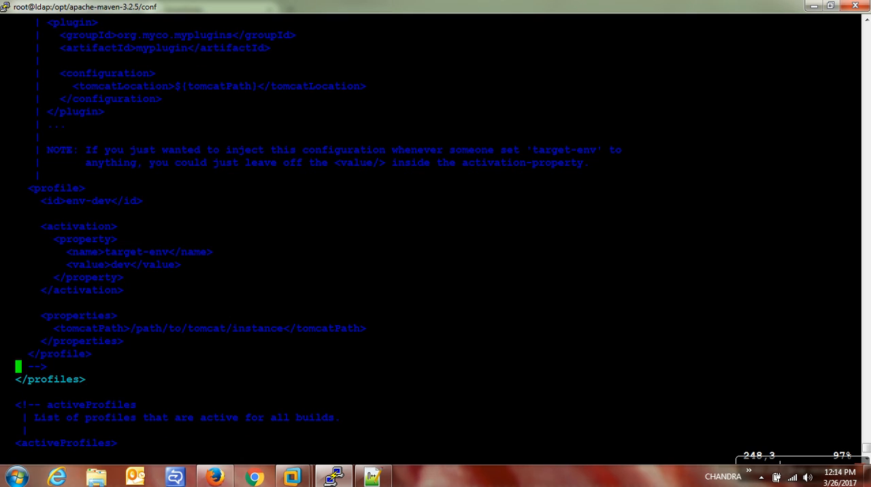
key("i")
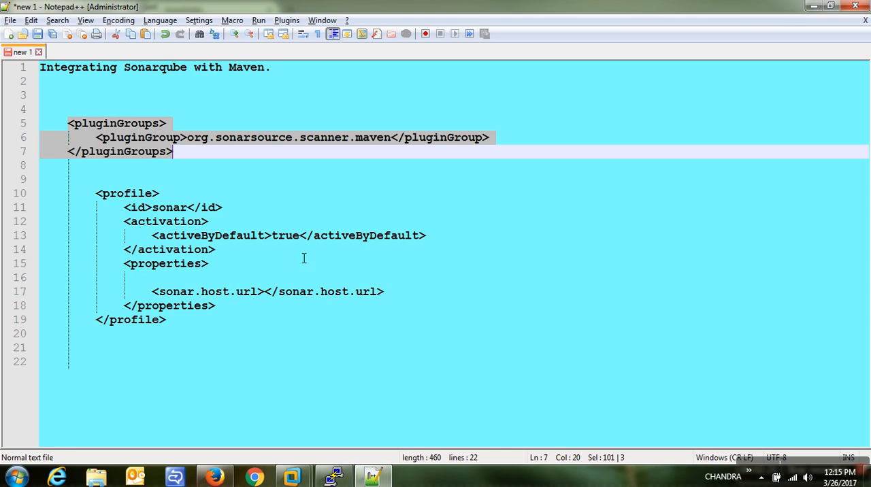
Highlight the <id>sonar</id> profile and its sonar.host.url line in the notes for review.
left_click(124, 207)
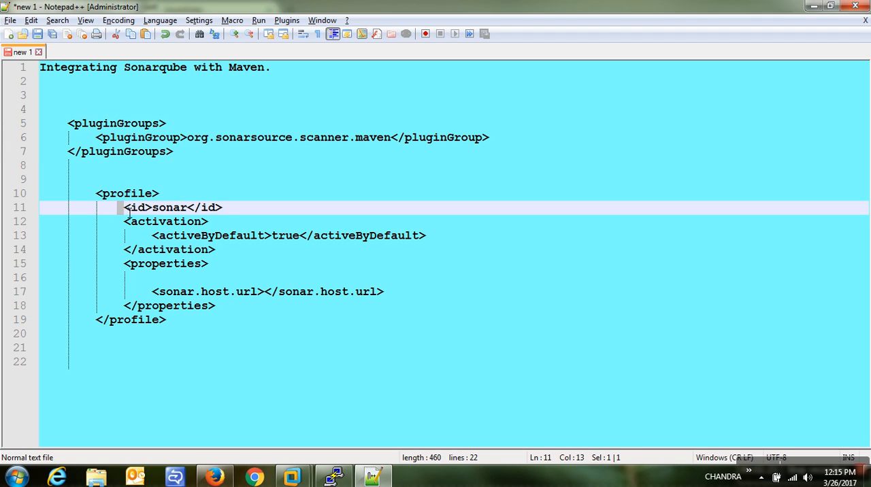
left_click_drag(125, 207, 221, 207)
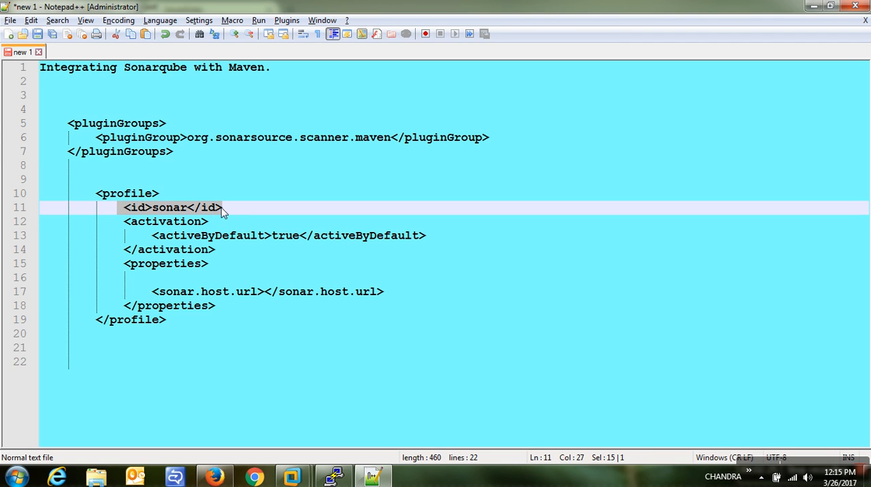
mouse_move(176, 214)
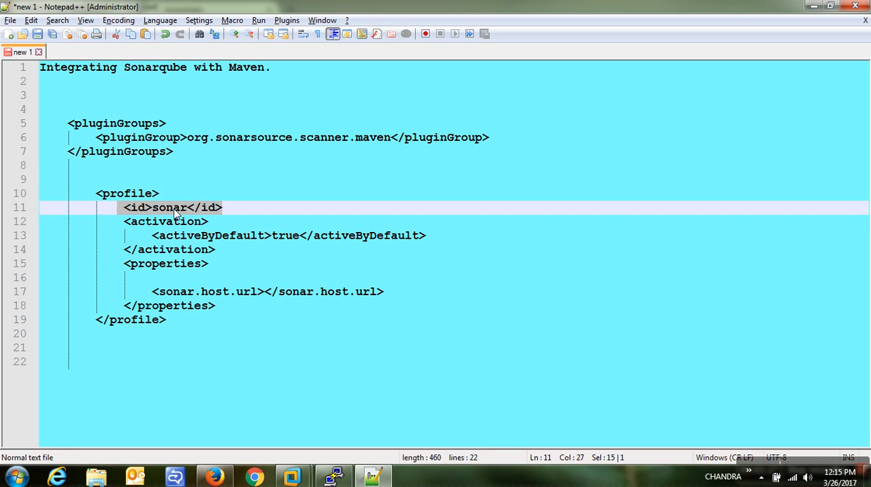
mouse_move(155, 212)
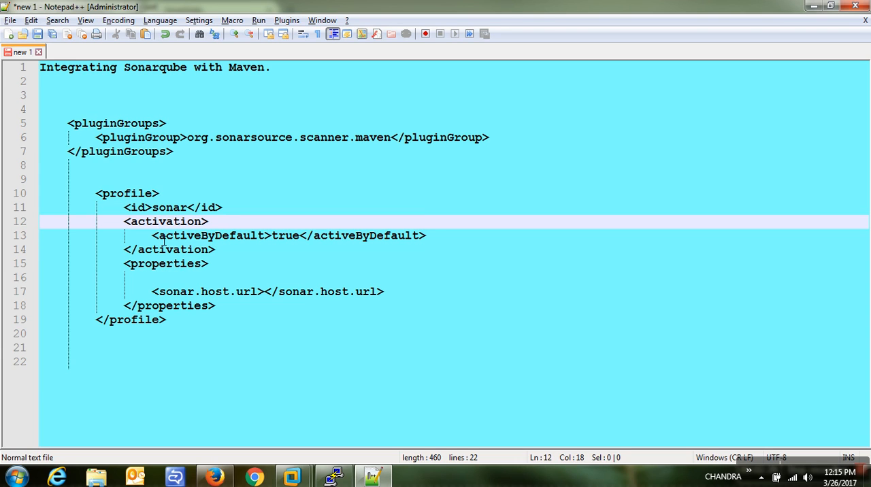
left_click_drag(155, 236, 264, 235)
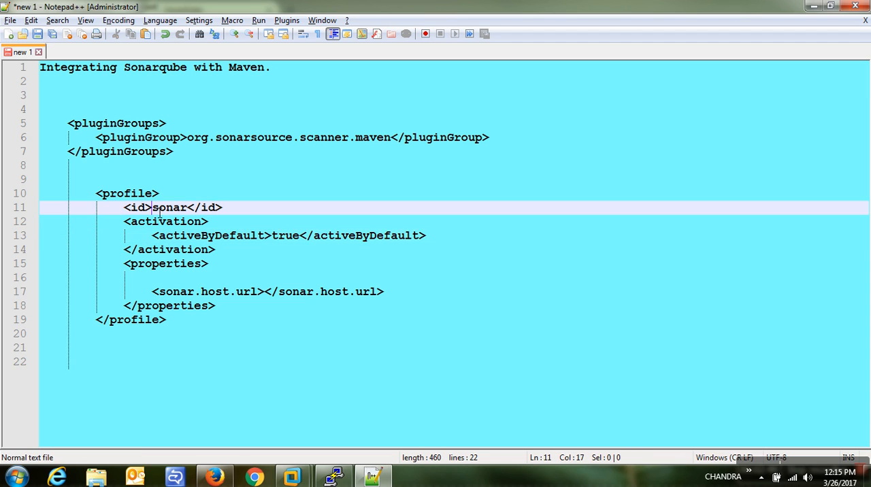
double_click(169, 207)
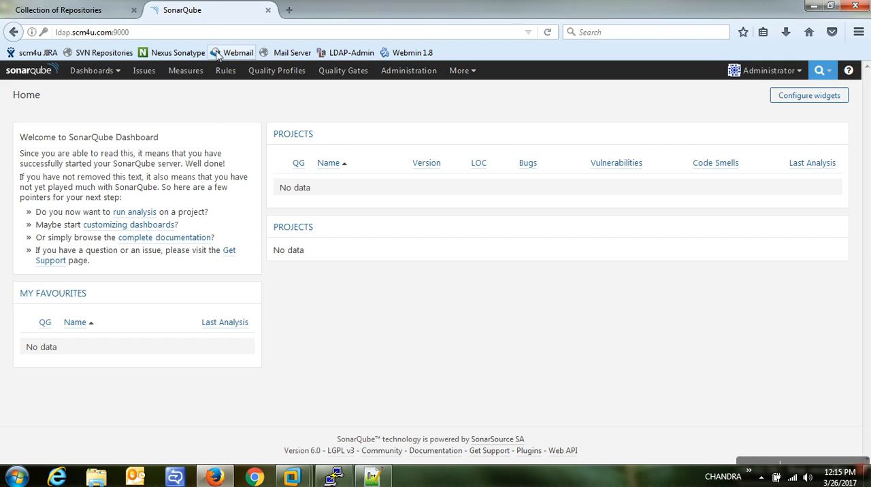
Select the SonarQube server address ldap.scm4u.com:9000 in the browser and return to the notes.
left_click(92, 33)
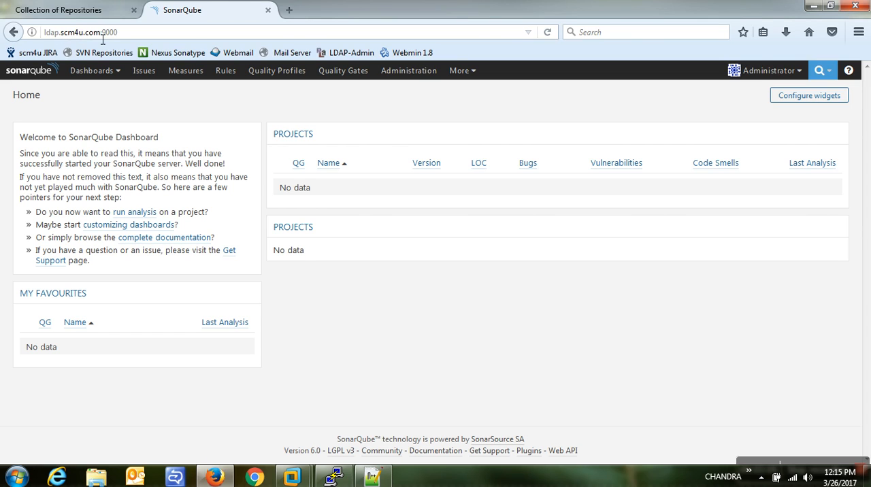
triple_click(80, 33)
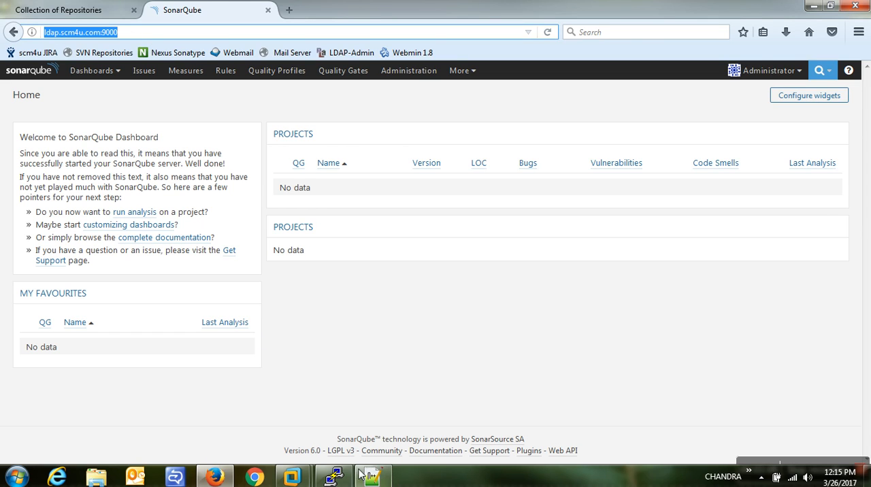
left_click(373, 474)
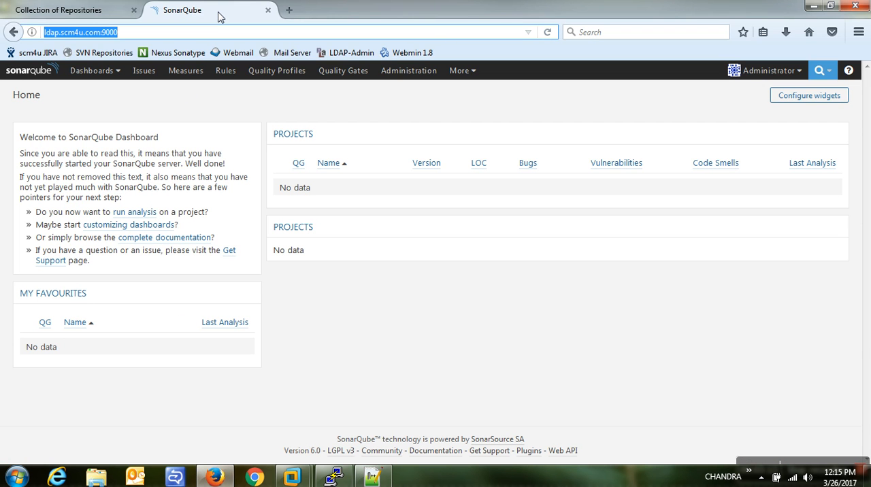
left_click(371, 476)
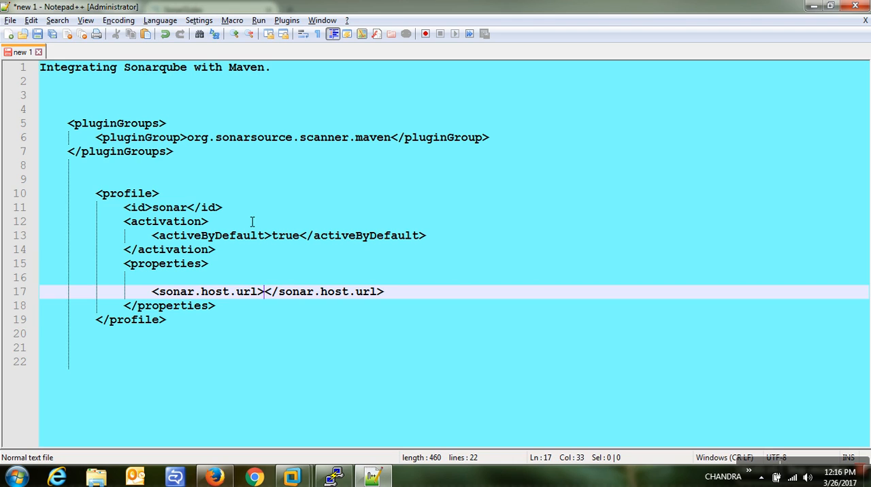
type("http://ldap.scm4u.com:9000/")
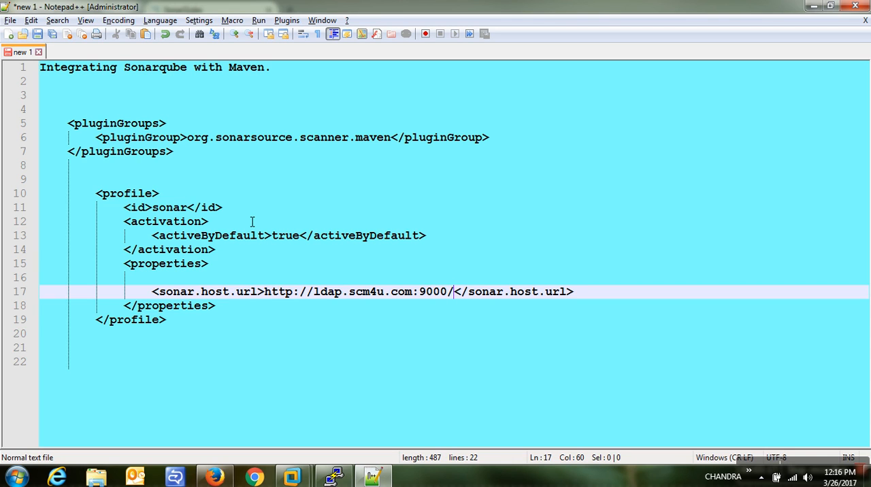
key("Backspace")
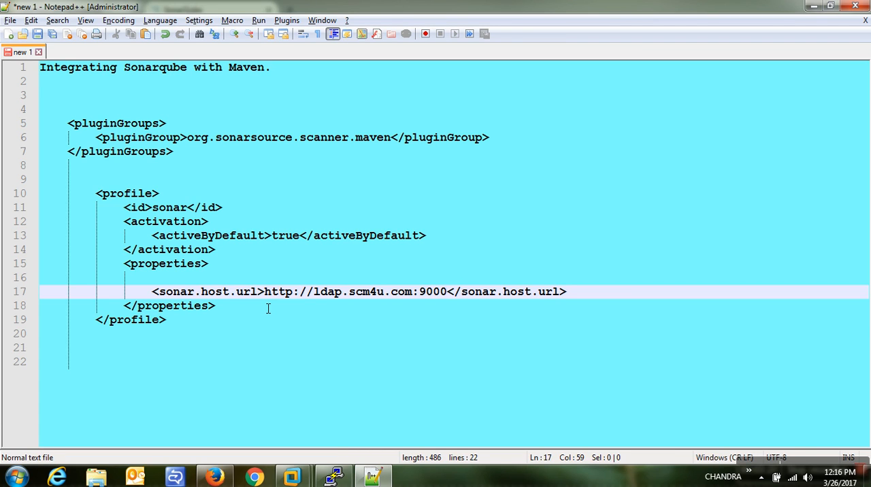
left_click(446, 291)
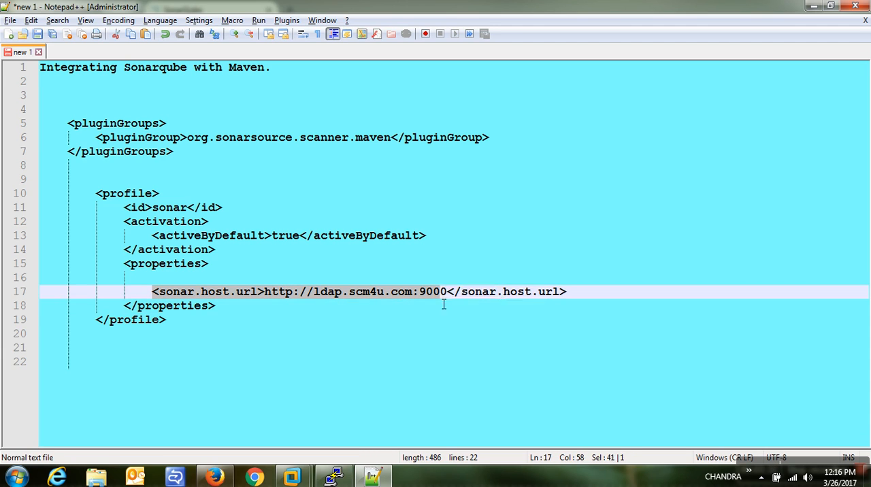
left_click_drag(444, 291, 566, 292)
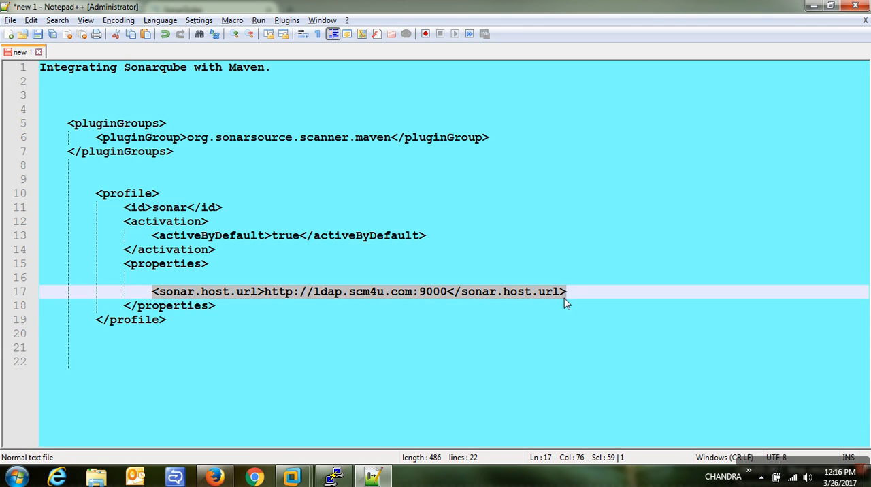
mouse_move(462, 295)
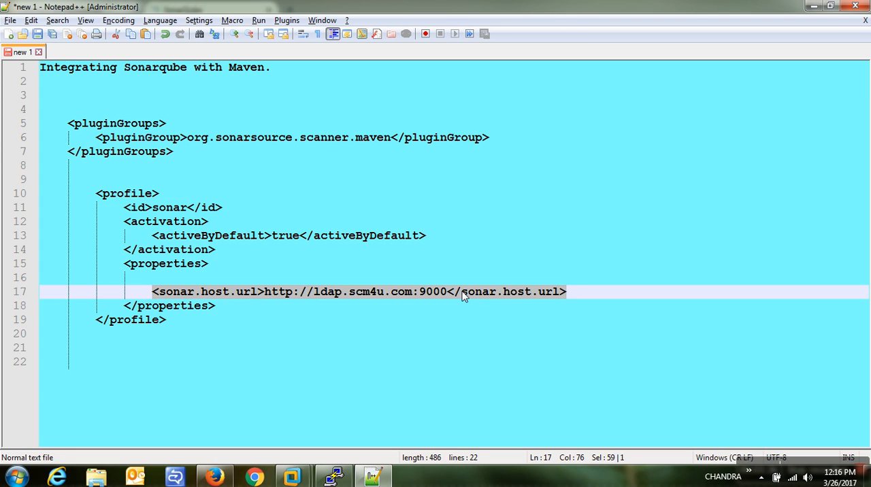
mouse_move(369, 298)
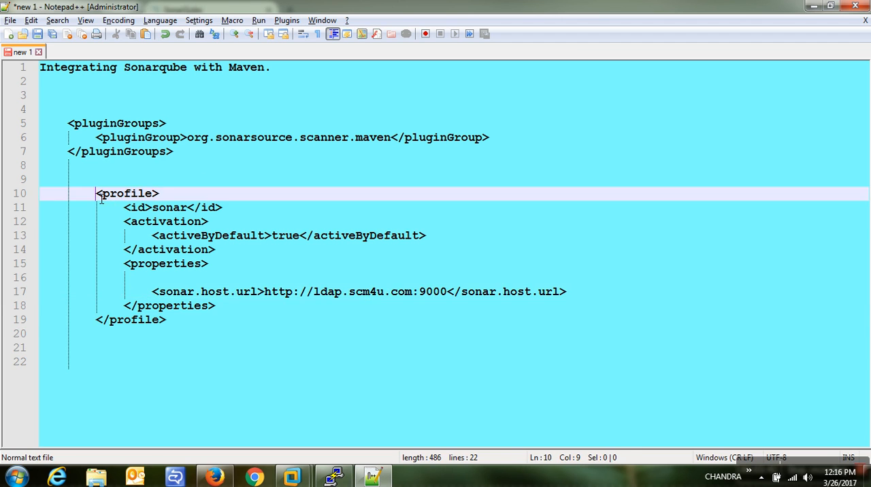
Paste the sonar profile before </profiles> in settings.xml and save with :wq.
left_click_drag(96, 193, 164, 319)
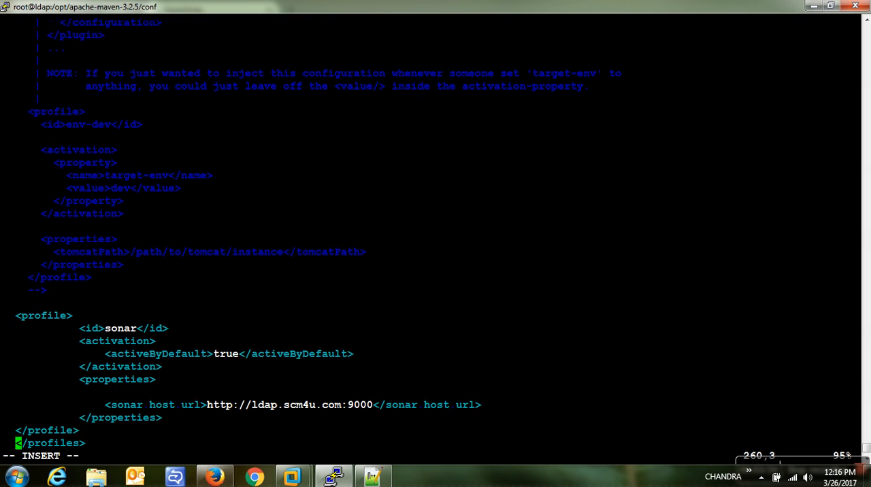
scroll("down", 3)
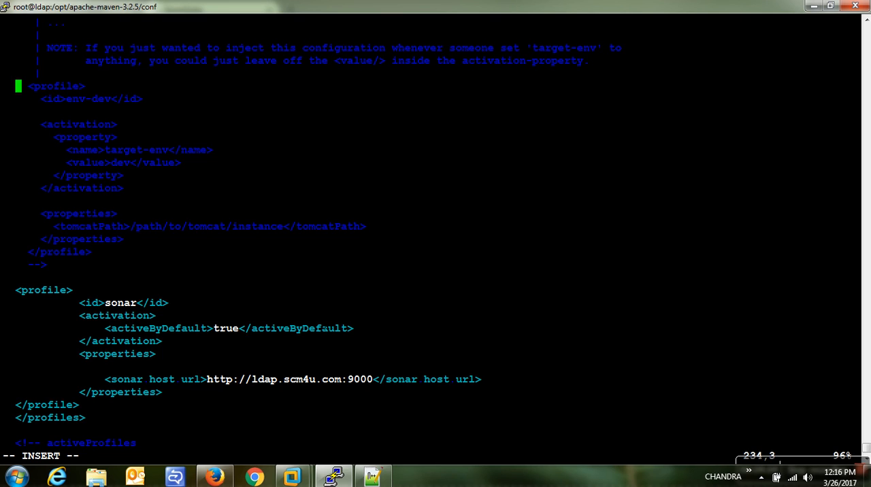
type(":wq")
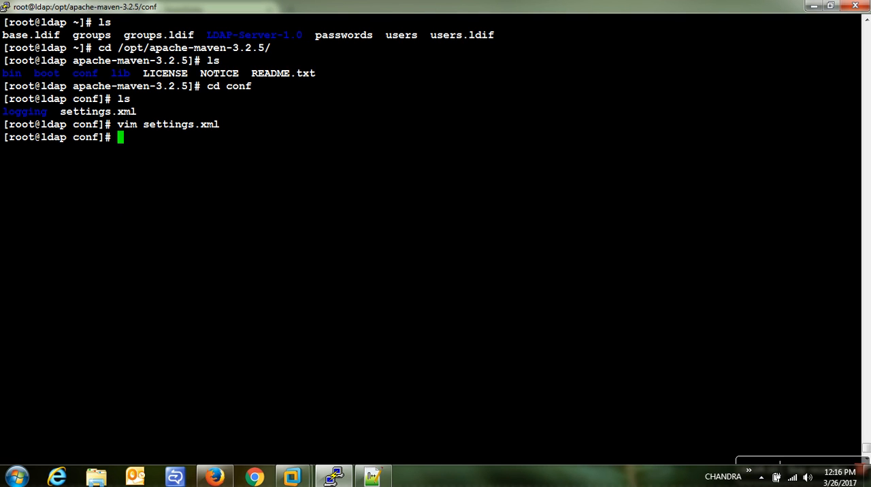
Change into /opt/dart-maven-plugin and confirm Maven 3.2.5 with Java 1.8 via mvn --version.
type("cd /opt/")
type("ls")
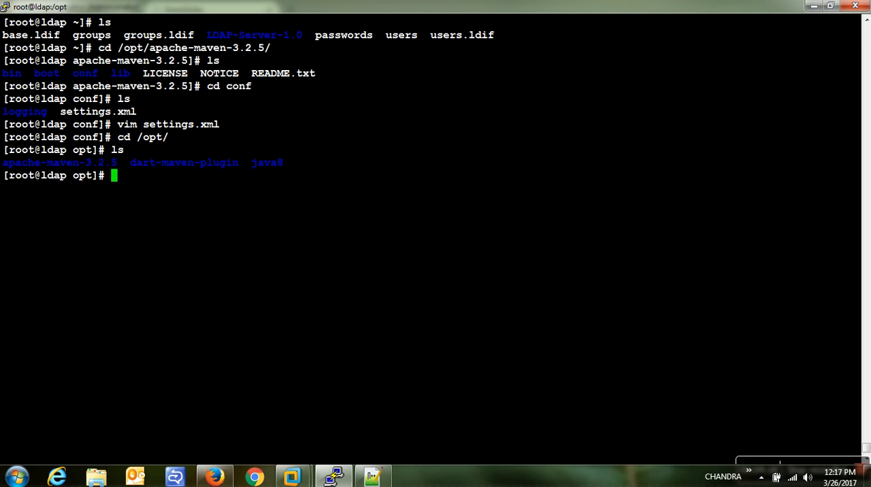
double_click(184, 163)
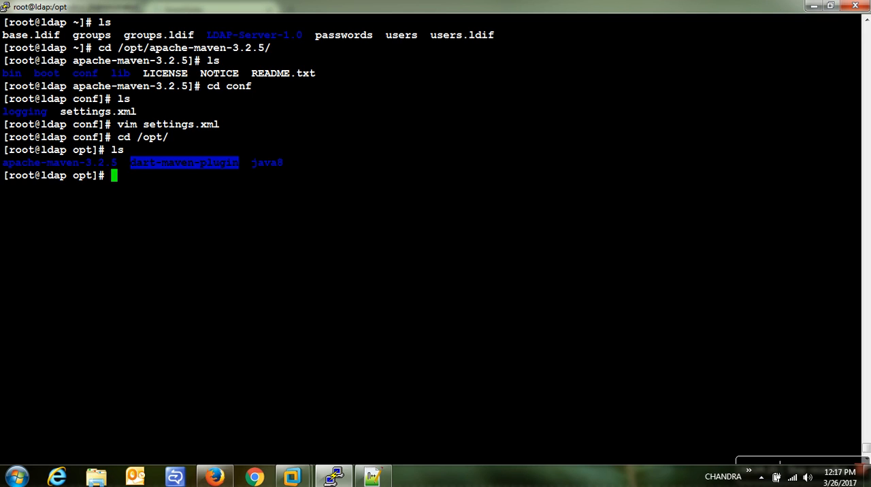
type("cd dart-maven-plugin")
type("ls")
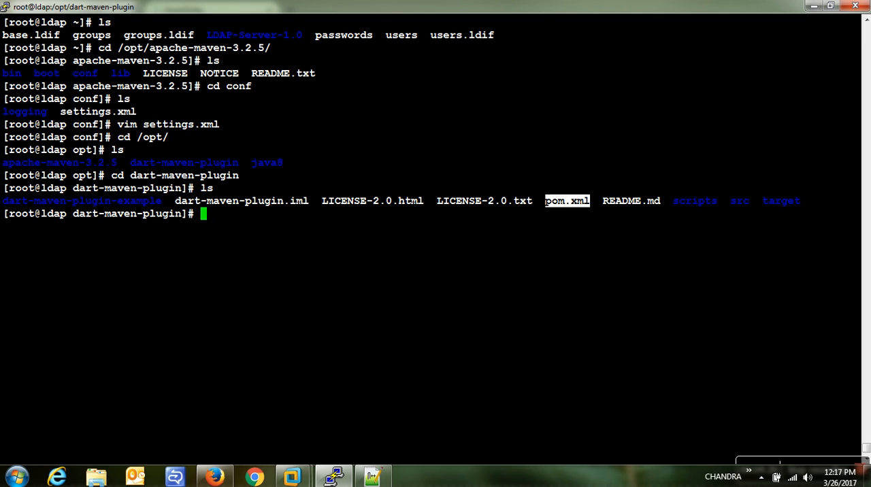
type("mvn --version")
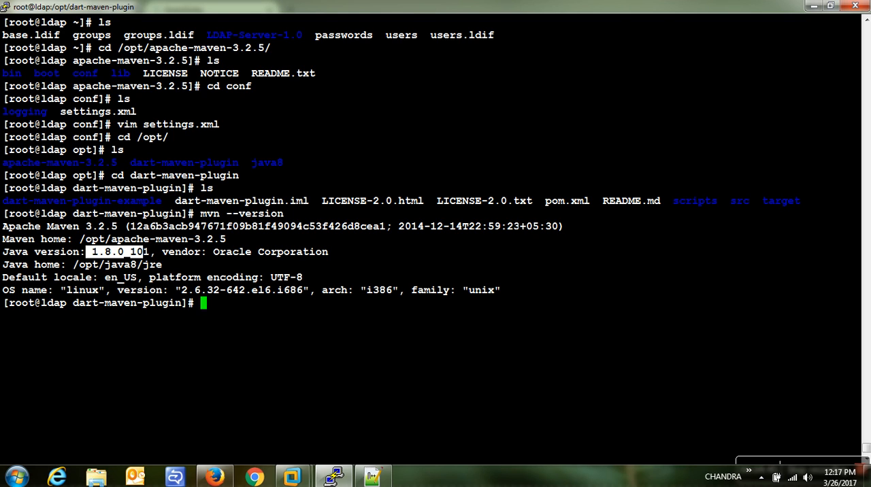
double_click(566, 201)
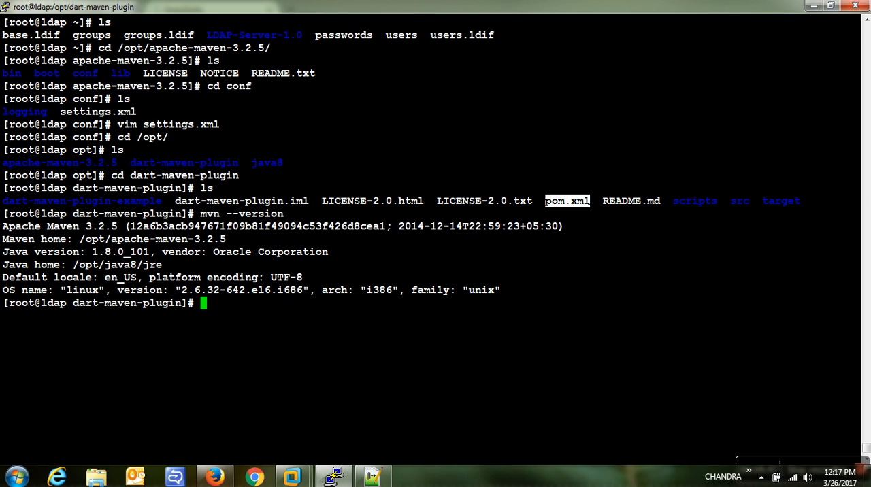
Run mvn clean sonar:sonar to build and analyze the dart-maven-plugin project.
type("mvn")
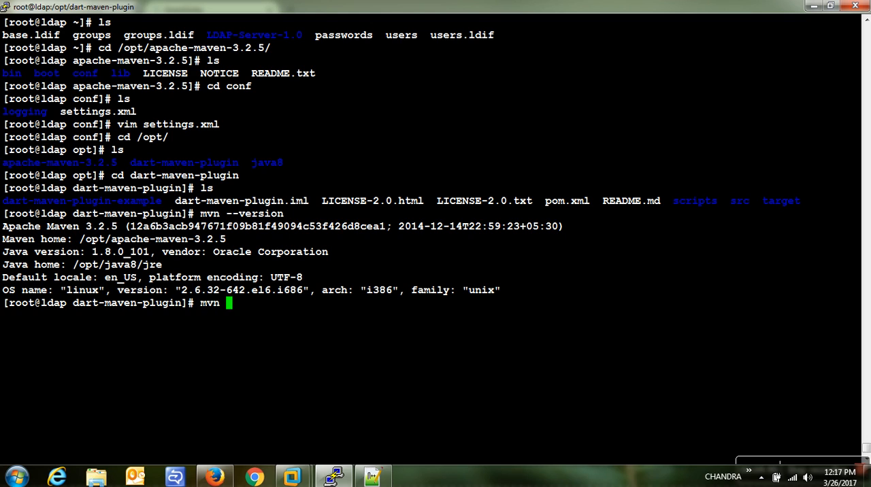
type("clean")
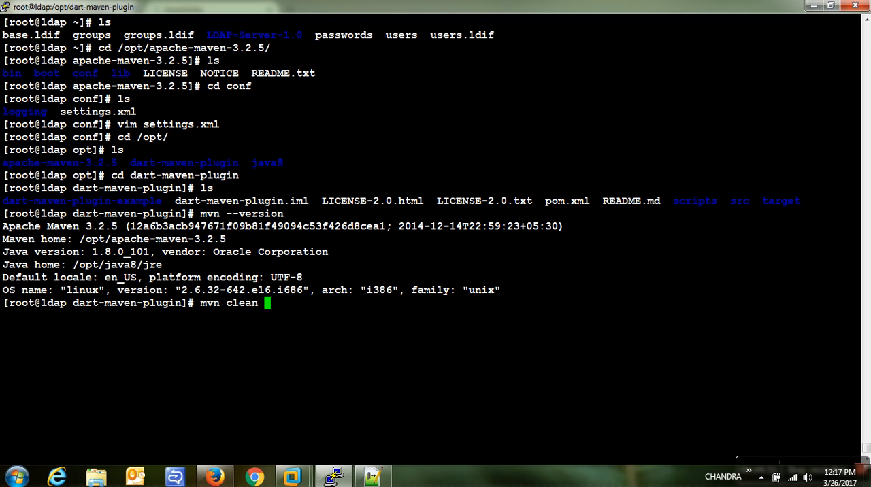
type("sonar:sonar")
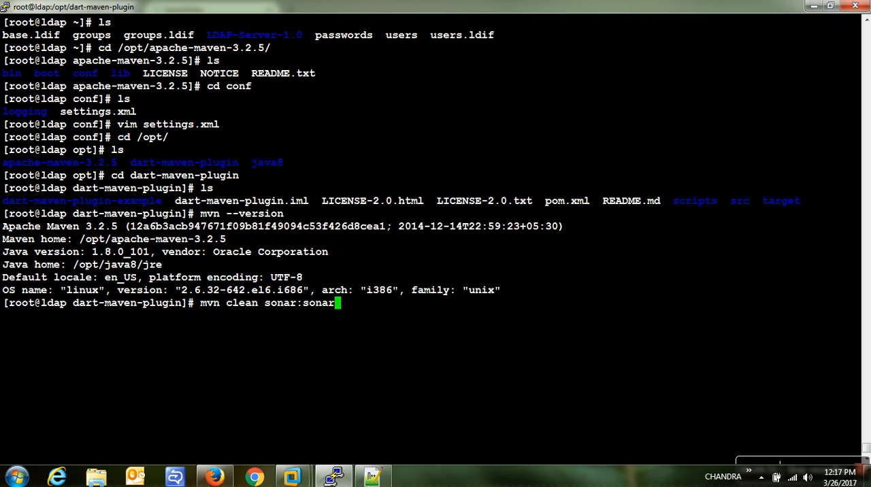
double_click(299, 302)
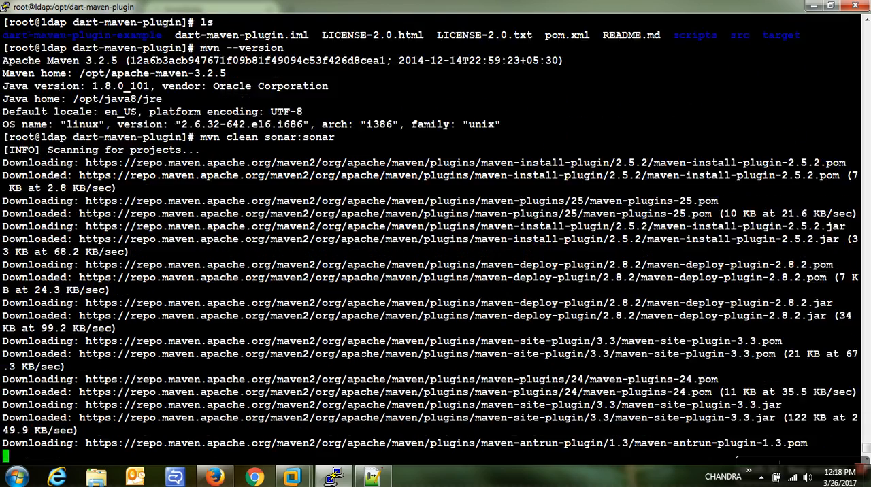
Follow the Maven output until the SonarQube analysis finishes with ANALYSIS SUCCESSFUL.
scroll("down", 3)
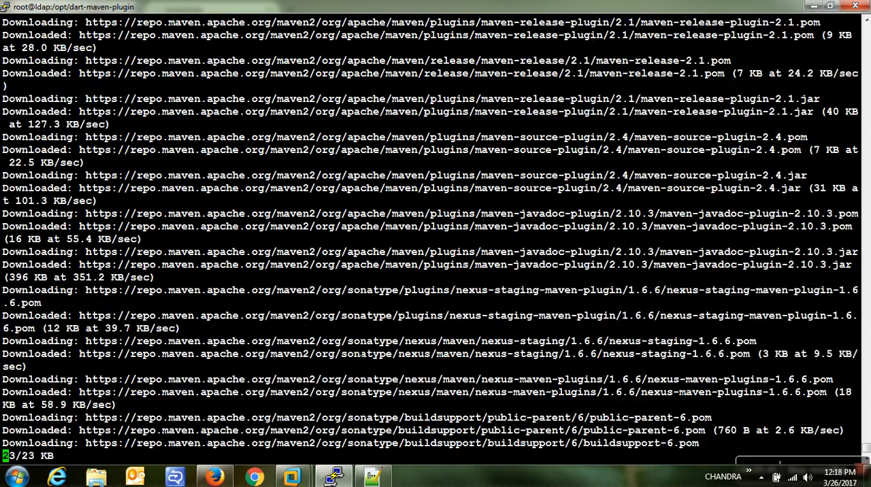
scroll("down", 3)
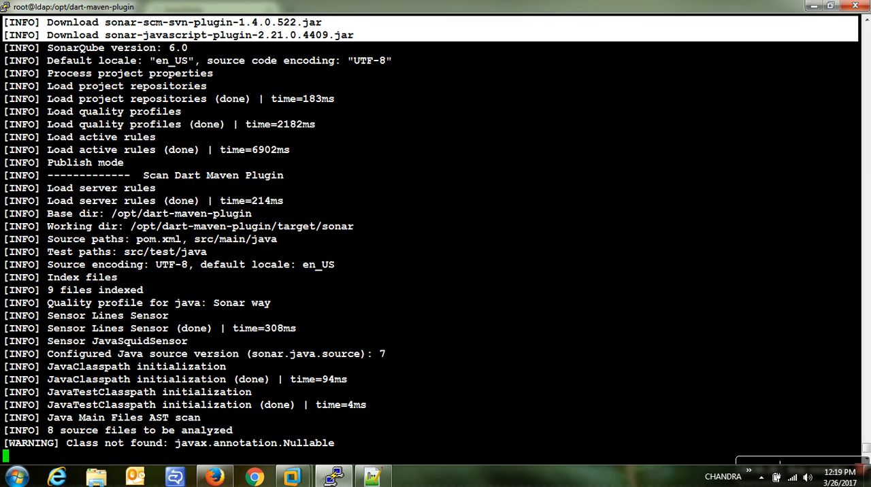
scroll("down", 3)
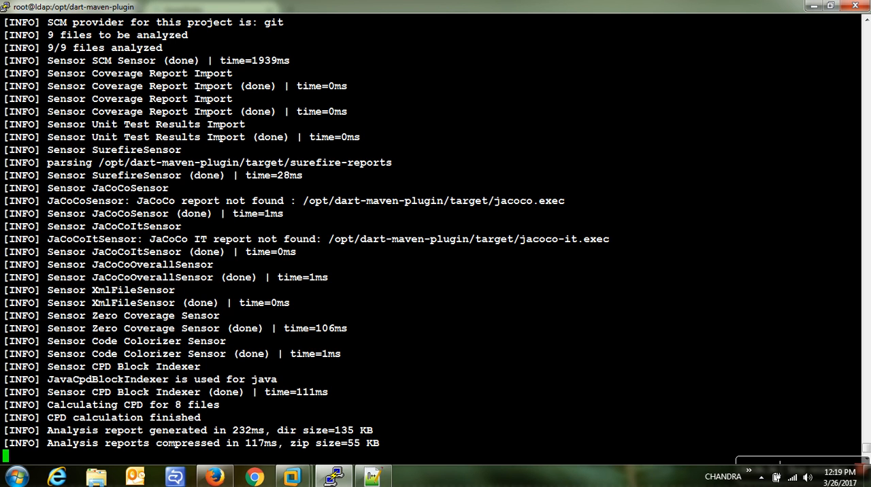
scroll("down", 3)
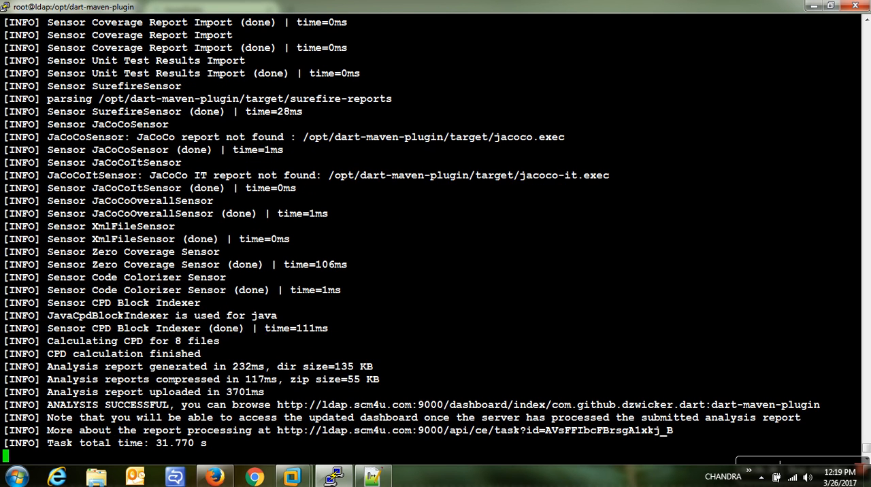
scroll("down", 3)
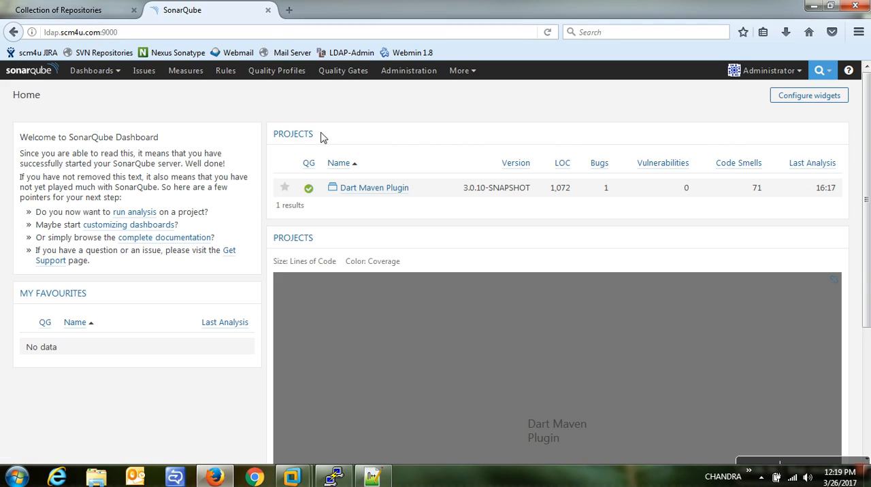
mouse_move(374, 188)
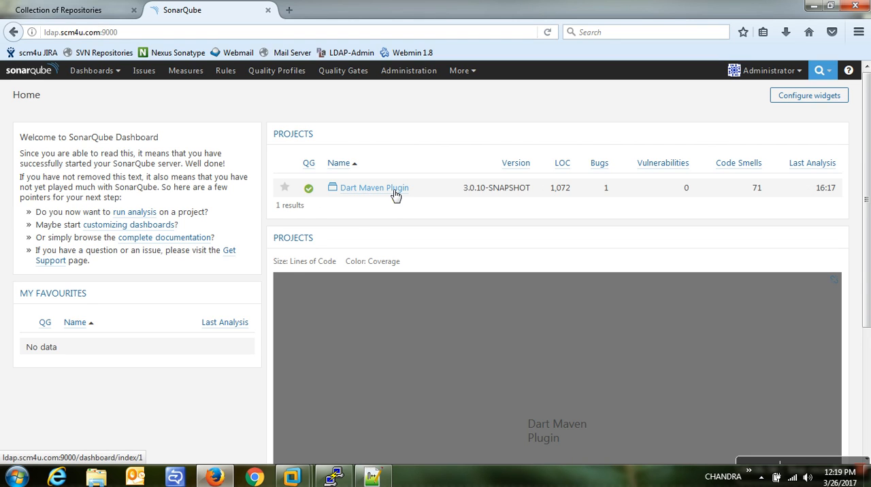
mouse_move(552, 202)
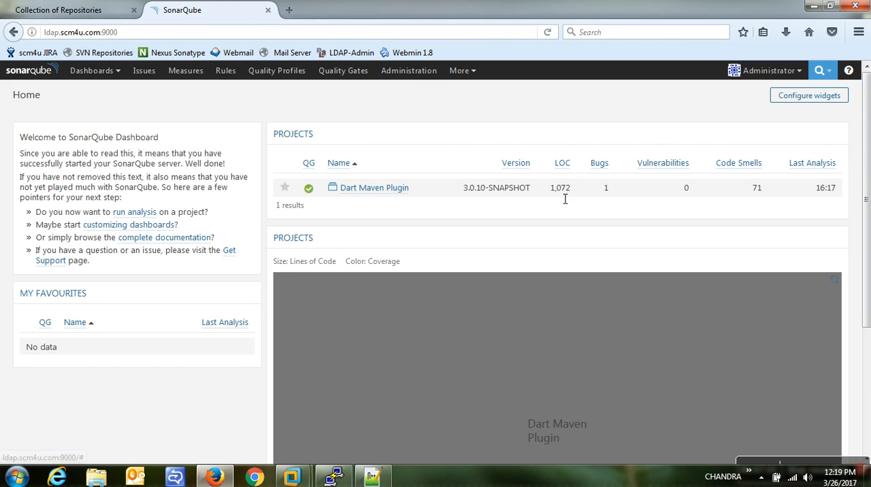
mouse_move(605, 202)
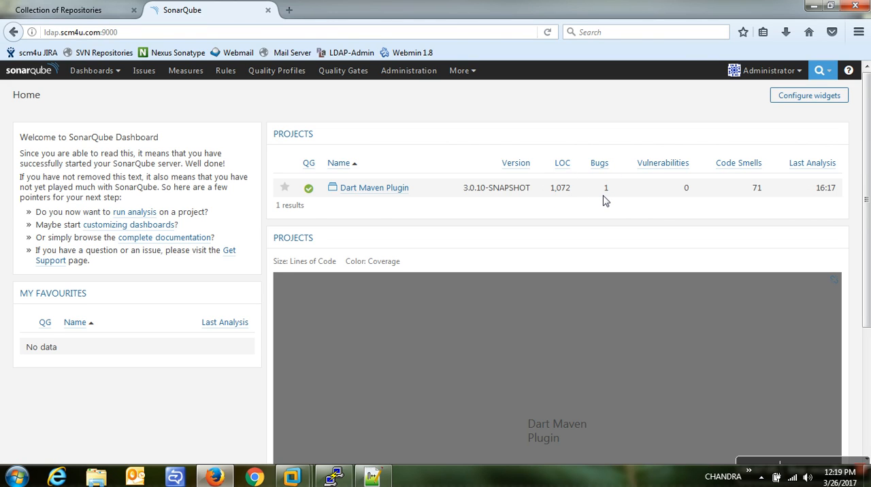
mouse_move(737, 193)
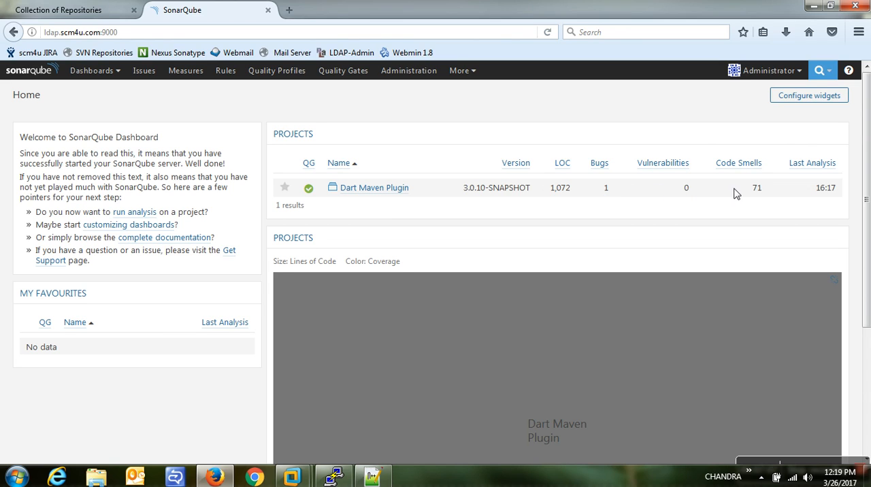
mouse_move(803, 188)
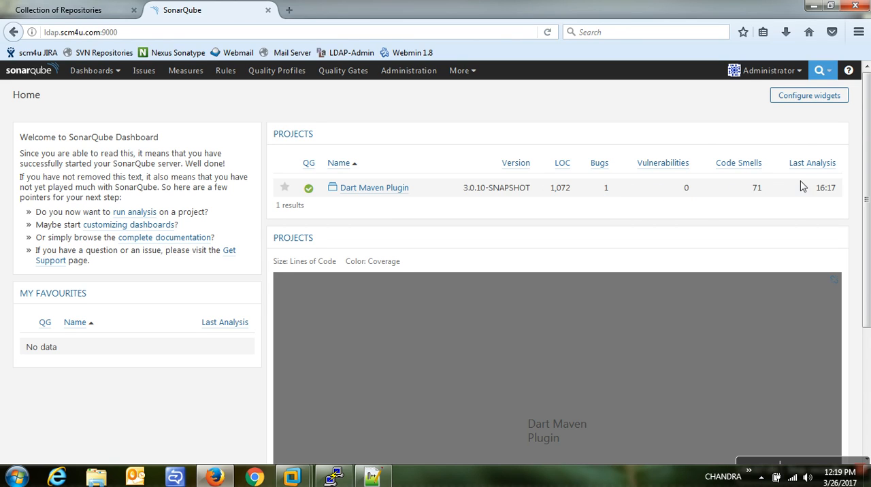
mouse_move(850, 245)
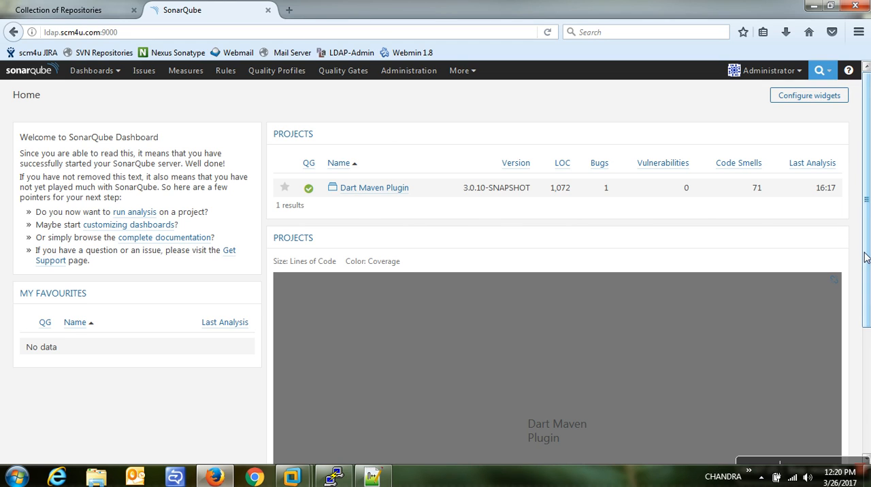
Scroll the home dashboard's Projects widget showing Dart Maven Plugin with 1 bug, 0 vulnerabilities, 71 code smells.
scroll("down", 3)
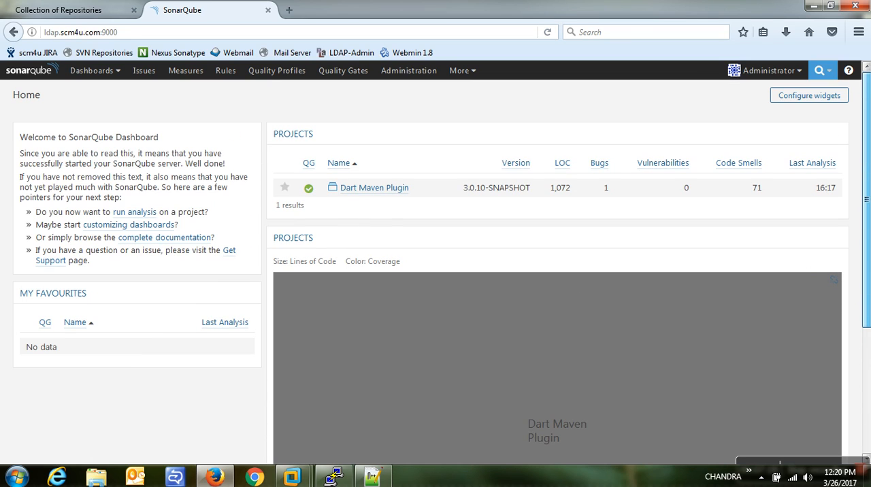
mouse_move(383, 196)
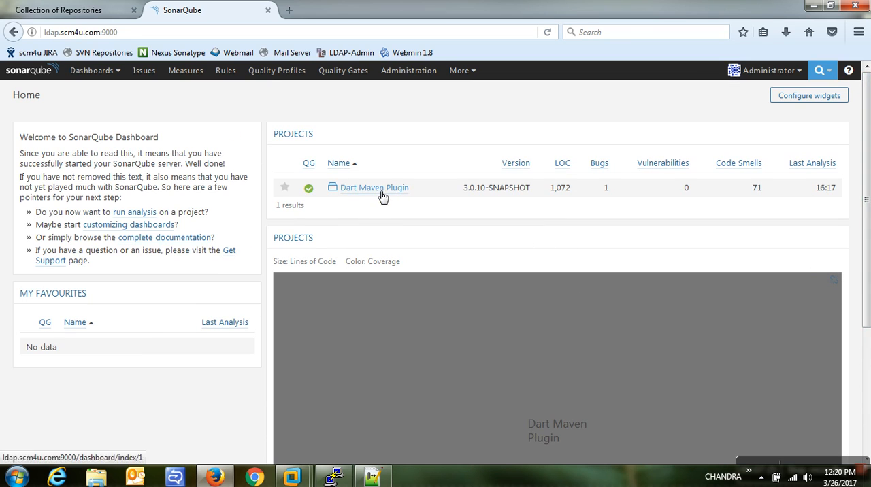
View the Dart Maven Plugin overview: quality gate passed, 1d debt, 4.1% duplications, 1.1k lines.
left_click(372, 188)
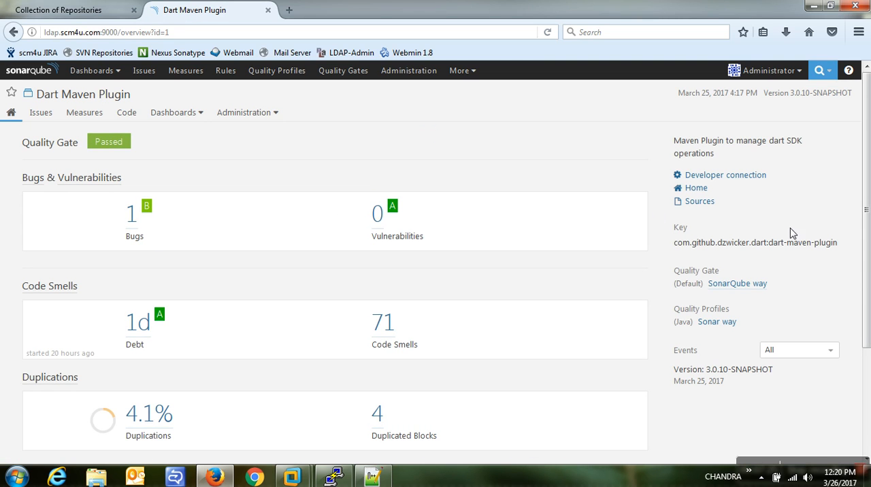
scroll("down", 3)
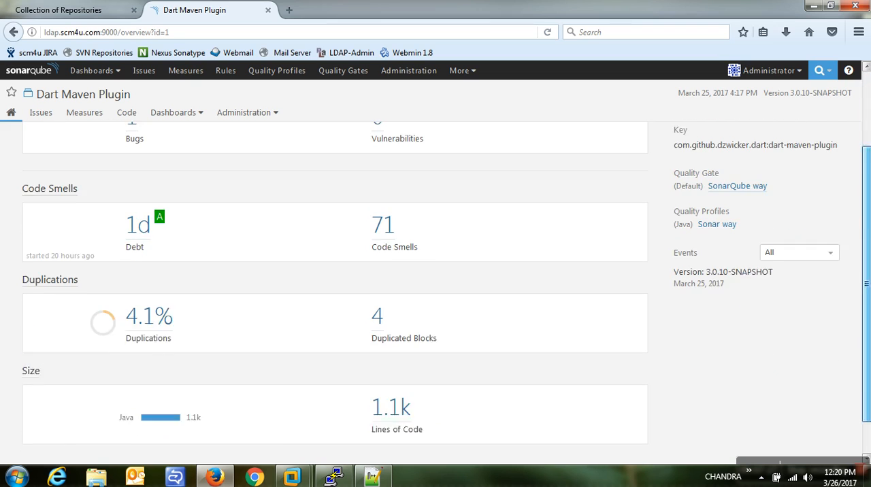
scroll("down", 3)
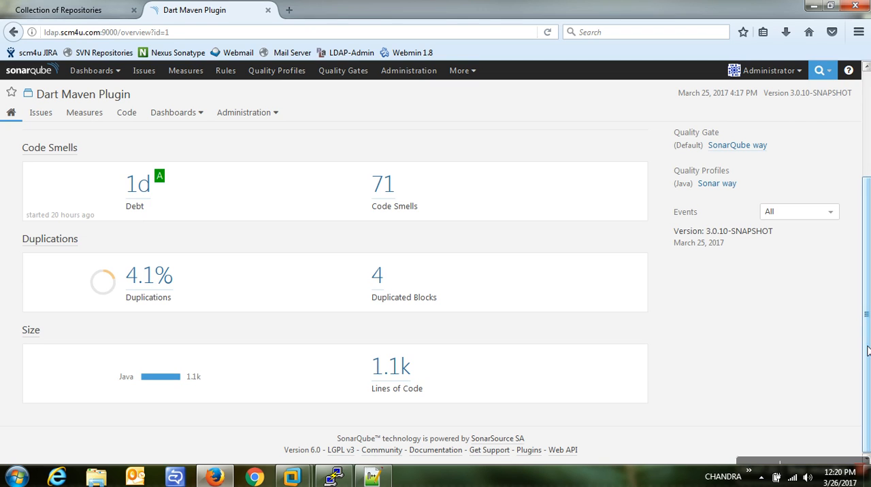
scroll("up", 3)
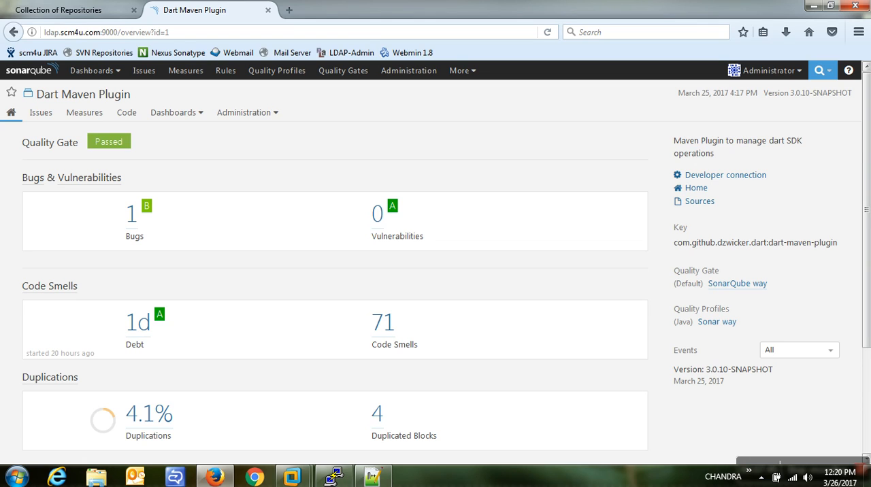
mouse_move(220, 241)
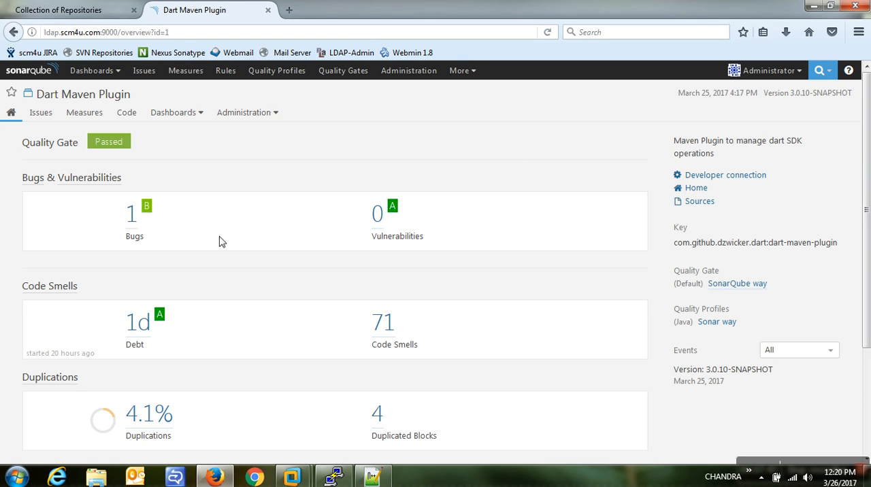
mouse_move(145, 254)
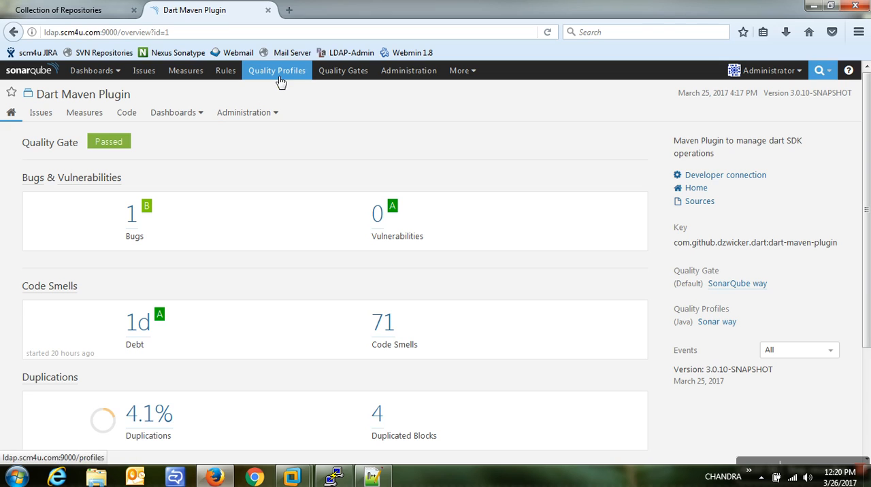
Show the Quality Profiles page listing the default Sonar way profiles, Java with 277 rules.
left_click(277, 71)
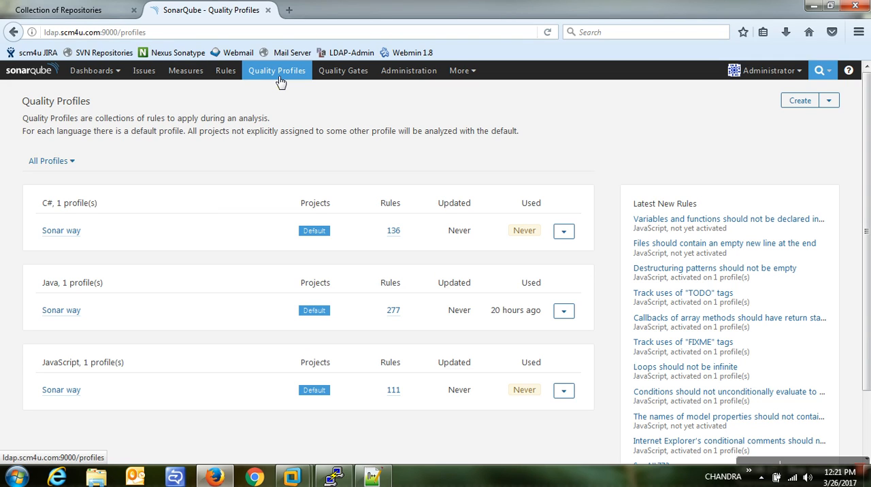
mouse_move(128, 204)
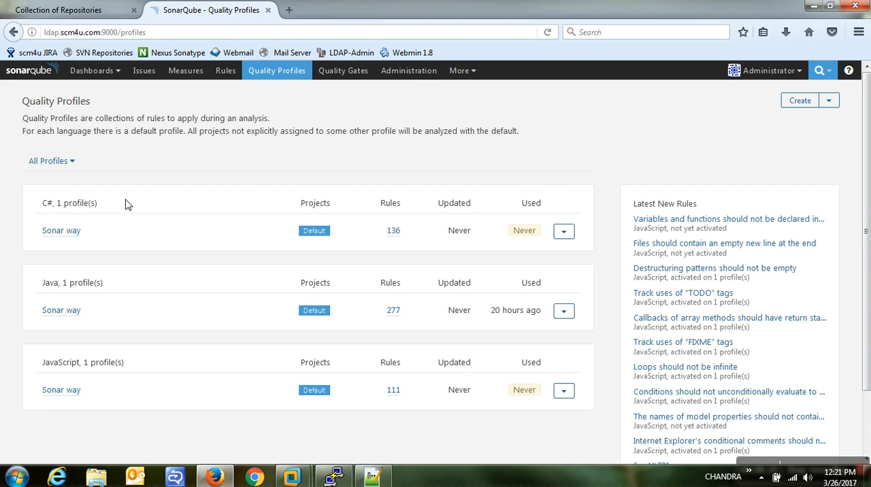
mouse_move(106, 293)
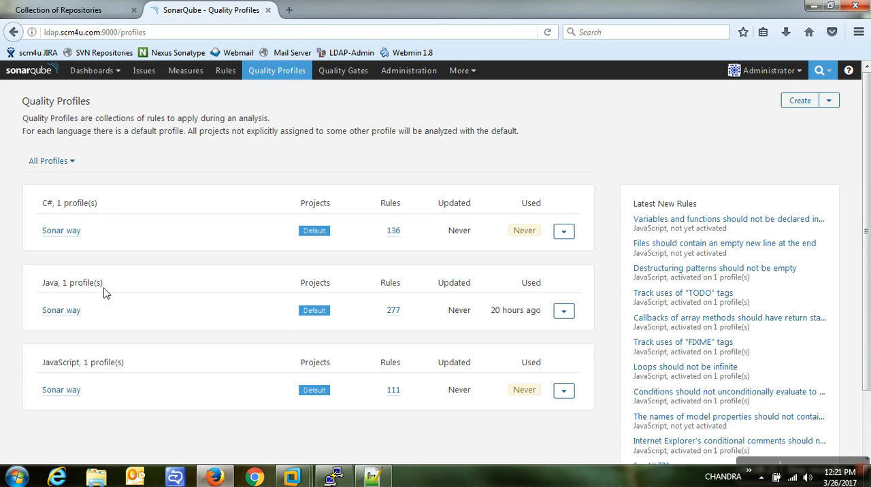
mouse_move(61, 310)
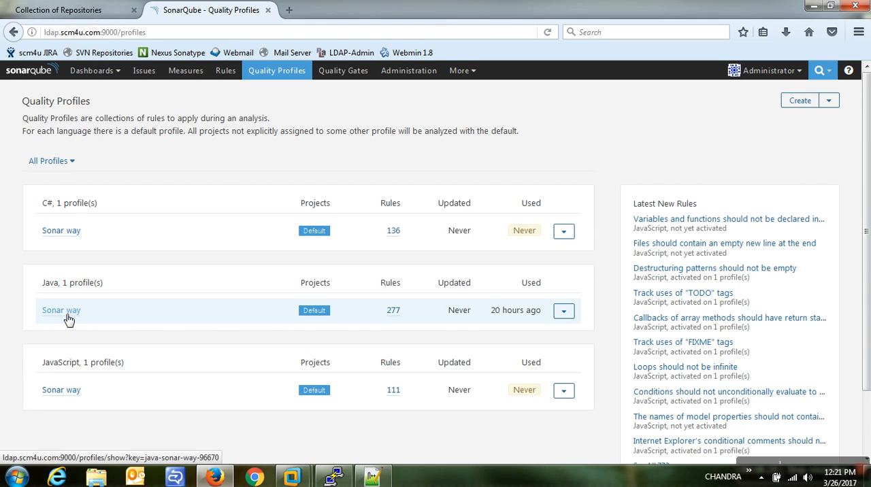
mouse_move(73, 320)
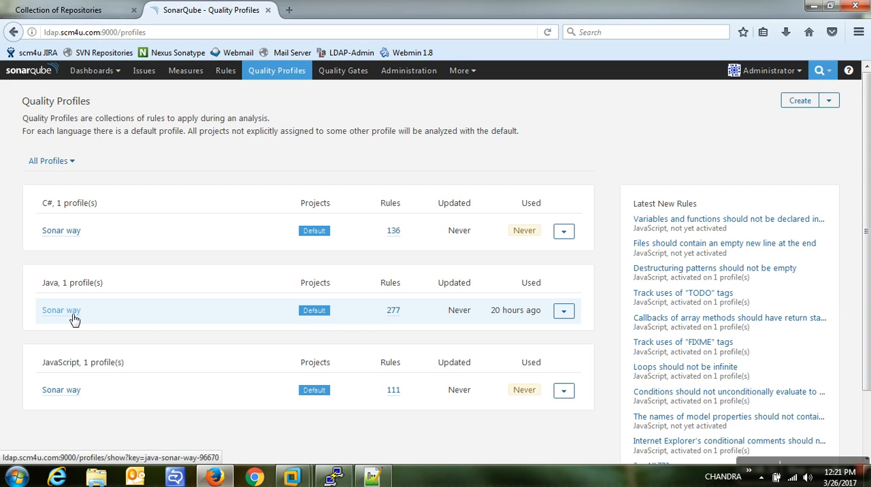
mouse_move(253, 312)
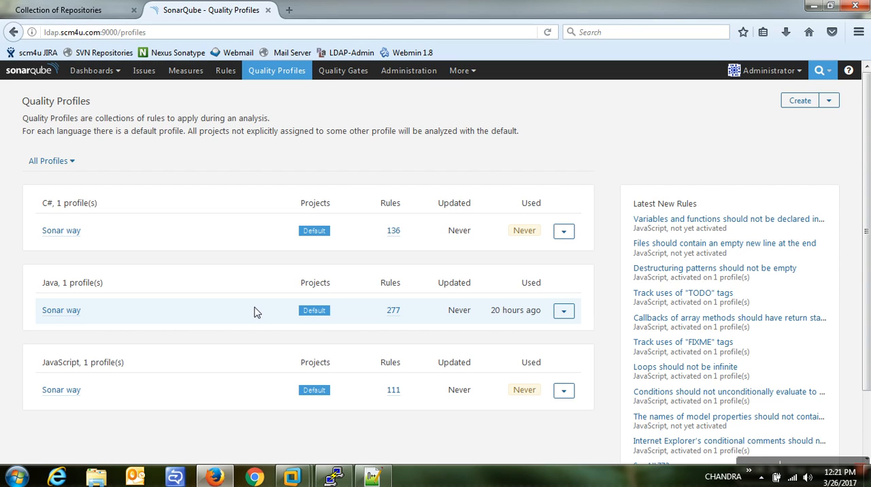
mouse_move(393, 311)
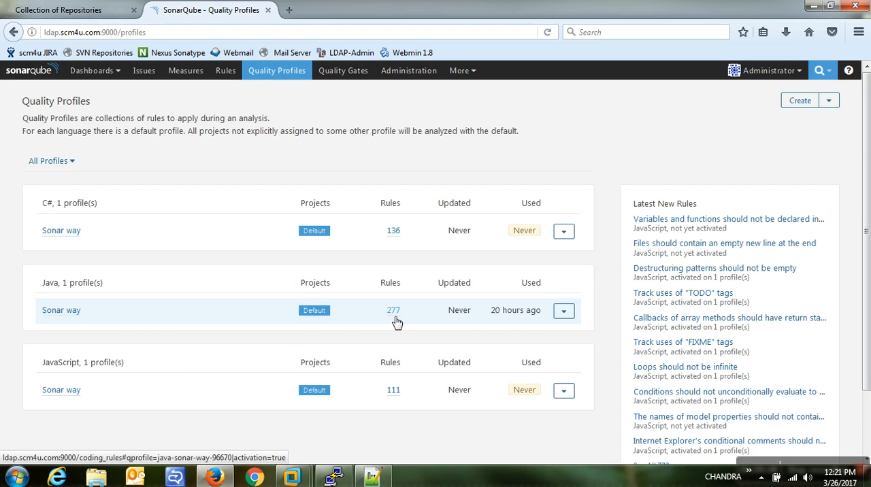
mouse_move(409, 71)
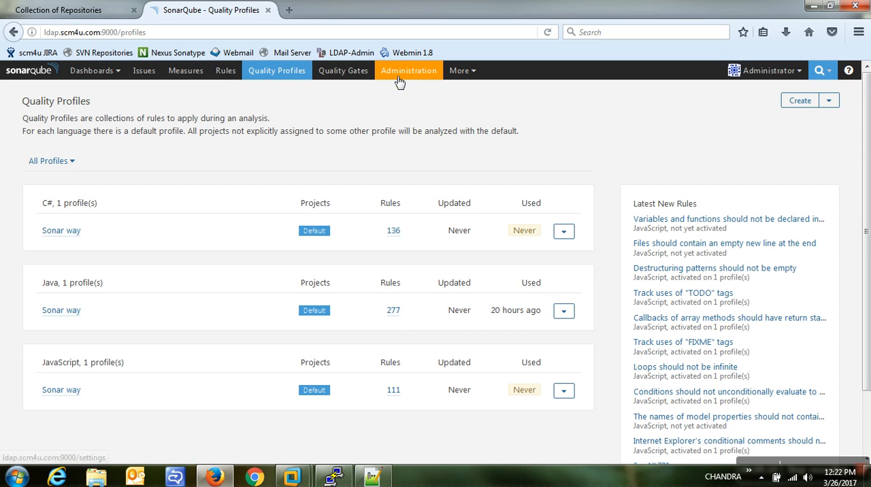
Reach the Update Center under Administration > System, listing installed plugins like C#, Git, Java, SVN, SonarJS.
left_click(409, 71)
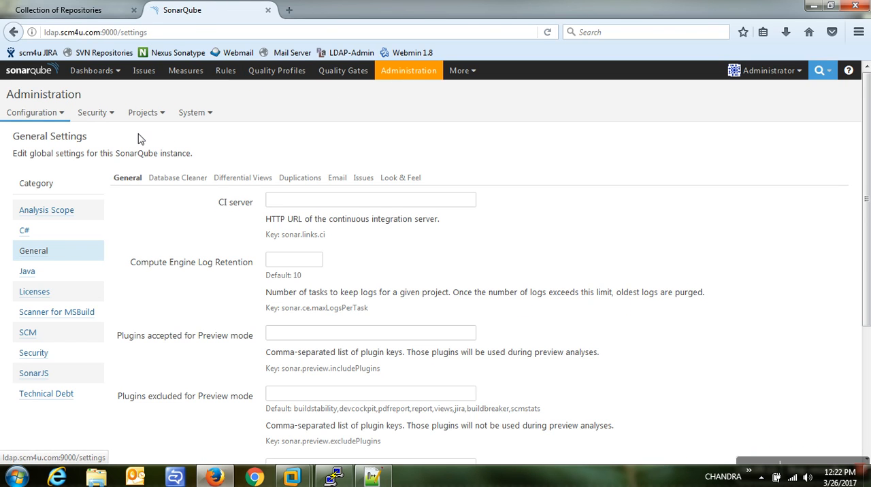
left_click(193, 112)
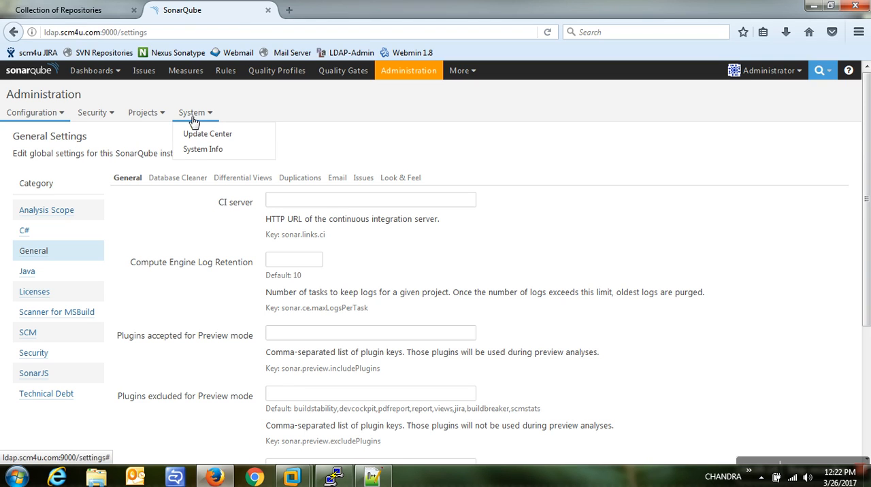
mouse_move(207, 134)
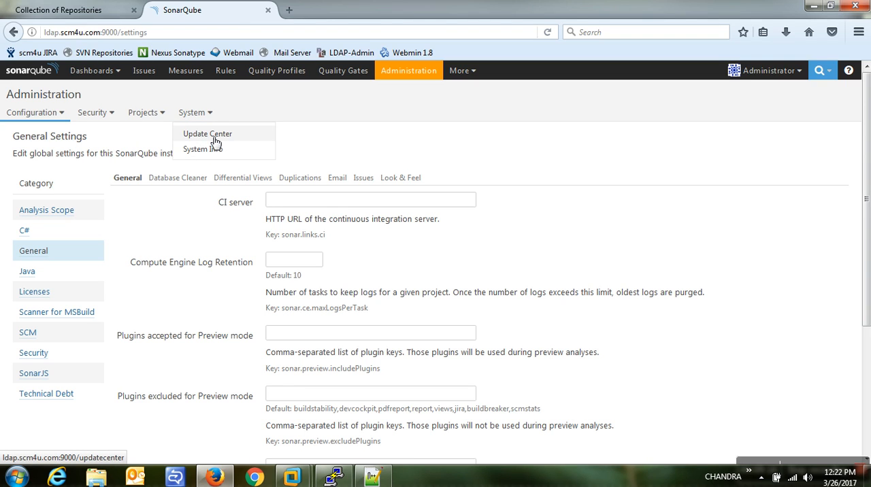
left_click(207, 133)
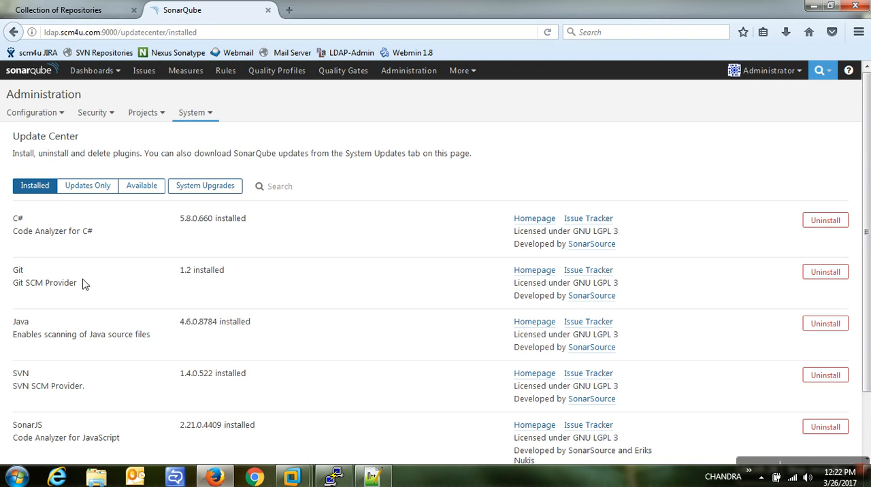
mouse_move(87, 185)
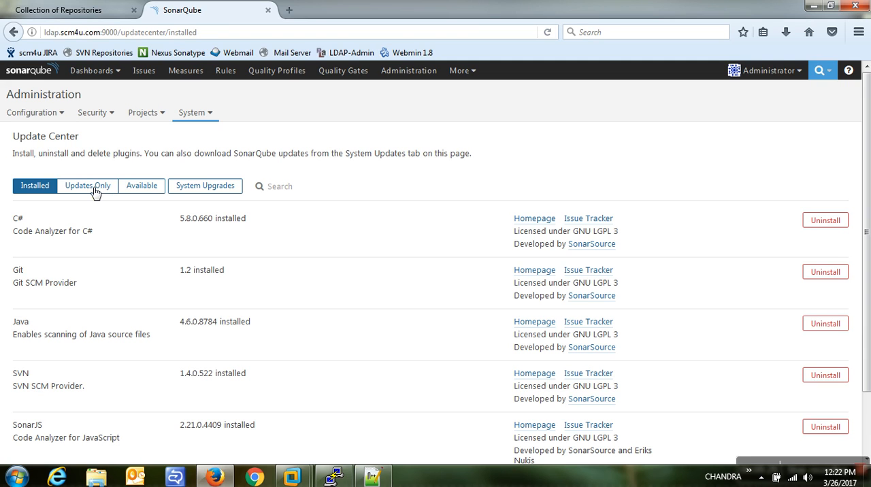
Show the Update Center's Available plugins, including 3D Code Metrics, ABAP, AEM Rules and Android.
left_click(141, 185)
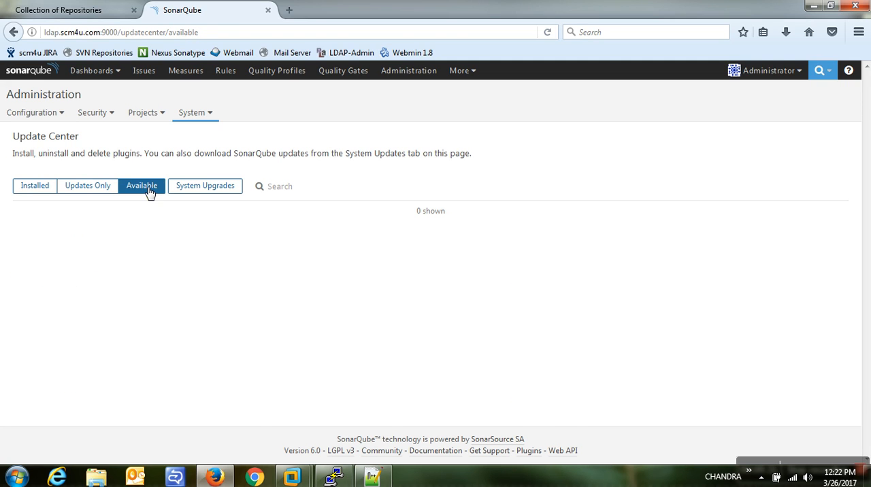
left_click(142, 185)
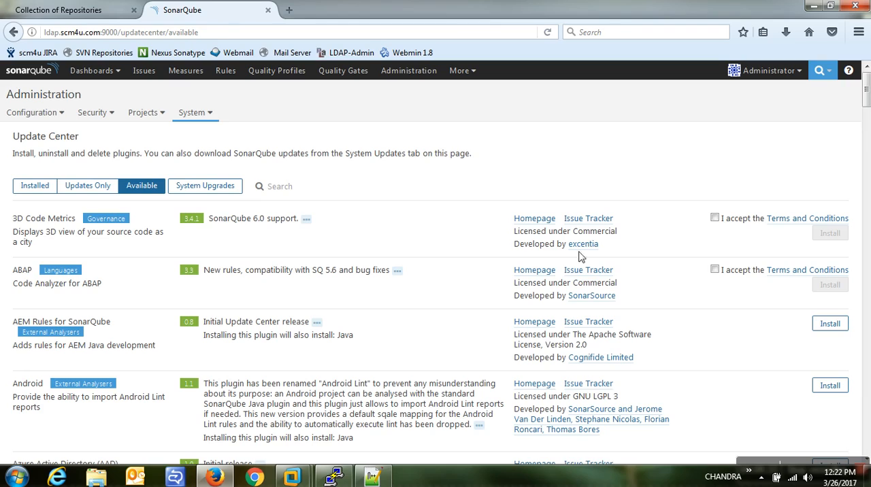
mouse_move(657, 302)
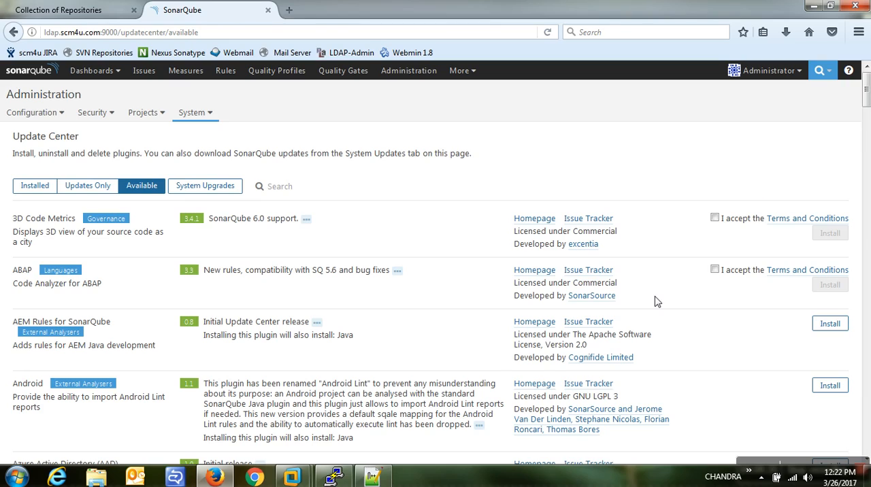
scroll("down", 3)
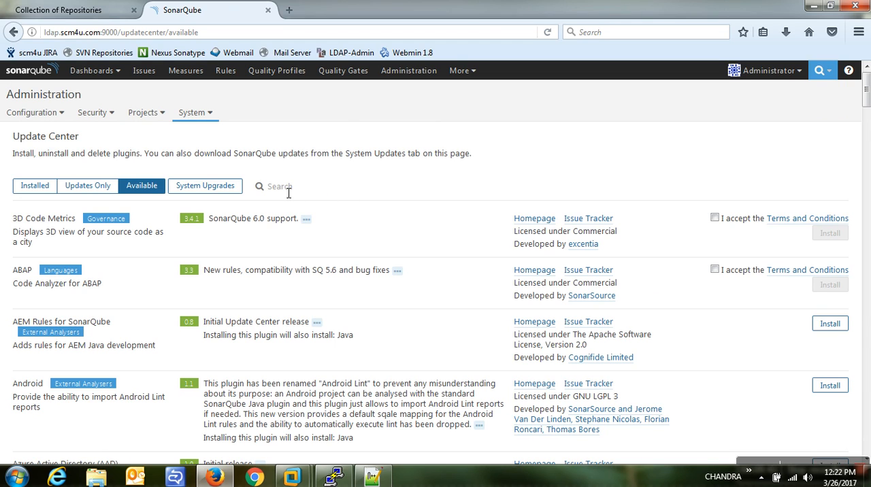
Filter the available plugins by 'pmd', leaving the single result PMD 2.6.
type("pmd")
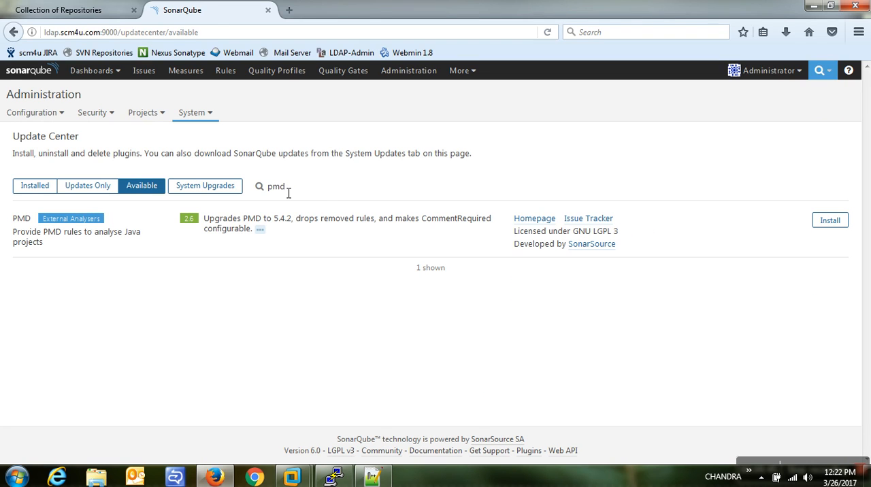
mouse_move(39, 242)
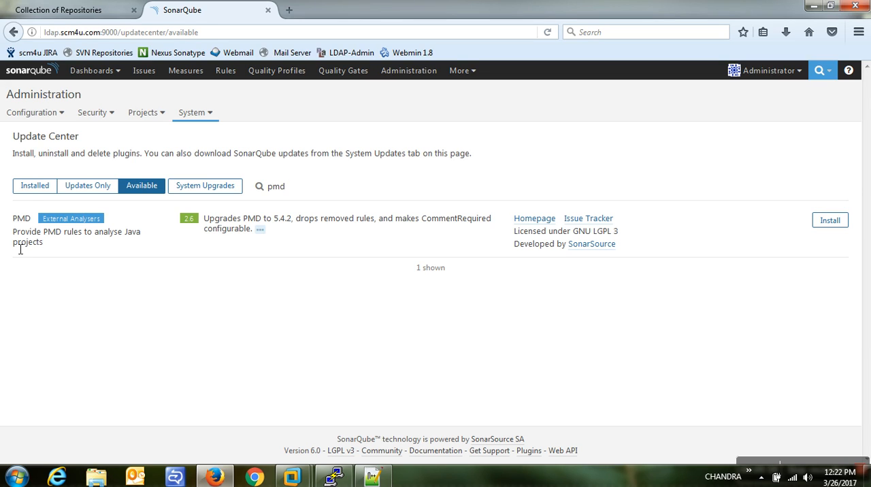
mouse_move(583, 245)
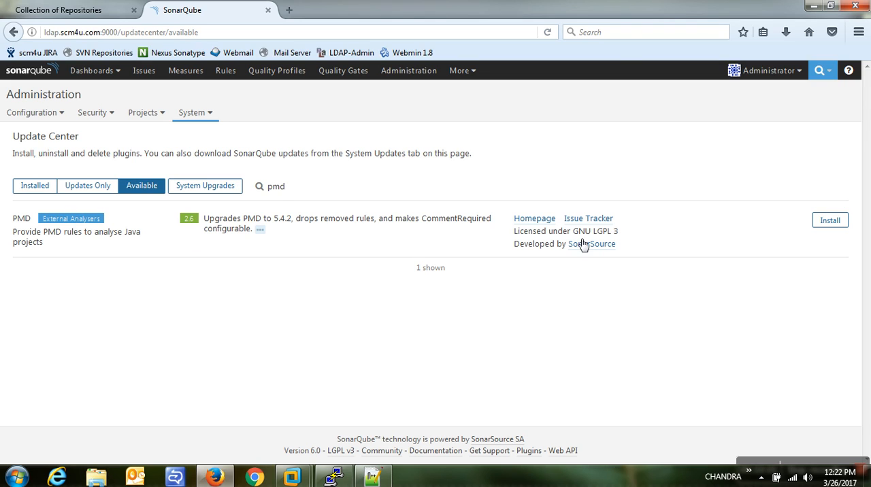
mouse_move(796, 231)
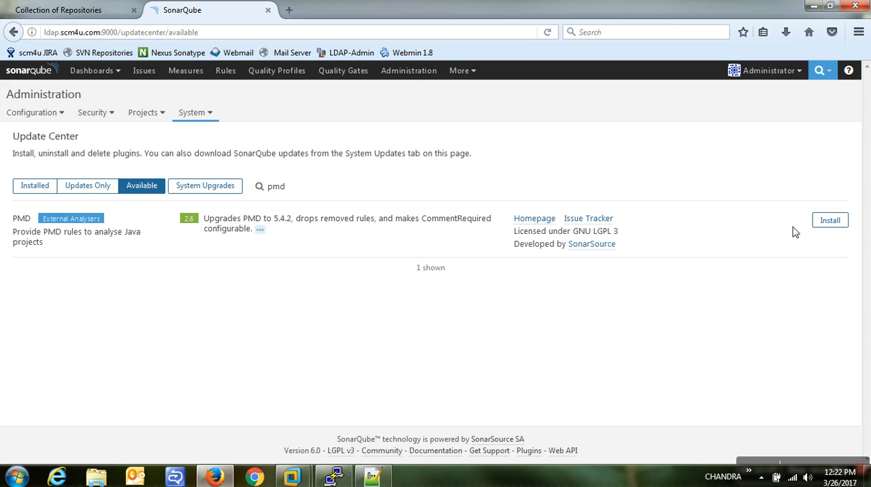
left_click(279, 185)
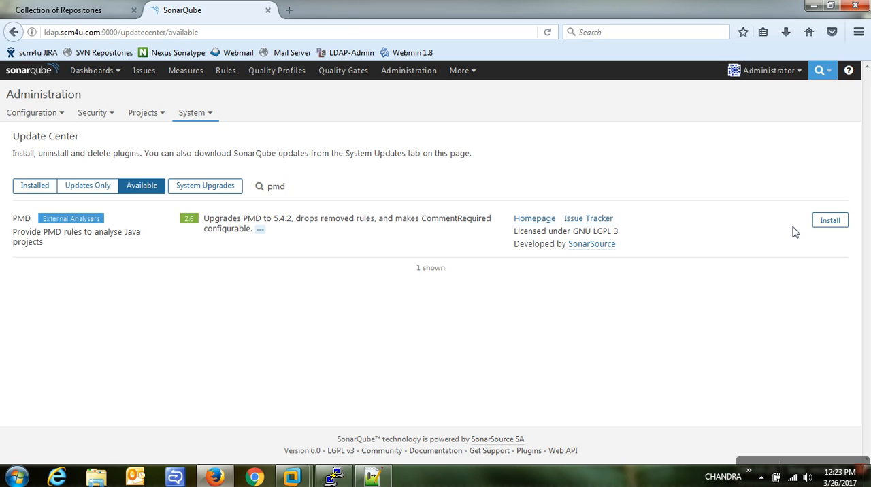
left_click(275, 185)
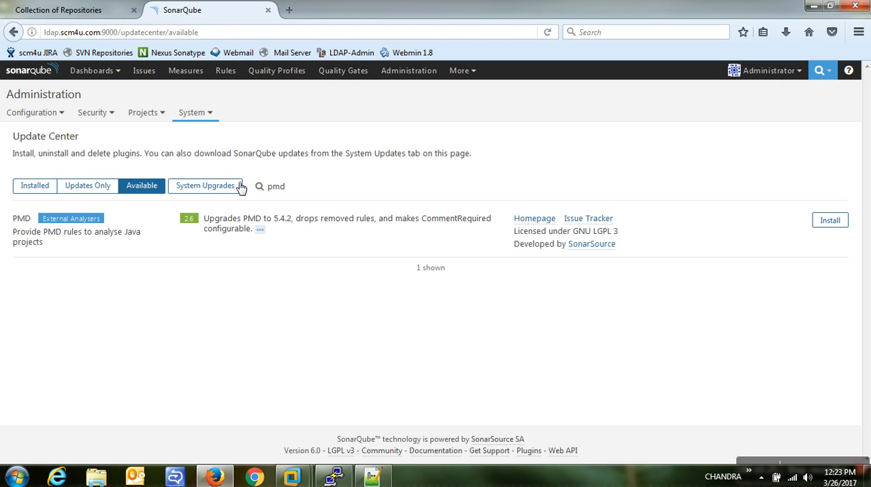
mouse_move(79, 224)
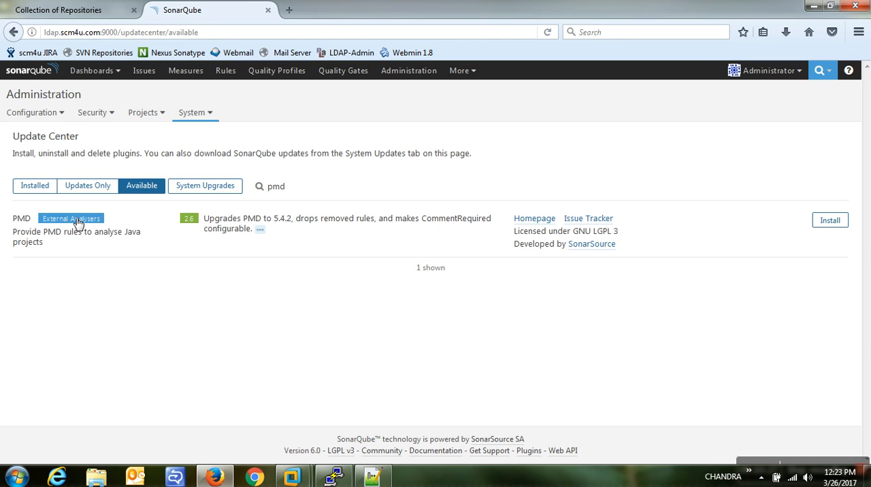
mouse_move(313, 392)
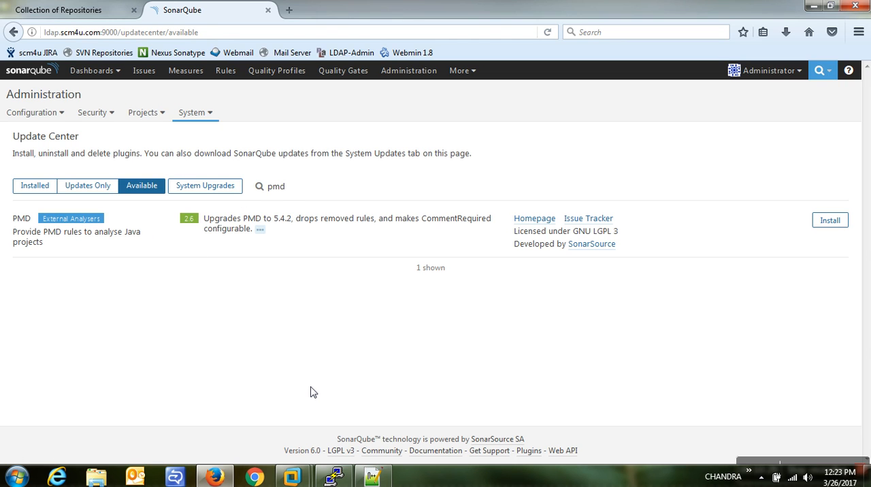
In the shell, change to /mnt/ci/runtime/sonar/ and list its contents.
left_click(332, 477)
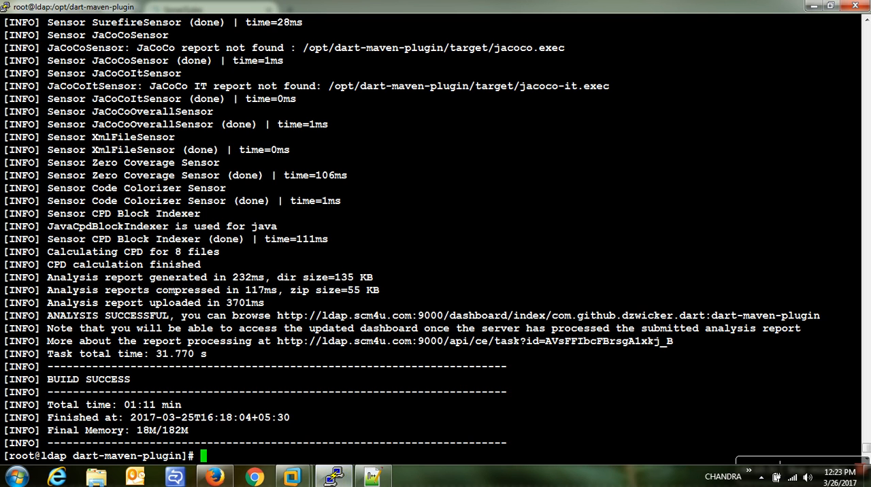
type("cd")
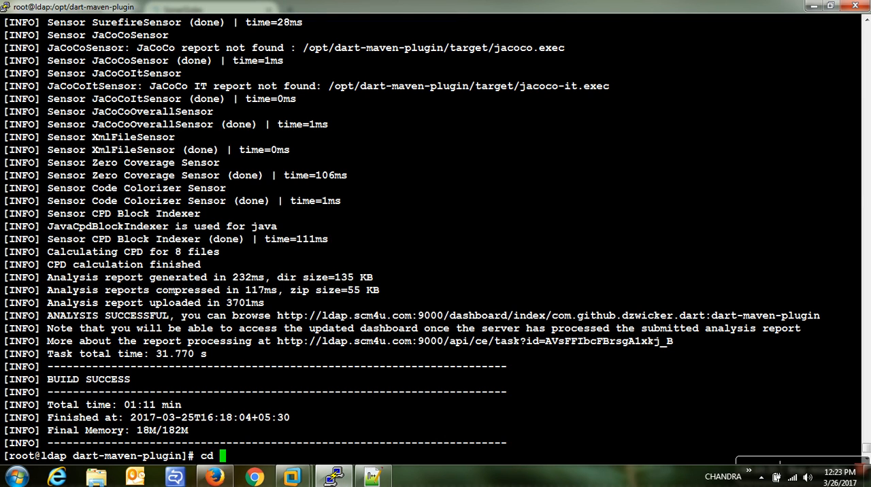
type("/")
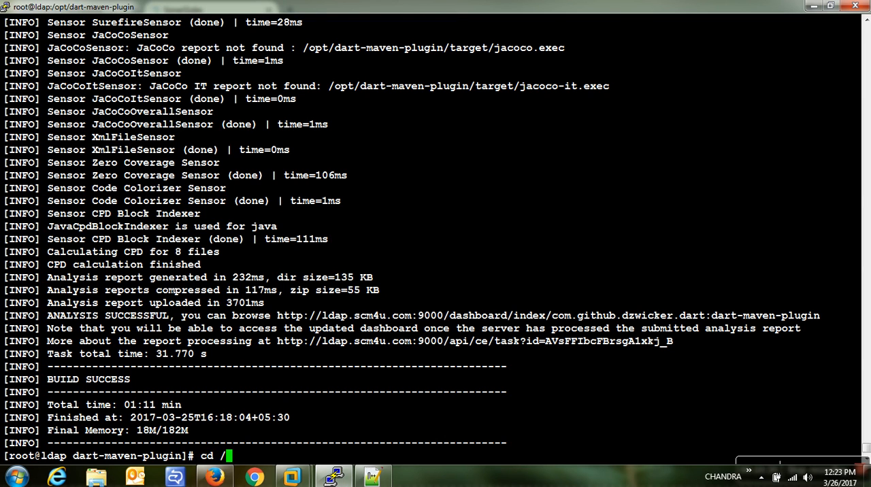
type("mnt/ci/")
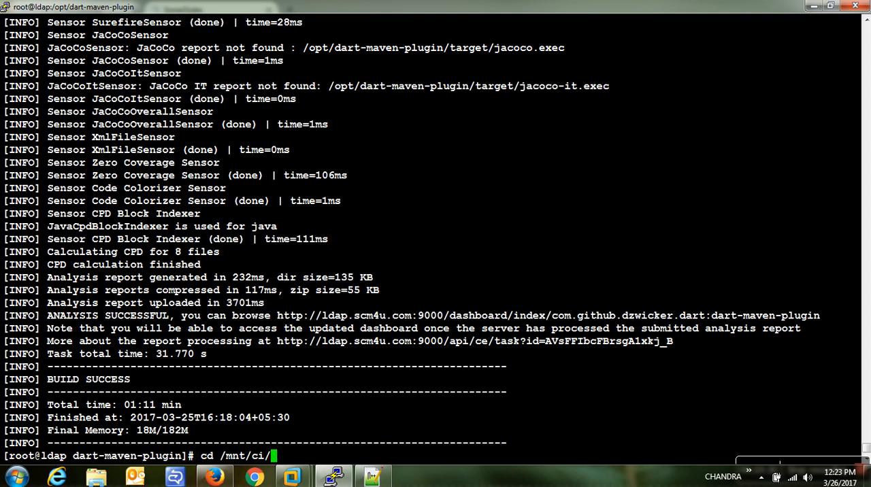
type("runtime/sonar/")
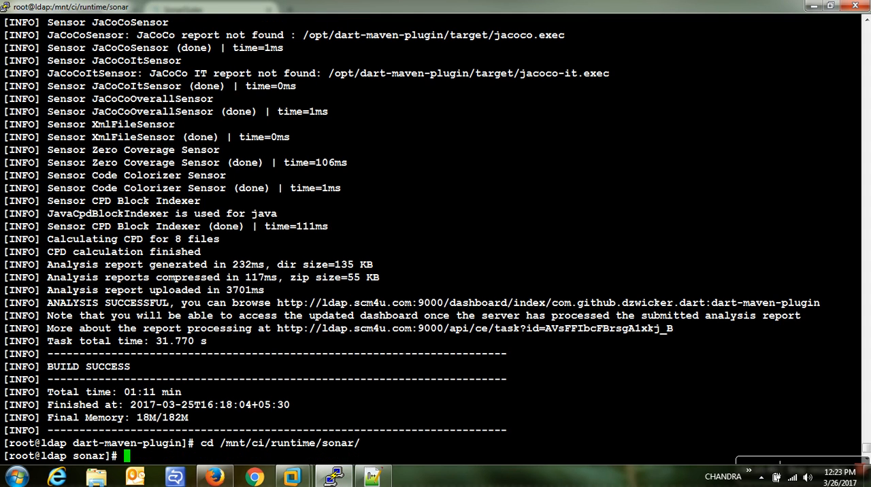
type("ls")
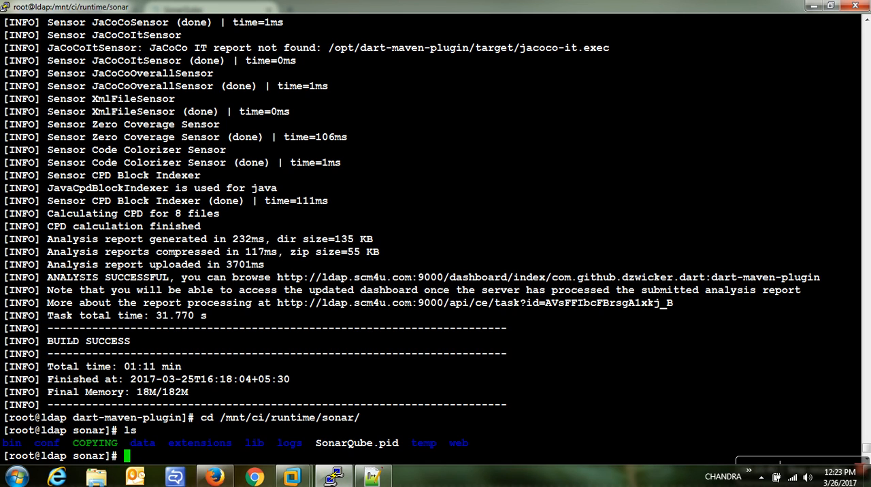
Move into extensions, then plugins, and list the installed plugin jars.
double_click(200, 444)
type("cd extensions")
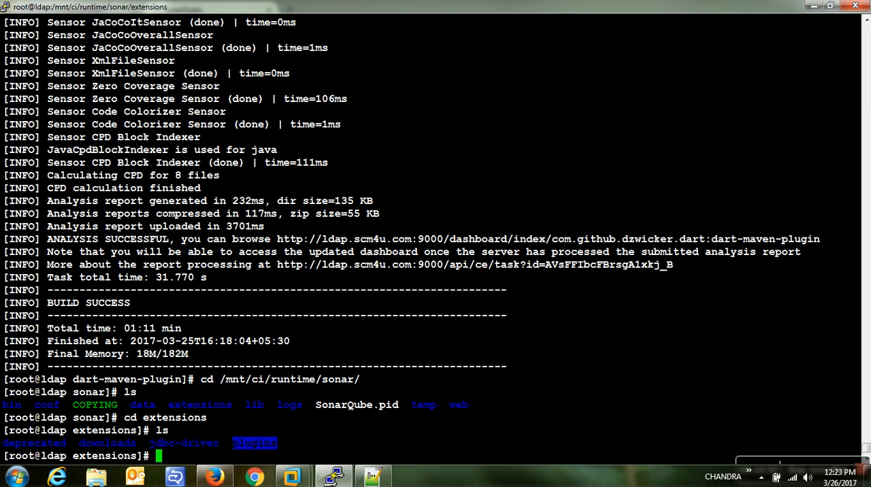
type("cd plugins")
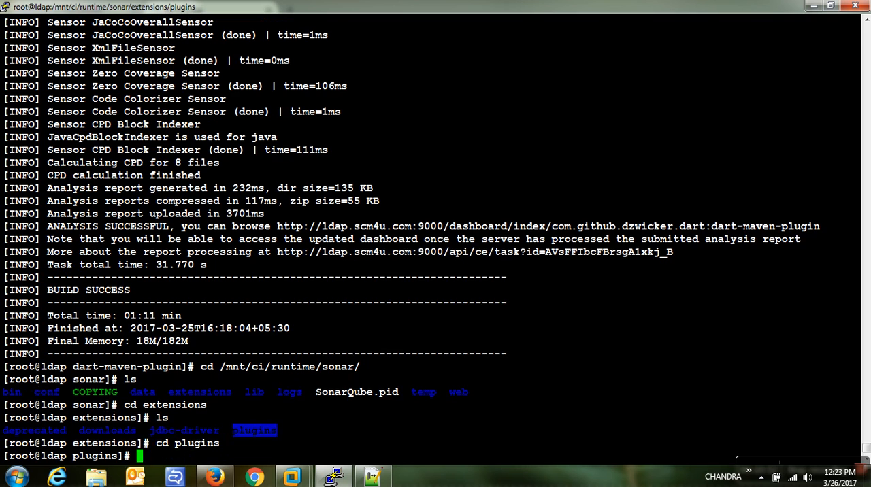
type("ls")
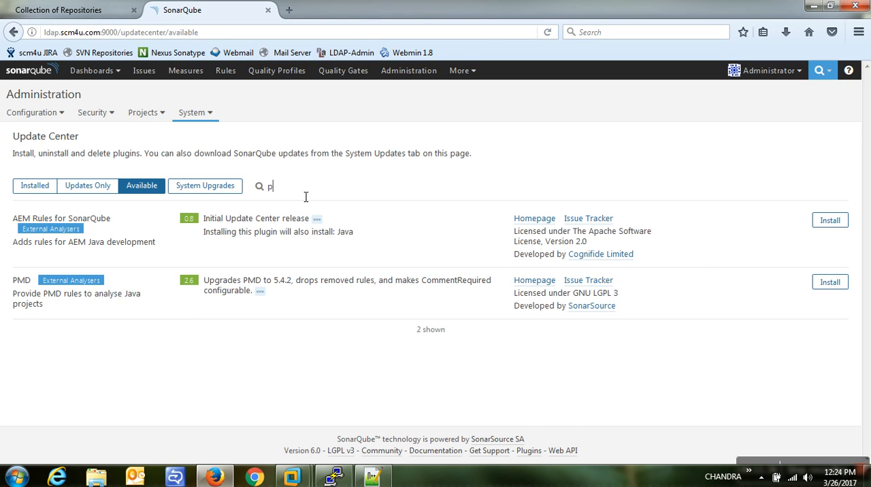
Install the PMD plugin from the Available list, leaving it pending a restart.
type("md")
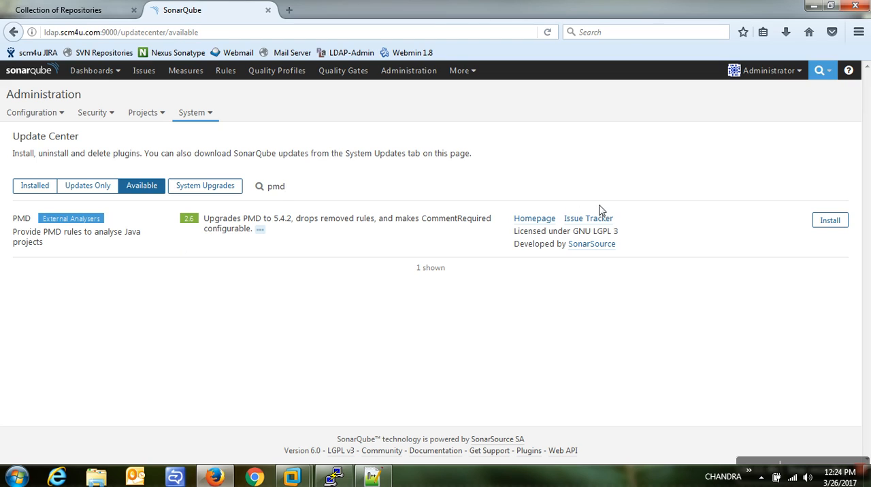
left_click(830, 220)
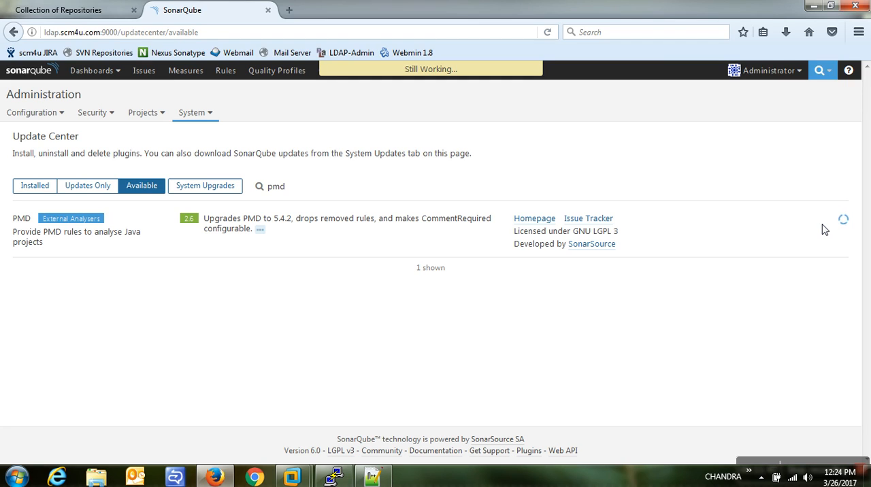
mouse_move(498, 250)
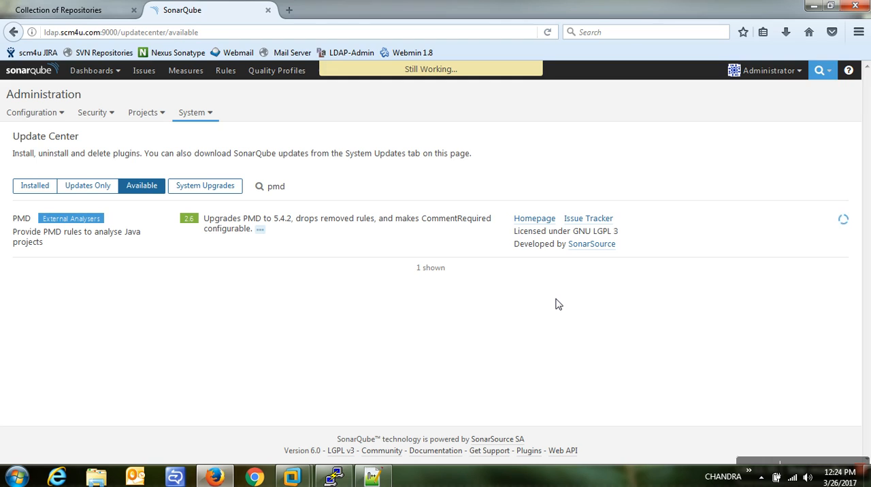
mouse_move(576, 238)
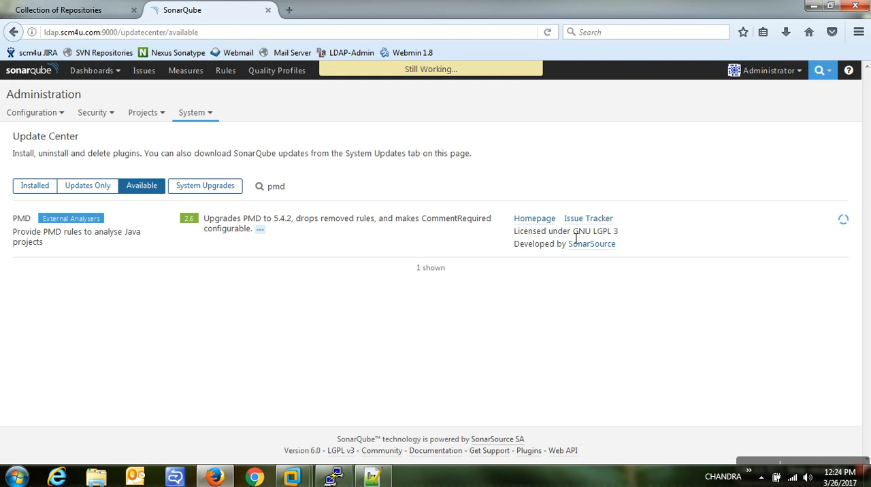
mouse_move(624, 242)
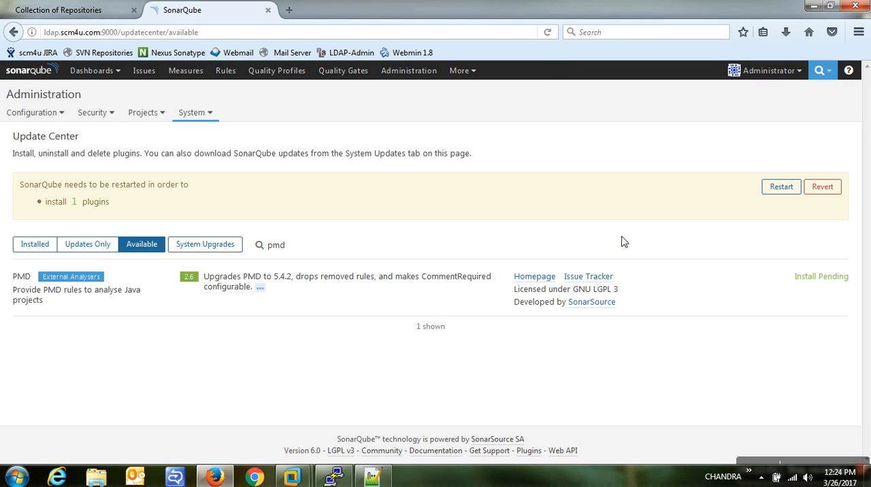
Restart the SonarQube server from the restart notice and confirm it.
left_click(781, 186)
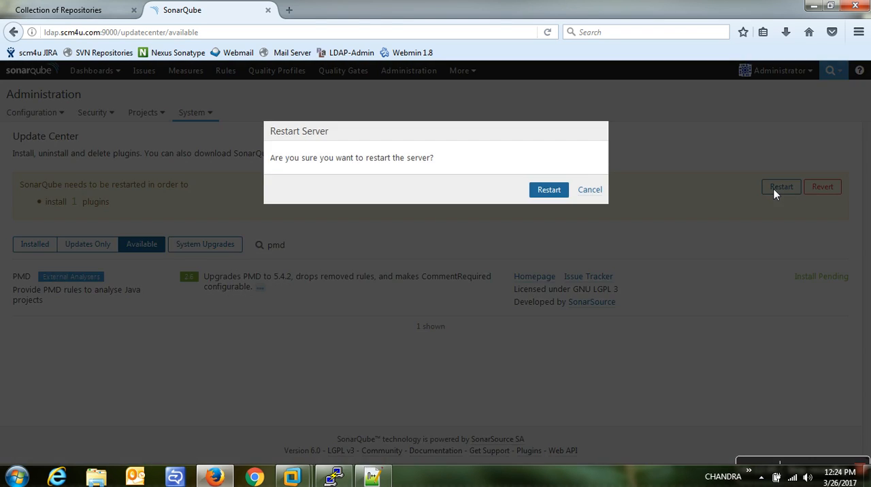
left_click(548, 189)
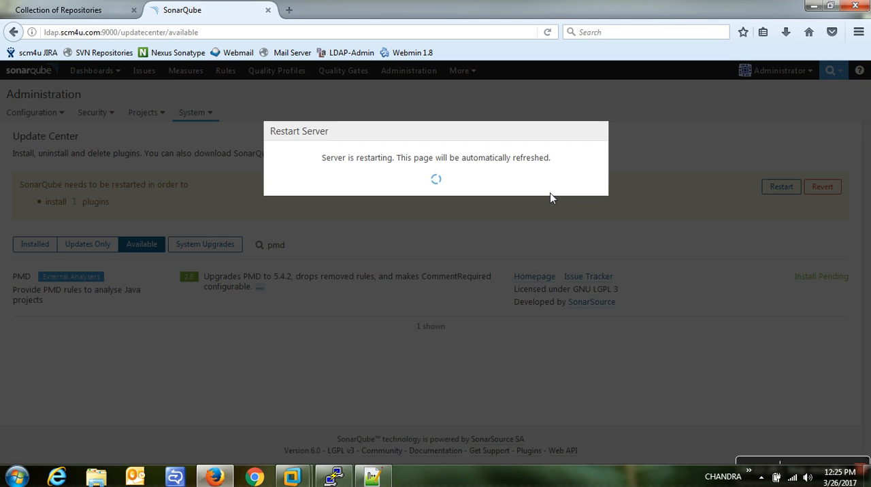
left_click(62, 9)
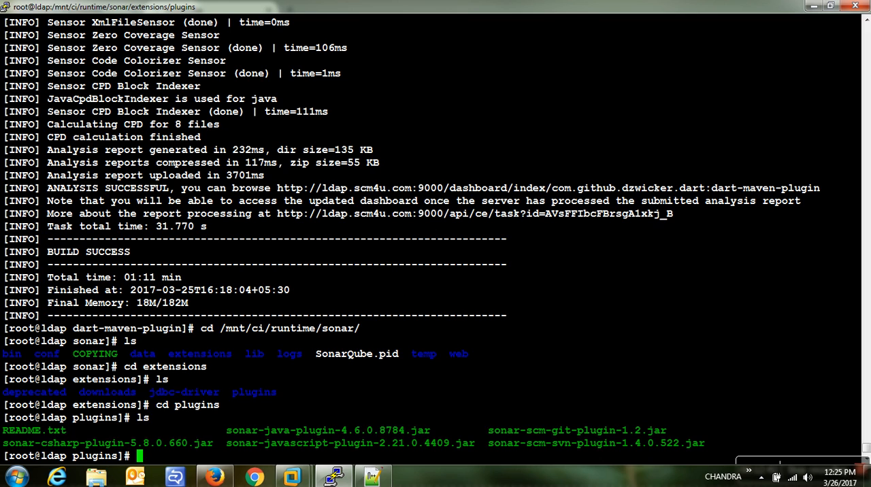
double_click(72, 188)
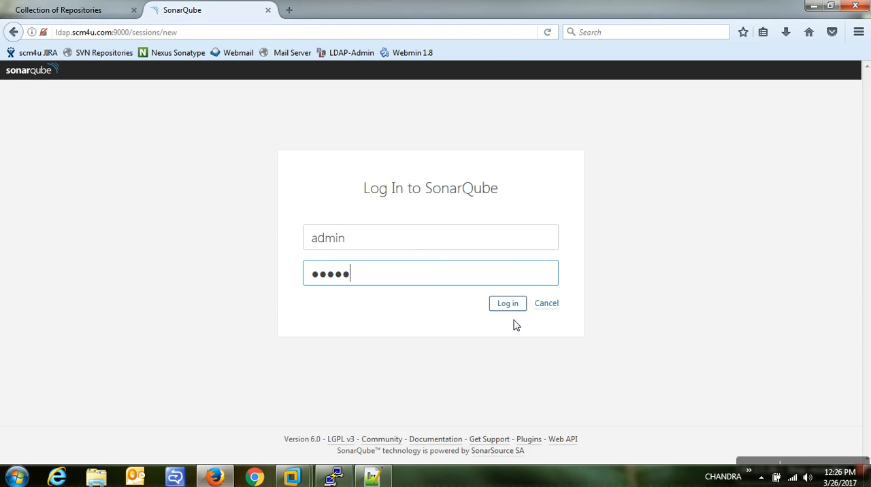
Log in as admin, decline saving the login, and show the Quality Profiles page.
left_click(507, 302)
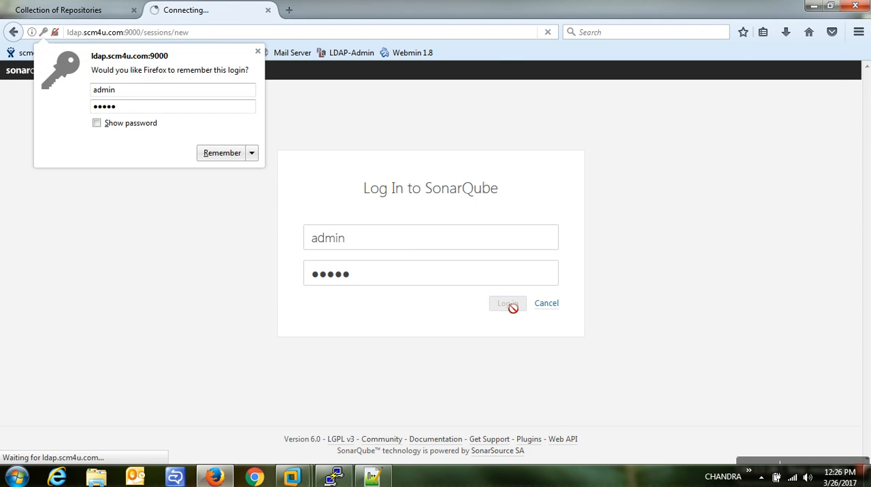
left_click(506, 302)
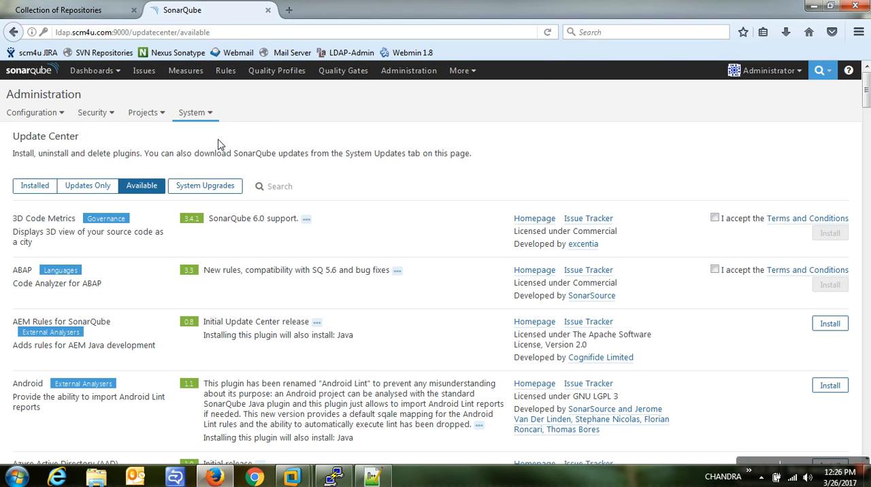
mouse_move(283, 117)
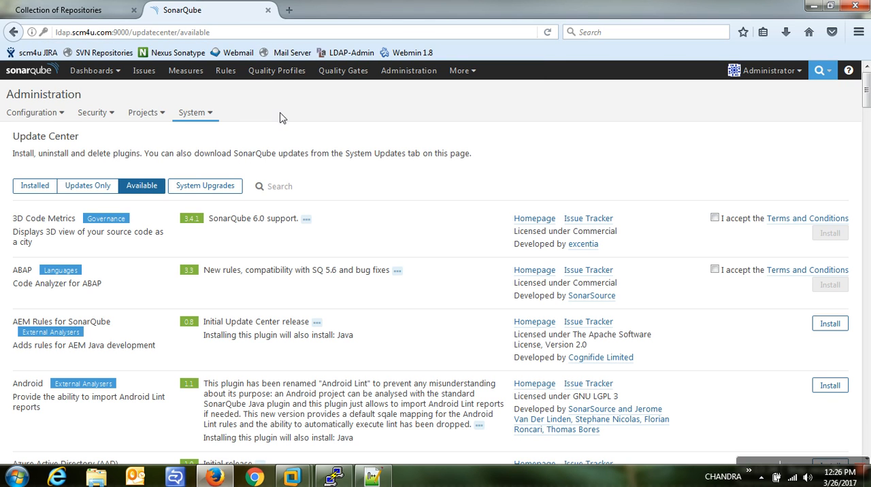
left_click(276, 71)
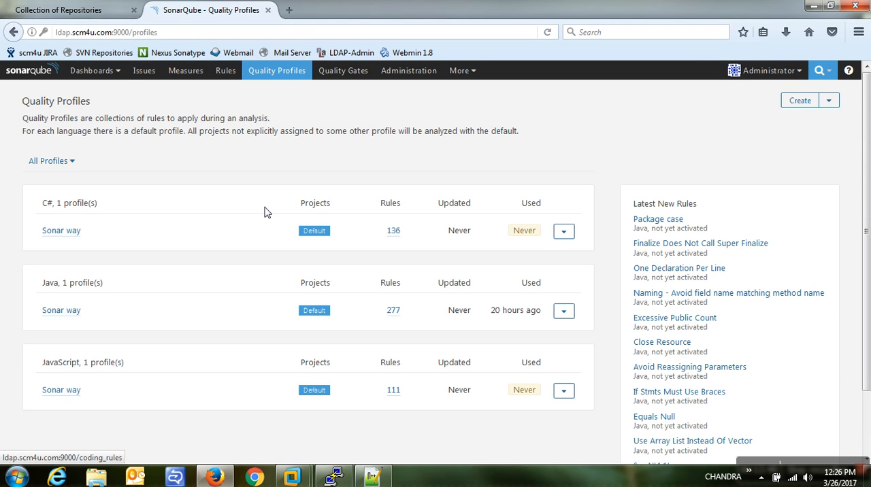
Create a new quality profile named PMD with Java as its language.
scroll("down", 3)
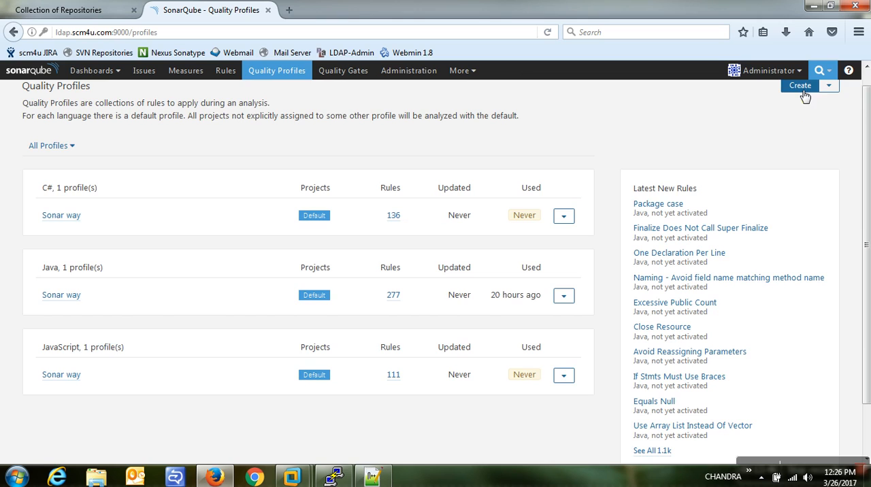
left_click(800, 84)
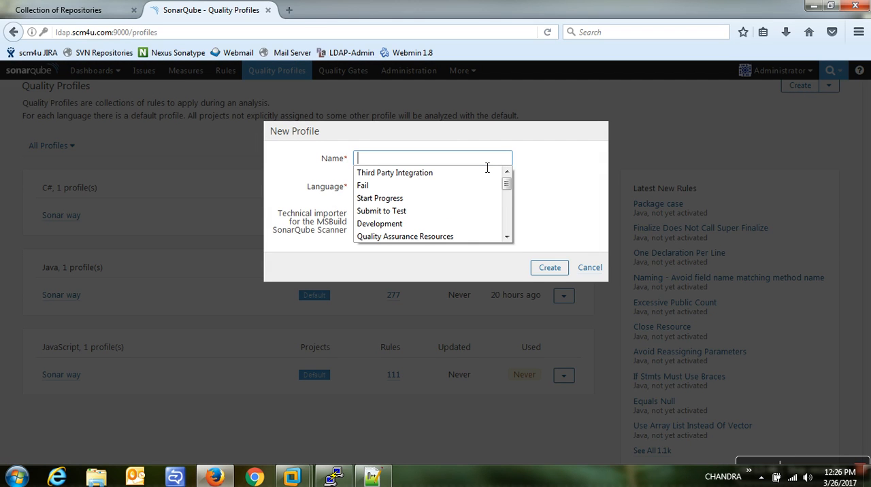
type("PMD")
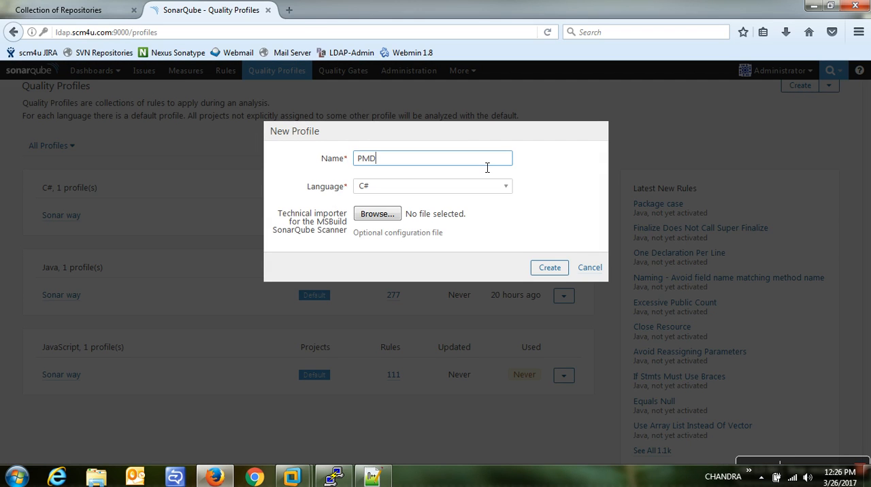
left_click(433, 185)
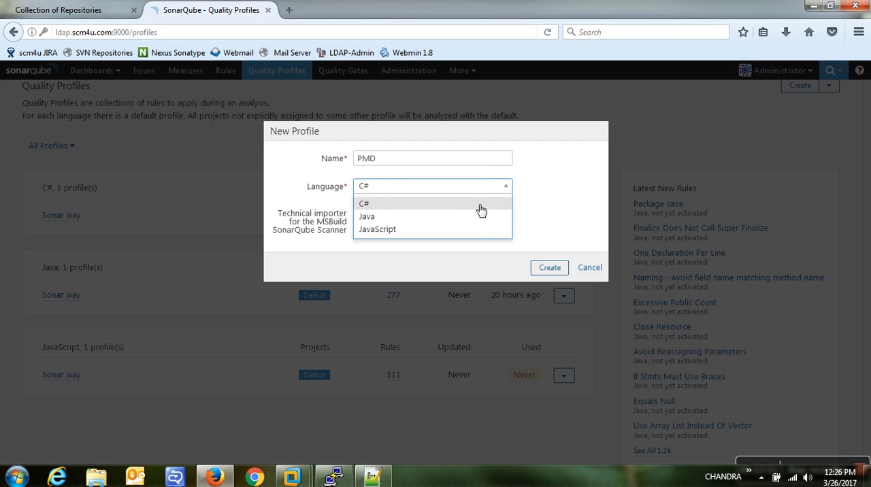
left_click(367, 217)
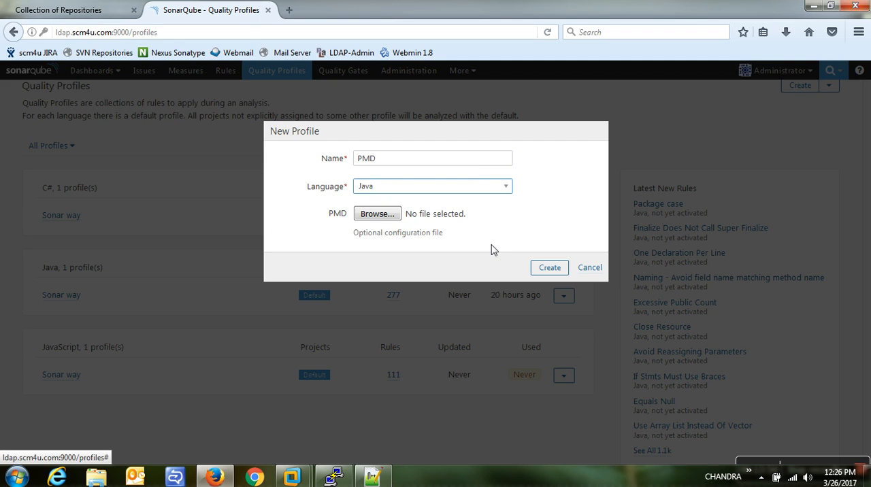
left_click(549, 266)
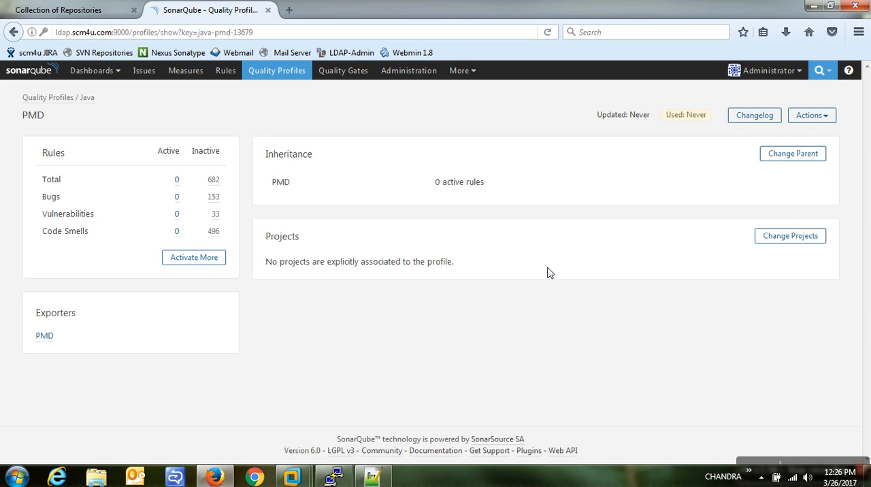
mouse_move(316, 243)
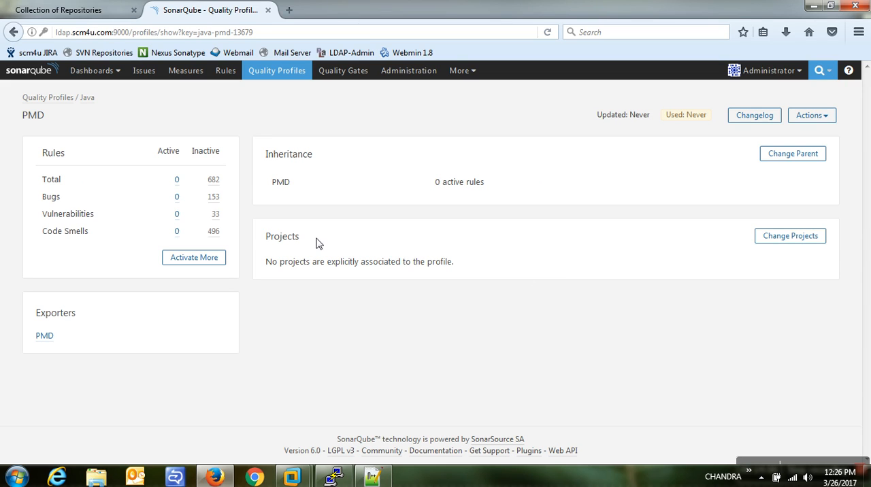
mouse_move(94, 155)
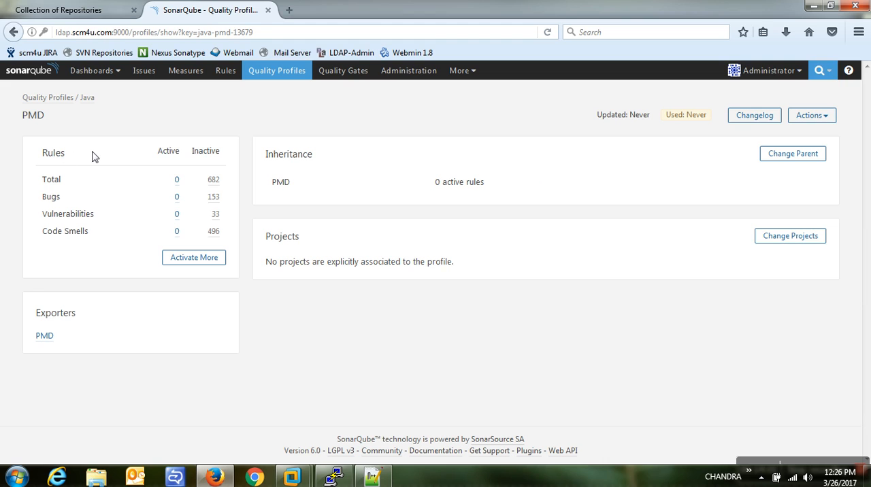
mouse_move(215, 180)
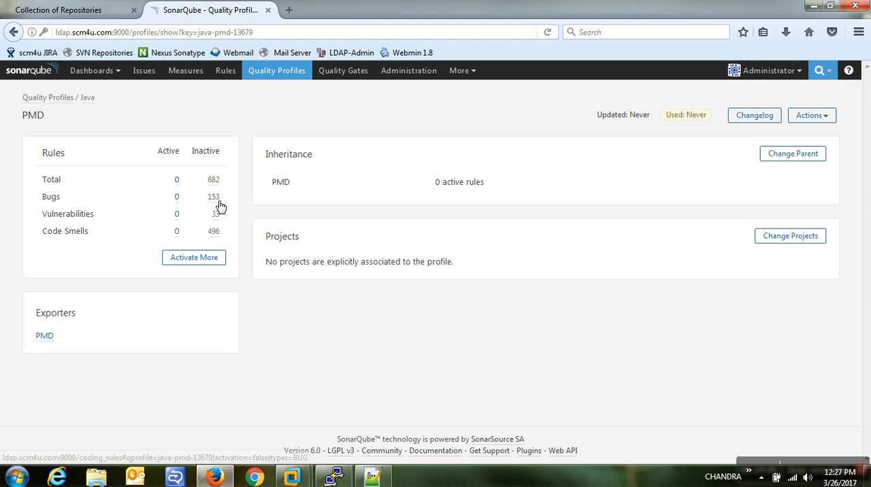
mouse_move(215, 230)
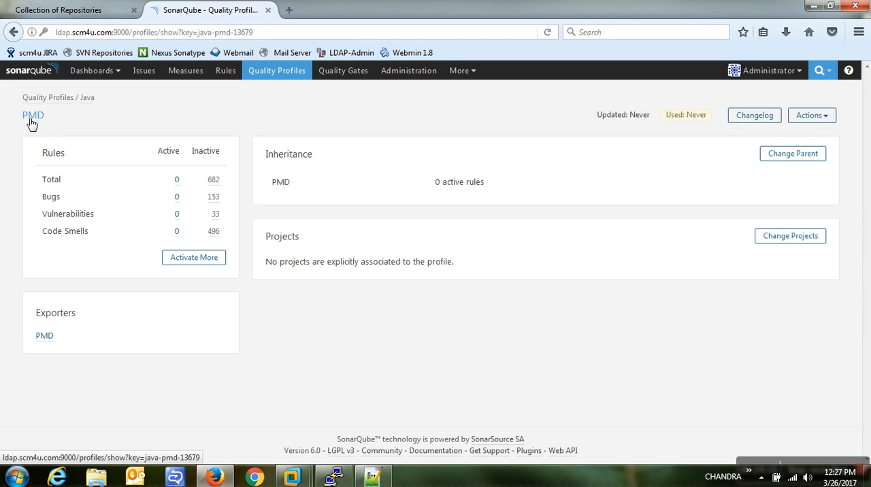
mouse_move(153, 160)
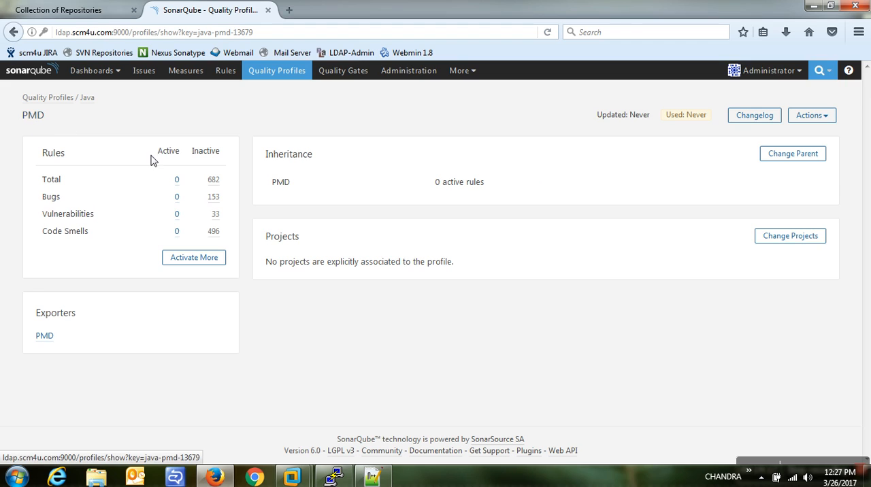
mouse_move(179, 169)
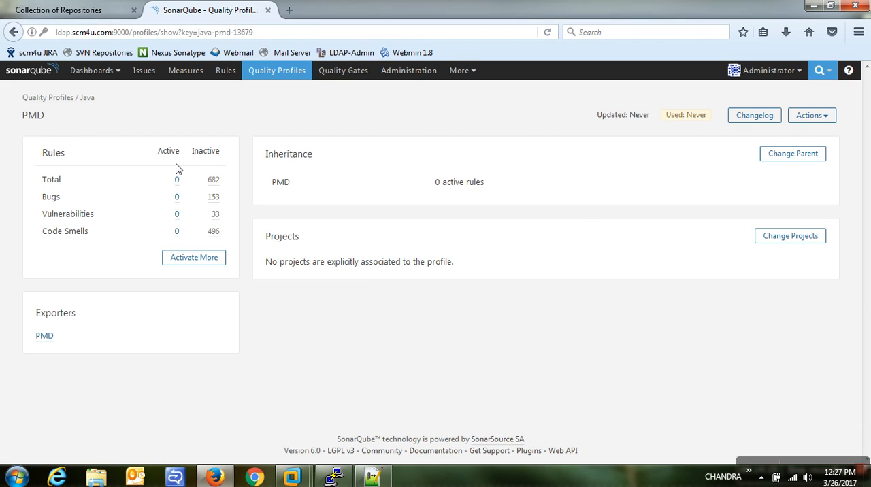
mouse_move(178, 252)
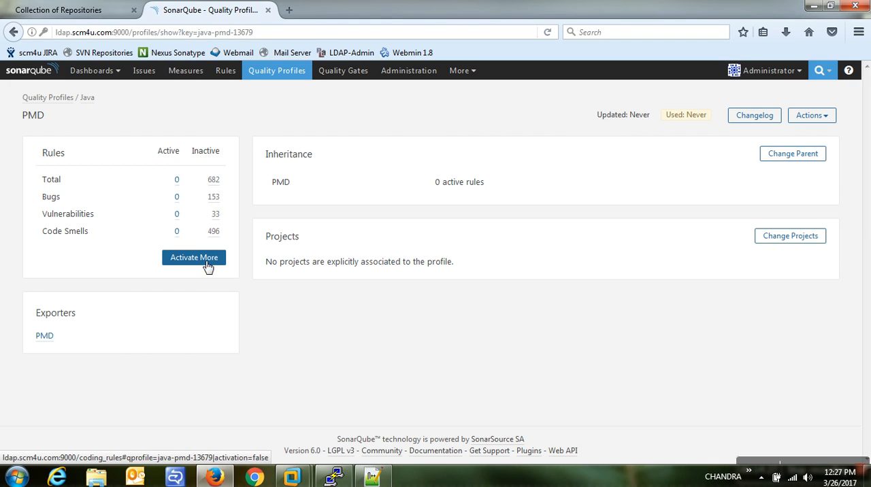
Use Activate More on the PMD profile to list its 682 inactive Java rules.
left_click(193, 257)
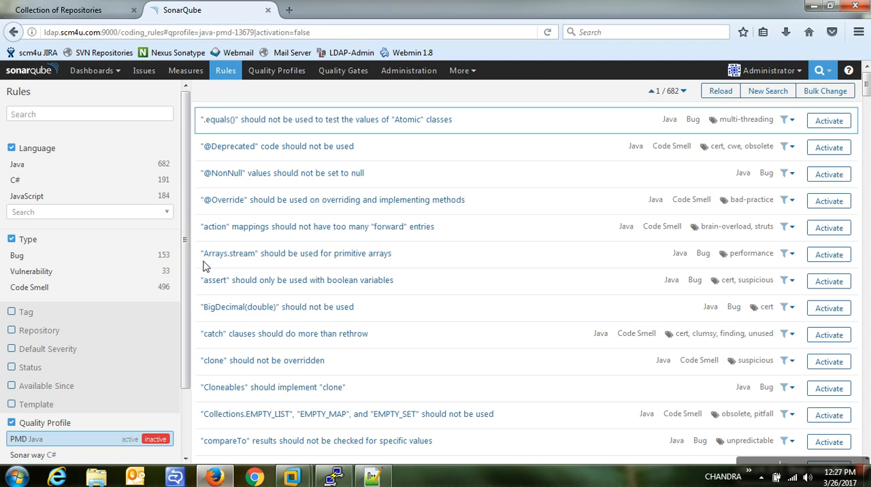
mouse_move(720, 90)
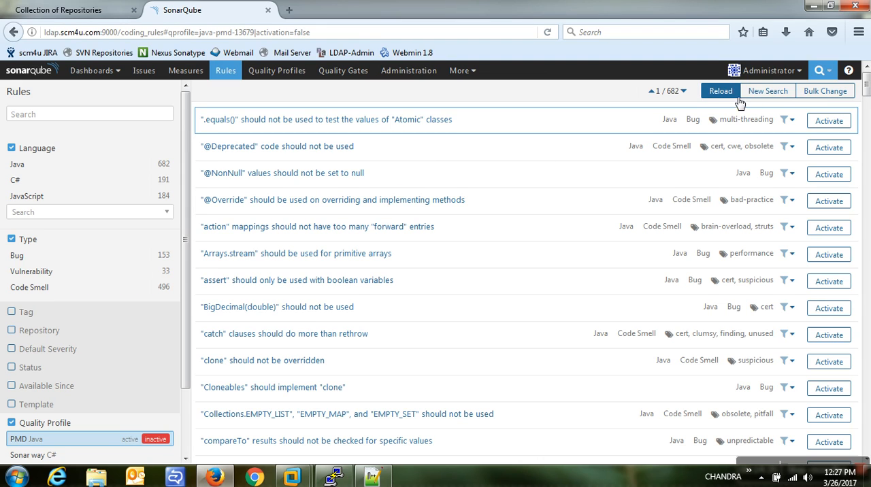
Bulk-activate all listed rules into PMD: 675 changed, 7 ignored, then dismiss the result.
left_click(824, 89)
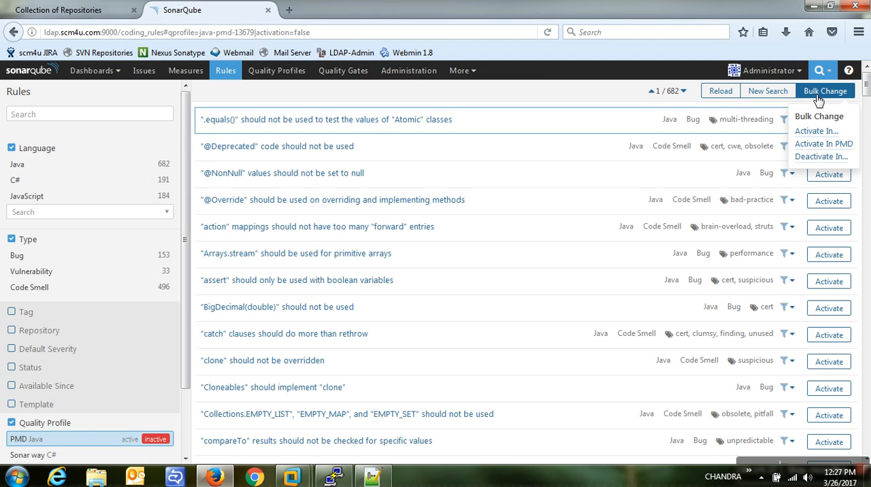
mouse_move(823, 144)
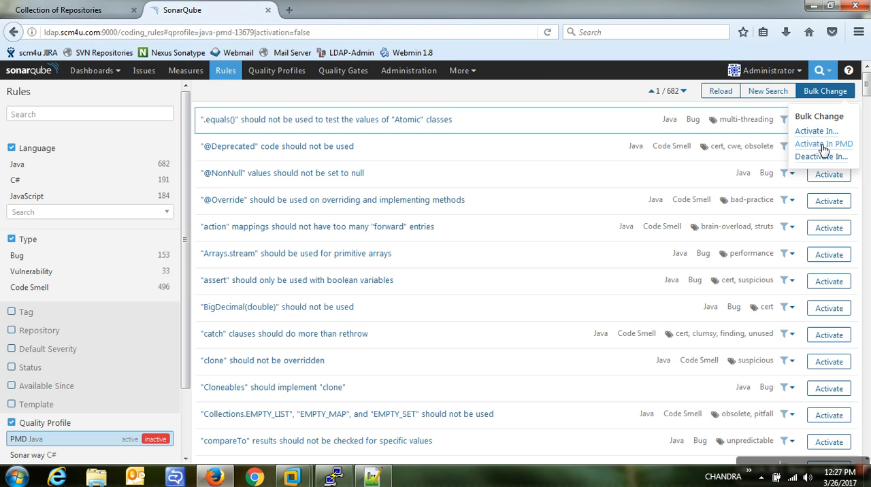
left_click(823, 145)
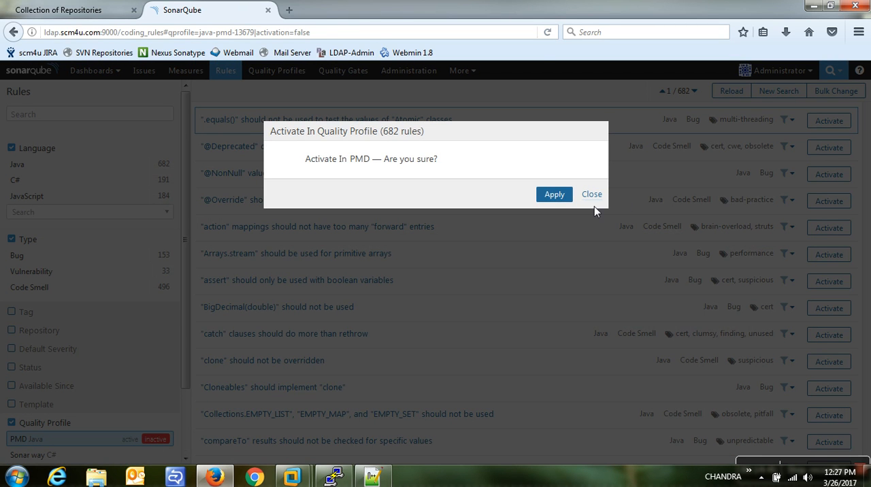
left_click(554, 193)
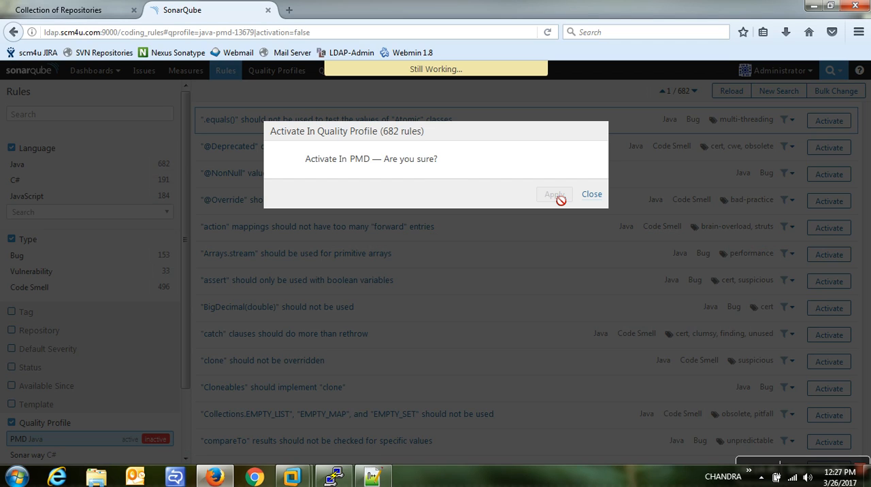
mouse_move(411, 136)
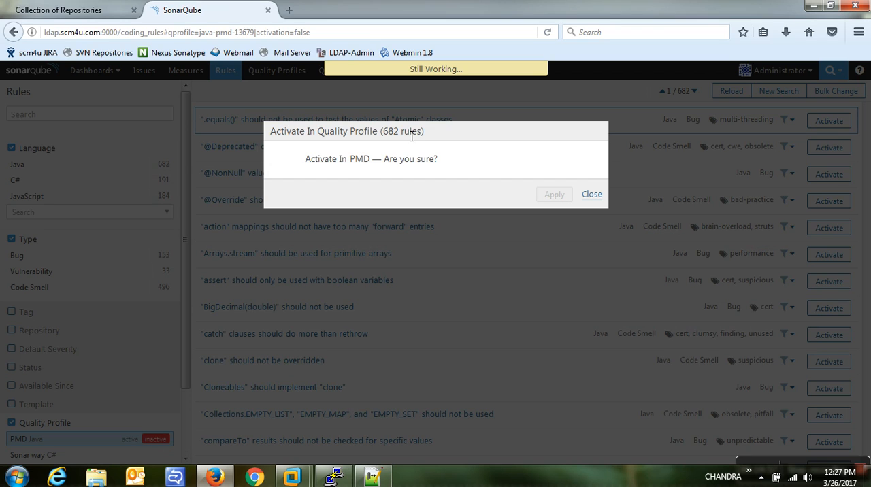
left_click(554, 193)
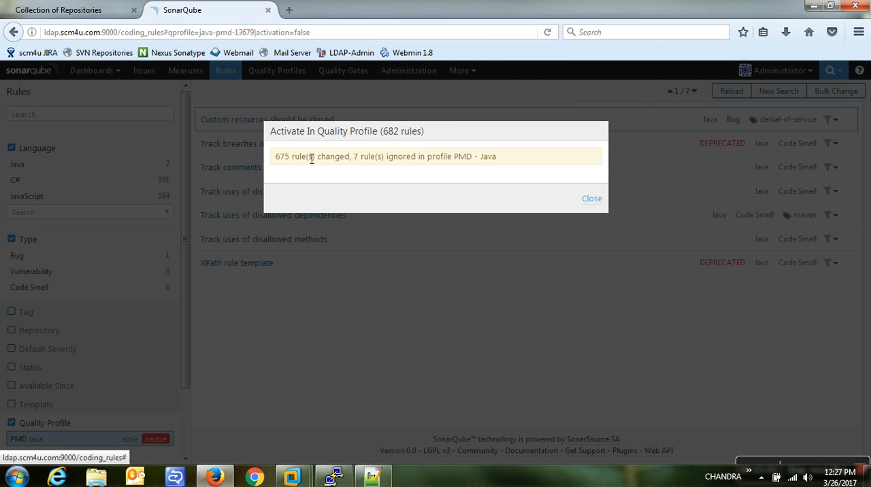
left_click(590, 199)
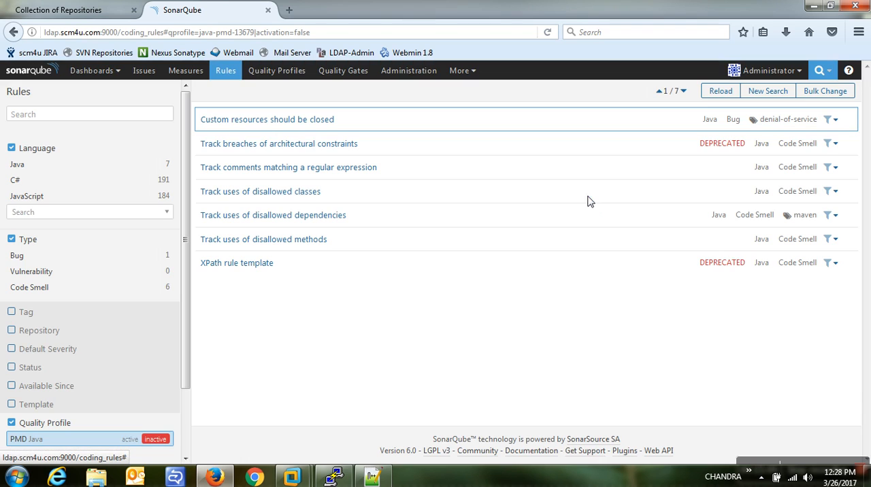
mouse_move(277, 70)
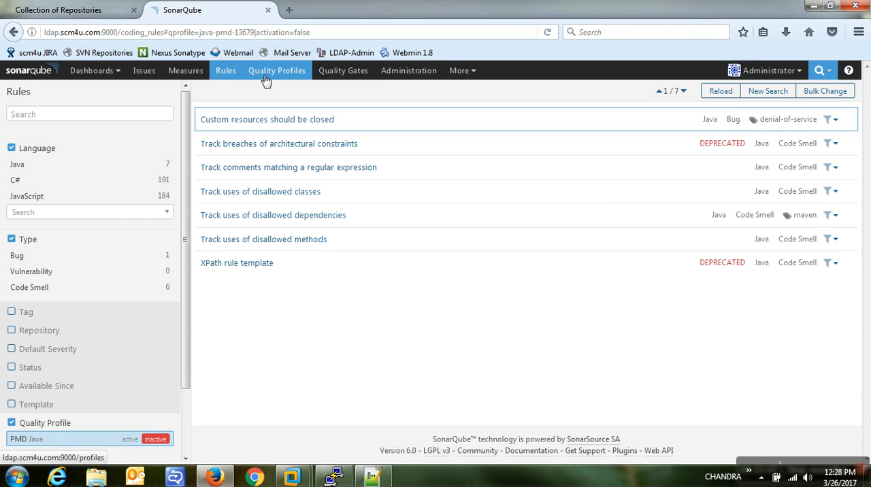
From the Quality Profiles list, set PMD as the default Java profile.
left_click(276, 71)
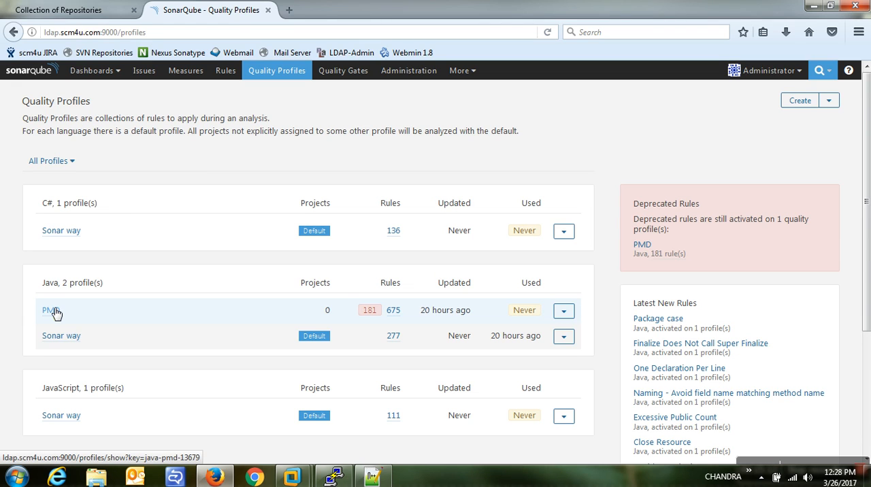
mouse_move(380, 325)
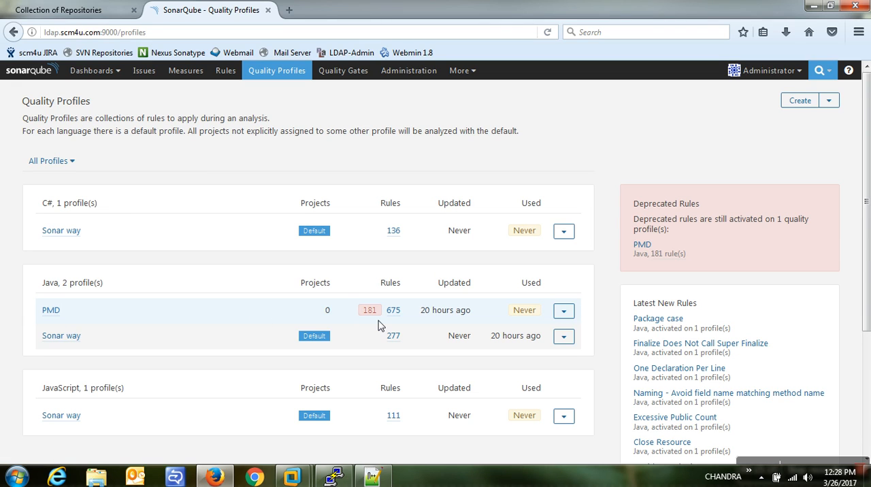
mouse_move(370, 310)
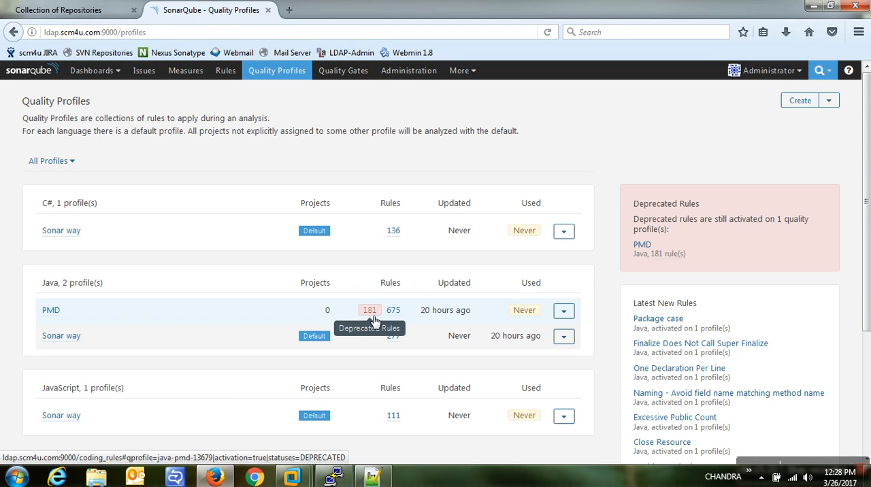
mouse_move(413, 166)
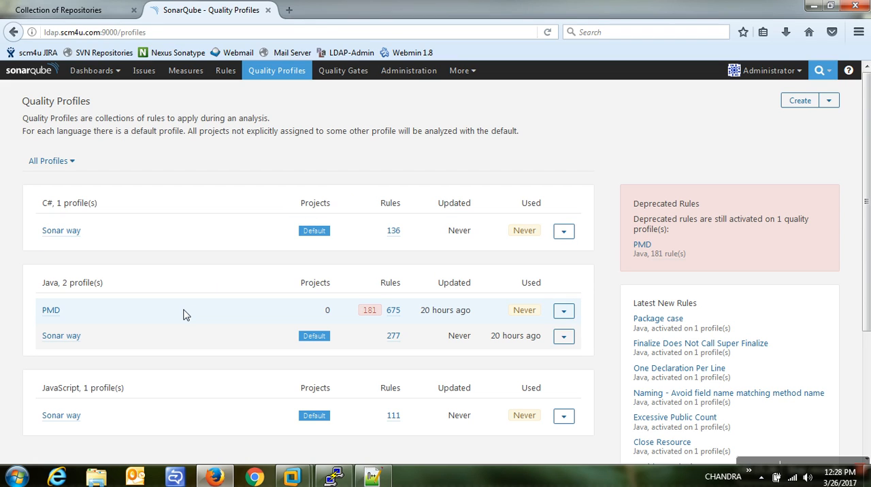
mouse_move(400, 322)
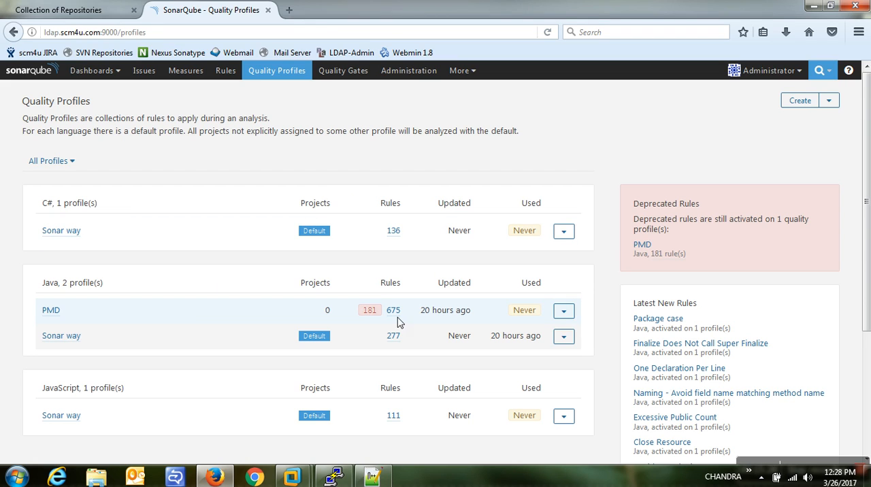
left_click(564, 310)
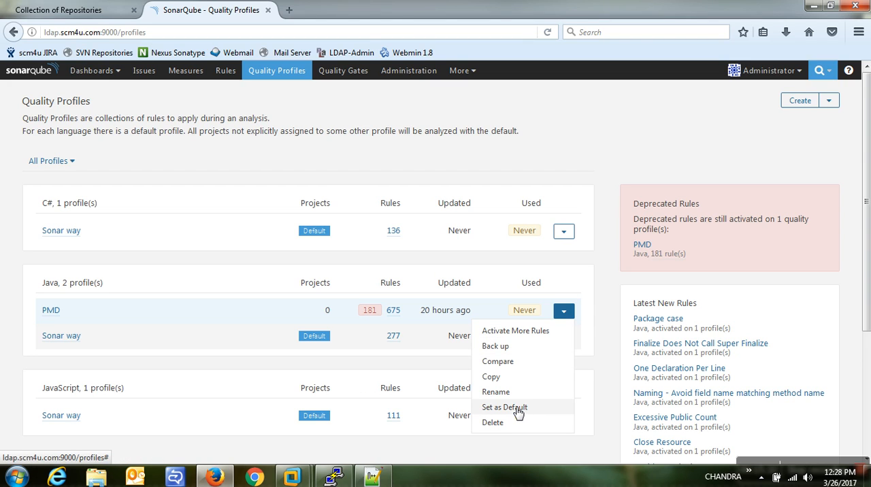
left_click(503, 406)
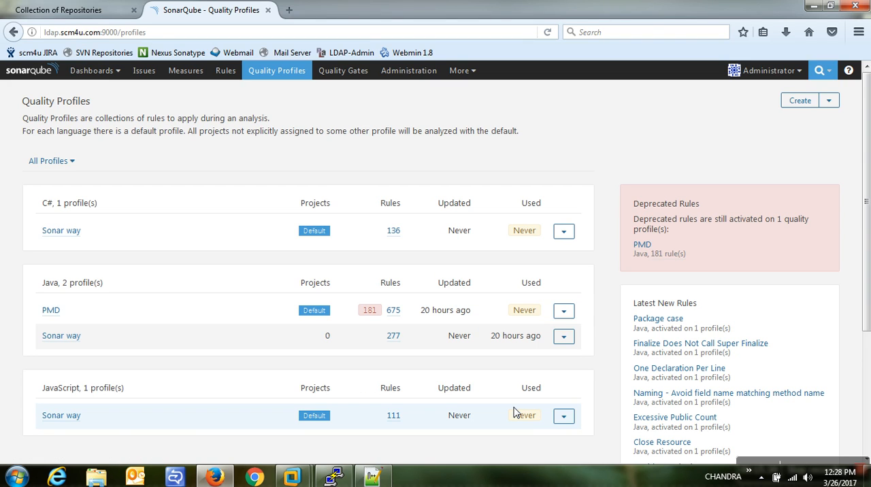
mouse_move(400, 111)
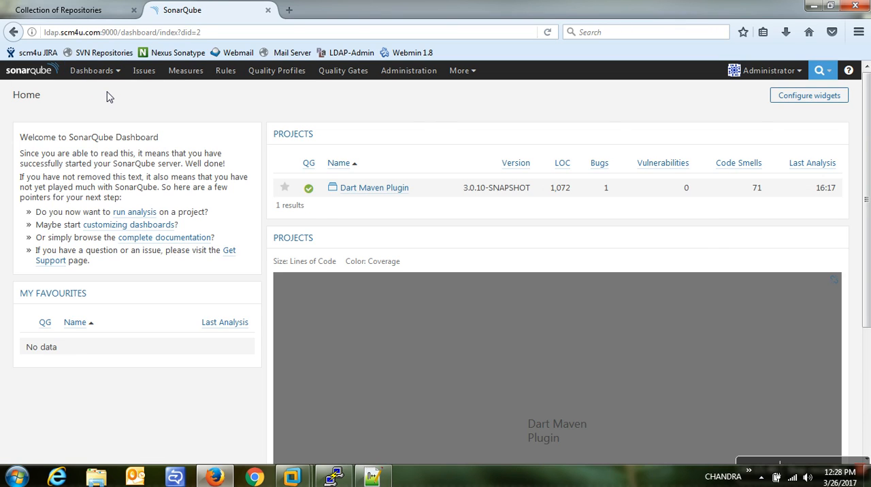
mouse_move(601, 201)
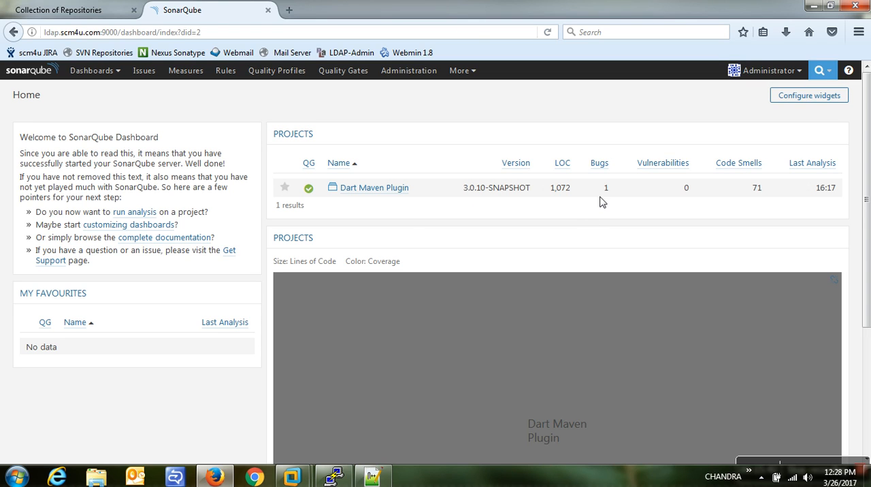
mouse_move(697, 191)
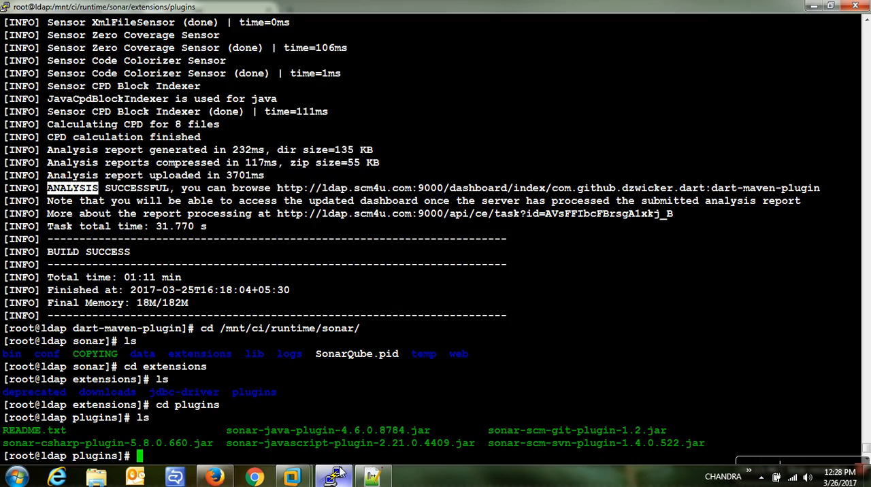
Run mvn clean sonar:sonar on the dart-maven-plugin project.
type("cd /opt/")
type("mvn")
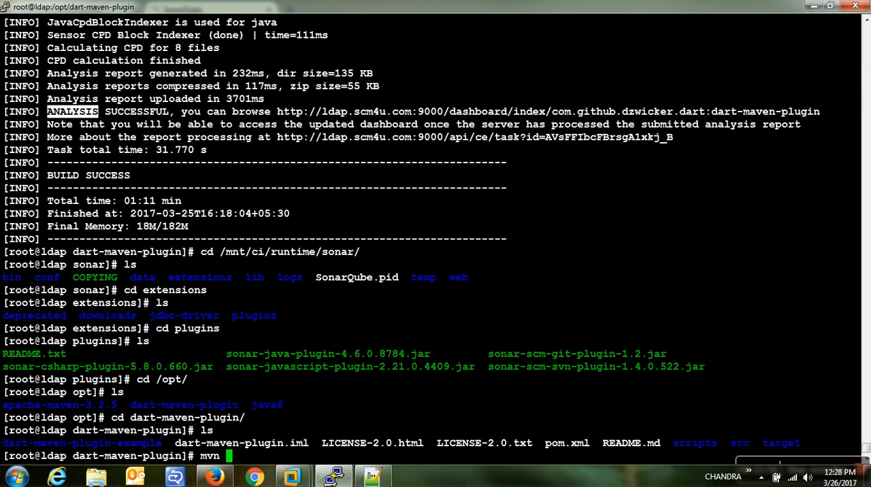
type("clean")
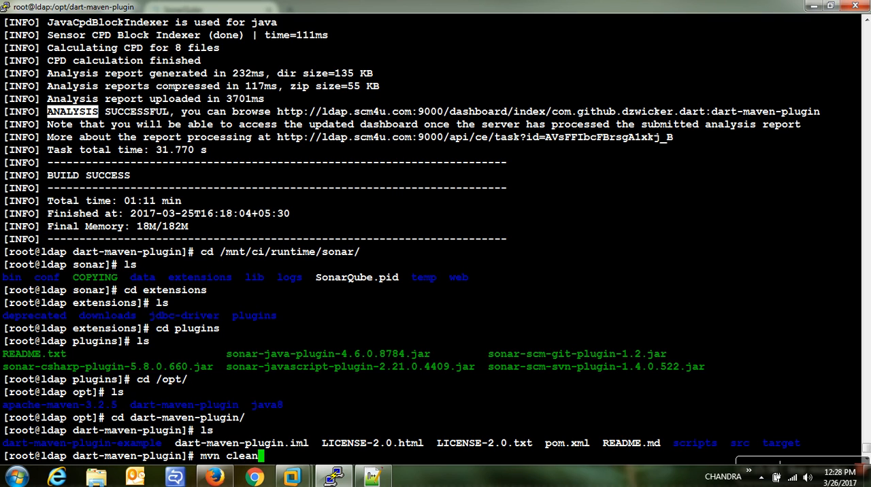
type("sonar:sonar")
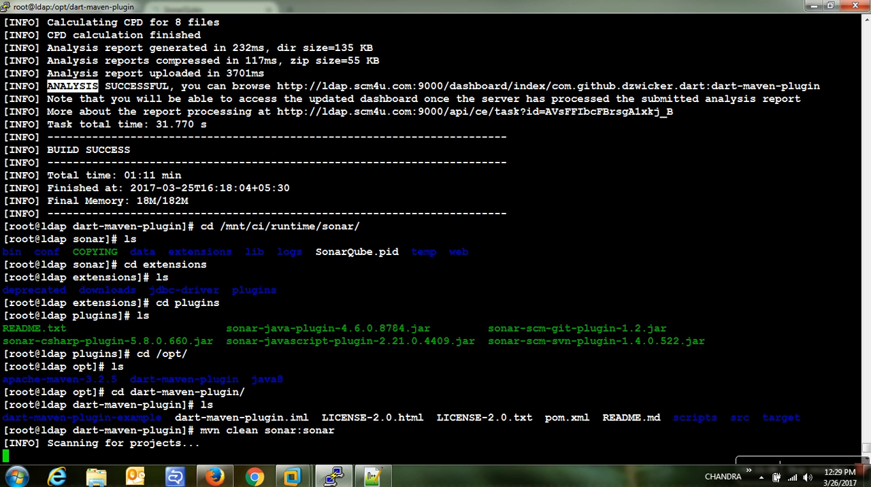
Follow the Maven output down through the analysis upload to BUILD SUCCESS.
scroll("down", 3)
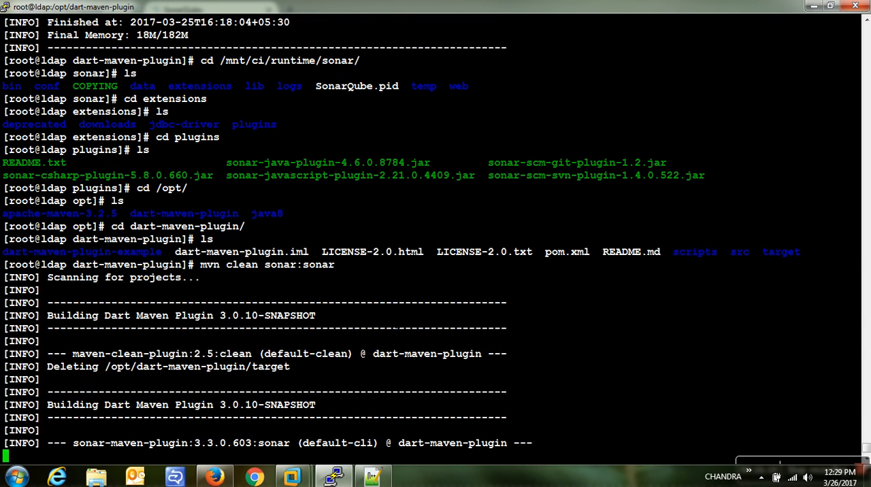
scroll("down", 3)
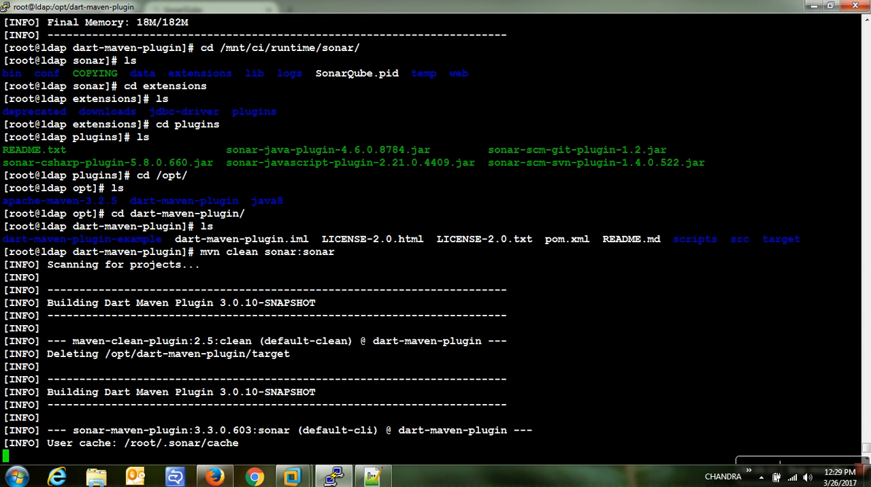
scroll("down", 3)
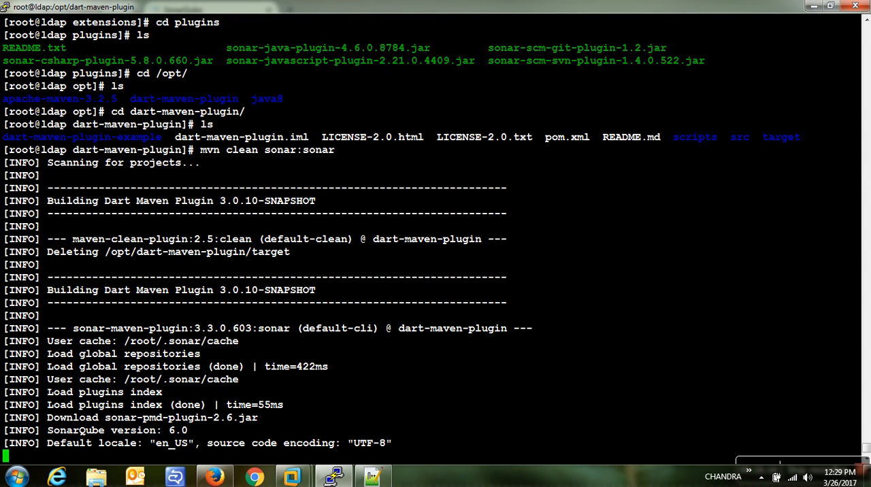
scroll("down", 3)
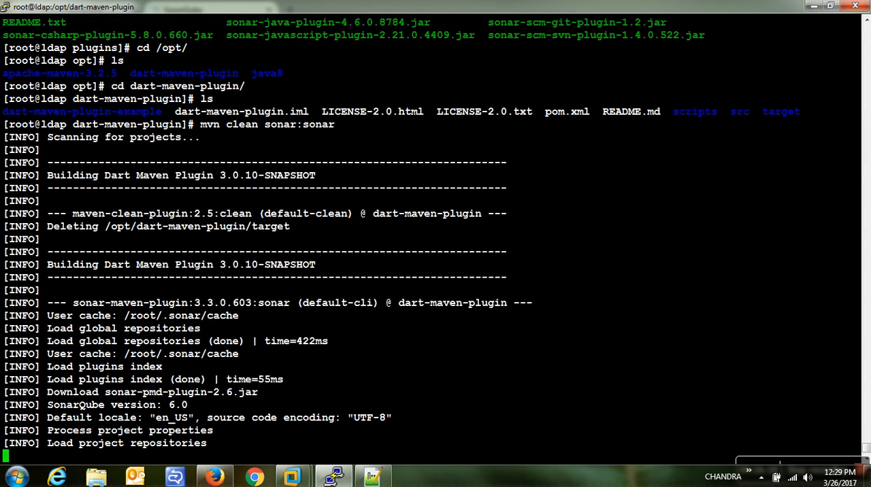
scroll("down", 3)
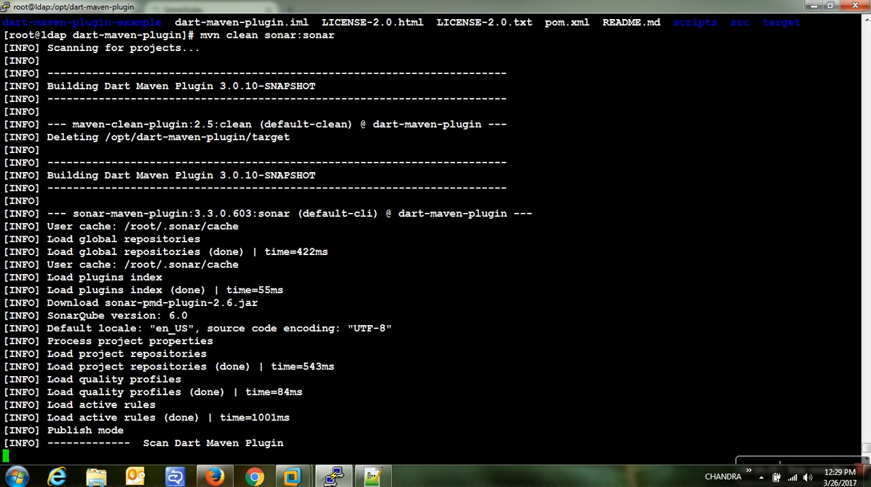
scroll("down", 3)
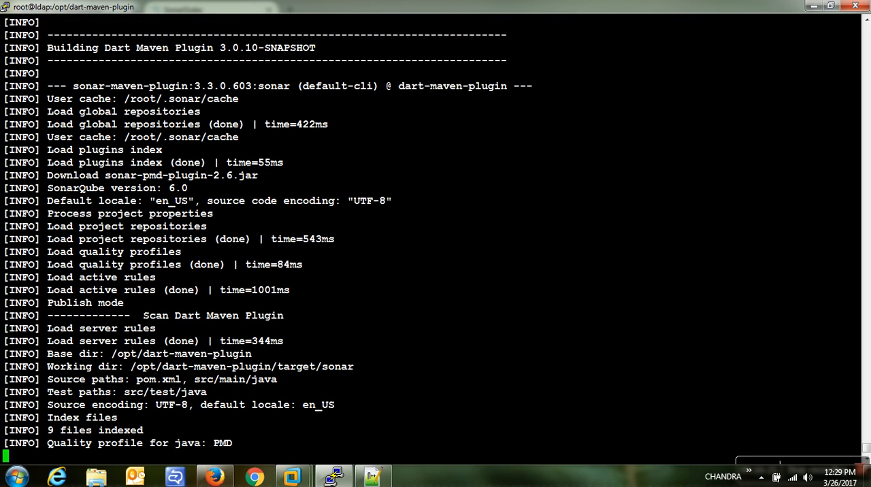
scroll("down", 3)
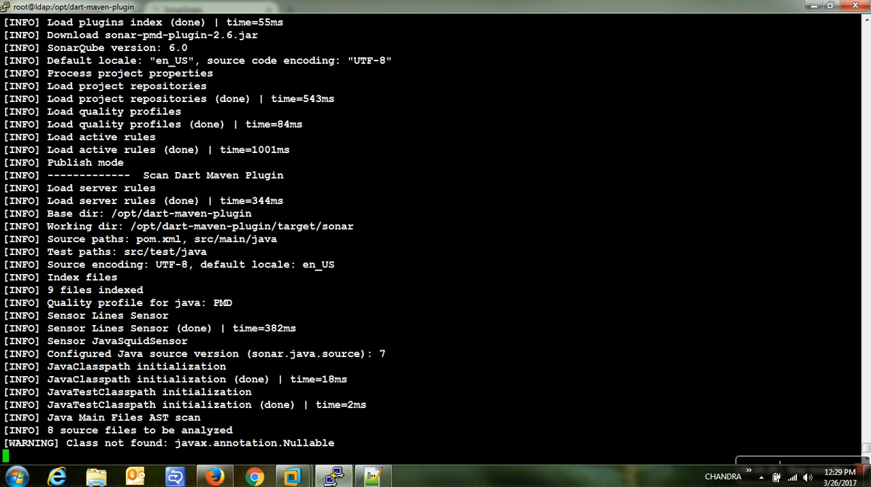
scroll("down", 3)
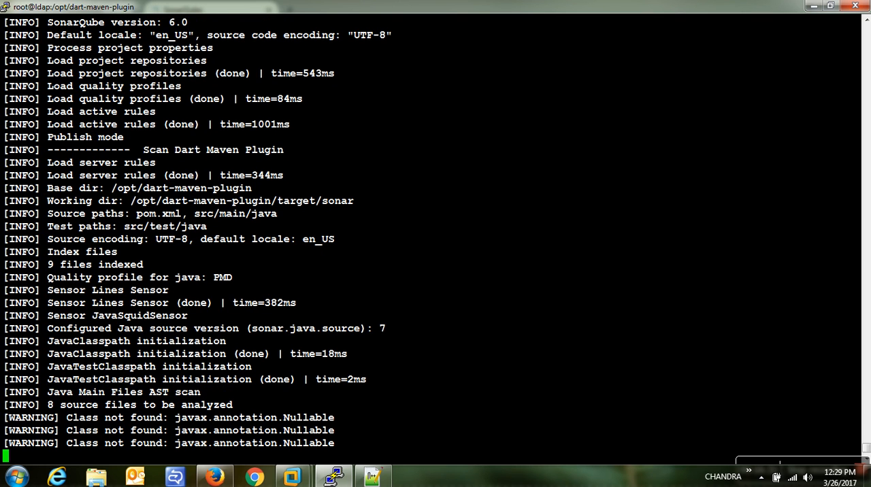
scroll("down", 3)
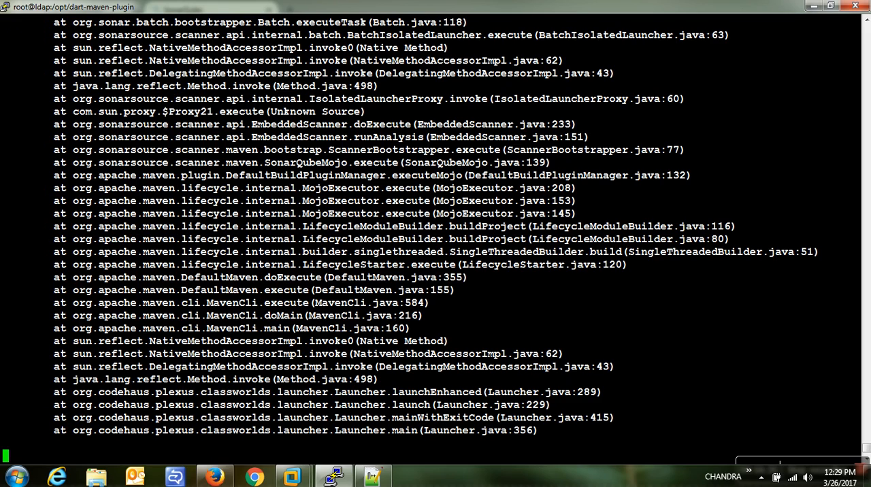
scroll("down", 3)
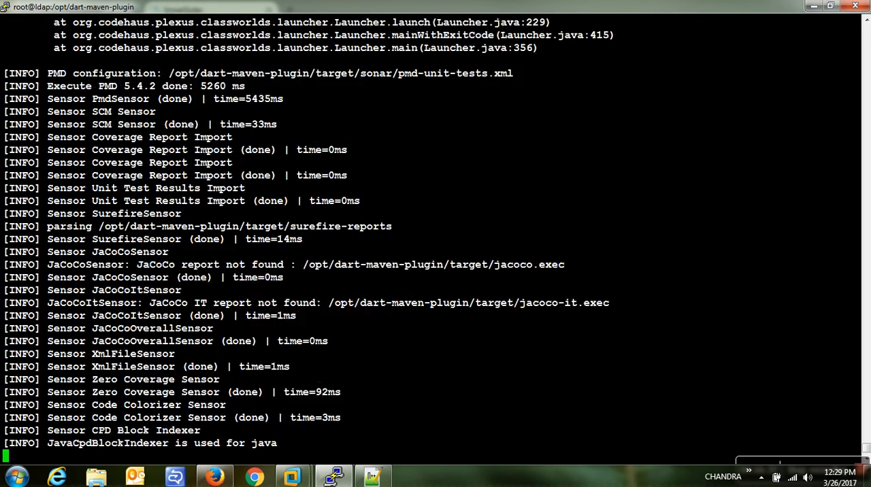
scroll("down", 3)
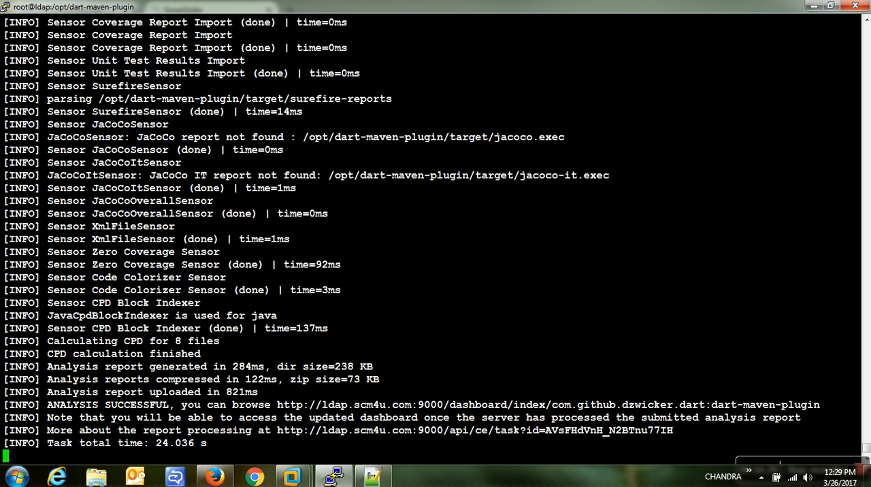
scroll("down", 3)
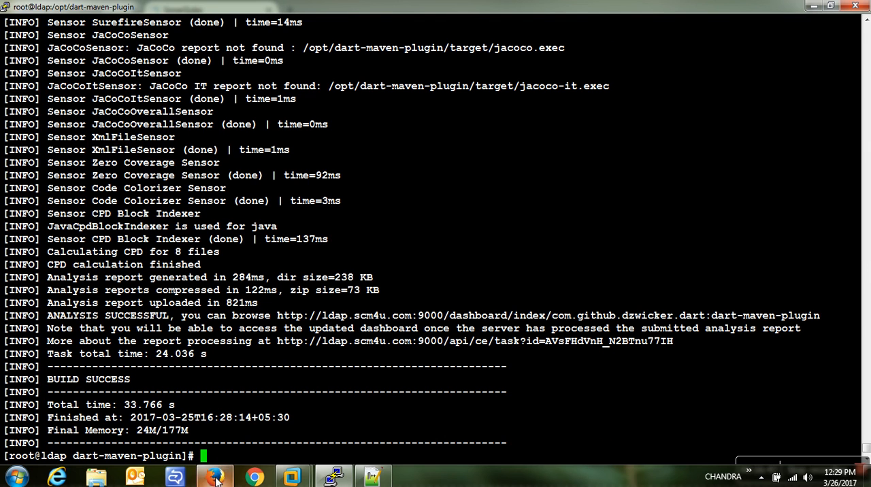
Bring the SonarQube dashboard forward showing 15 bugs, 5 vulnerabilities and 1,100 code smells.
left_click(215, 477)
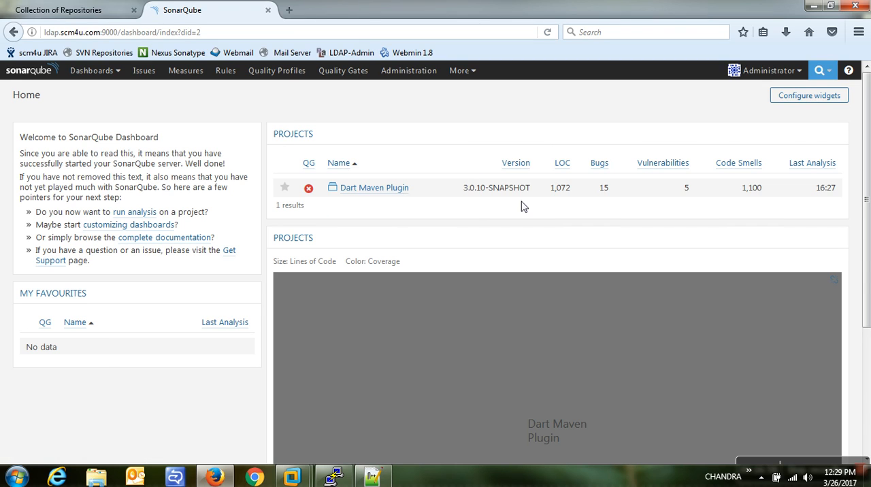
mouse_move(604, 199)
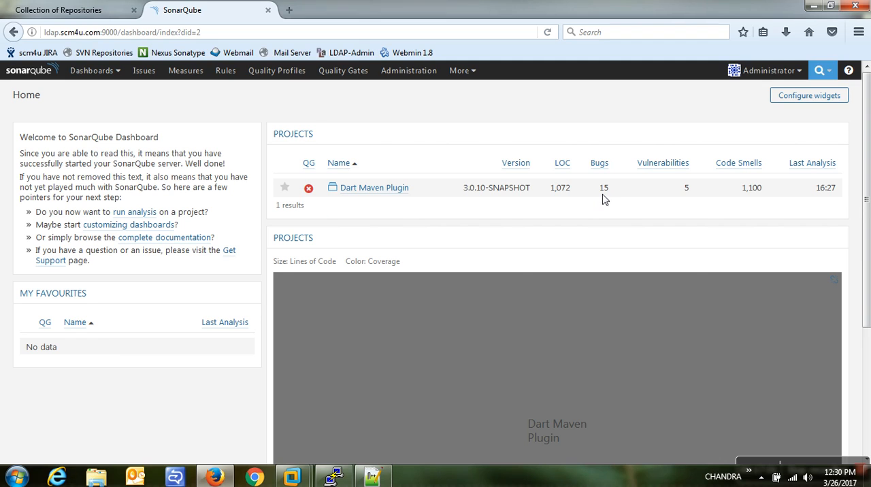
mouse_move(751, 199)
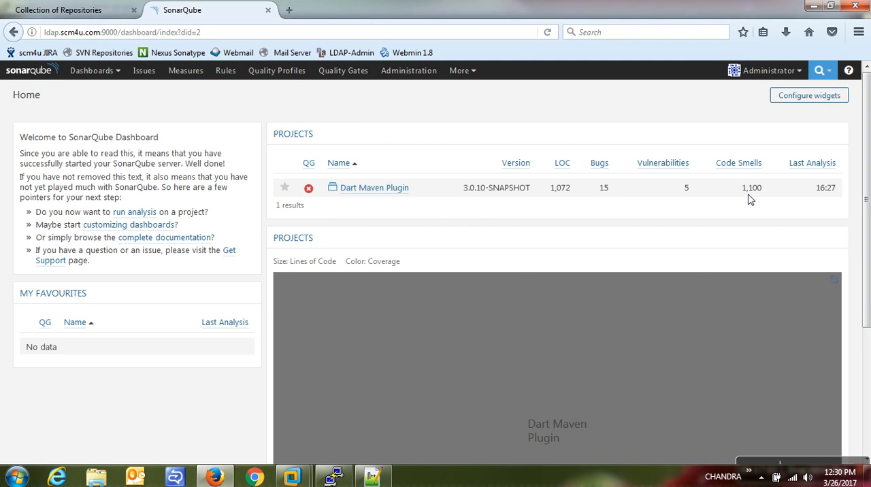
mouse_move(755, 198)
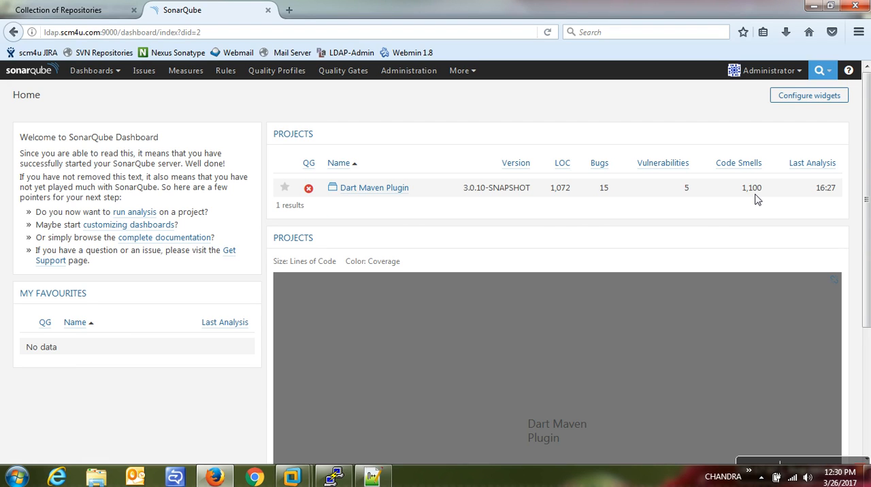
mouse_move(692, 199)
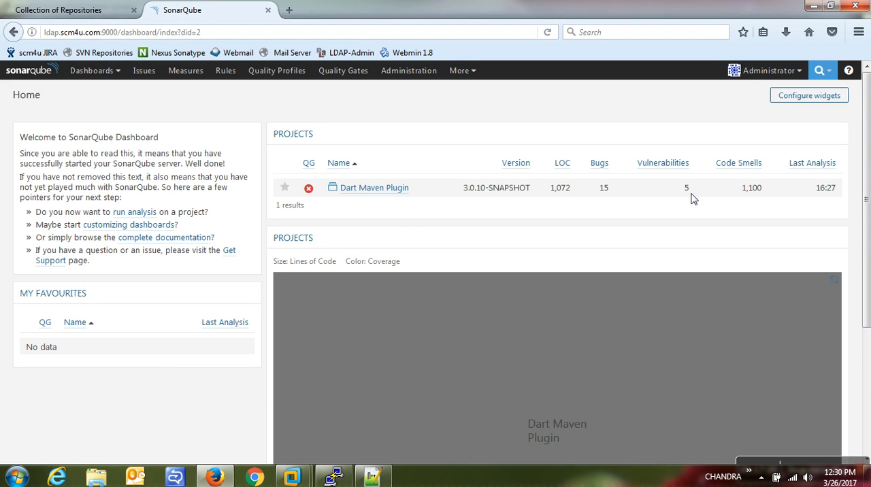
mouse_move(601, 198)
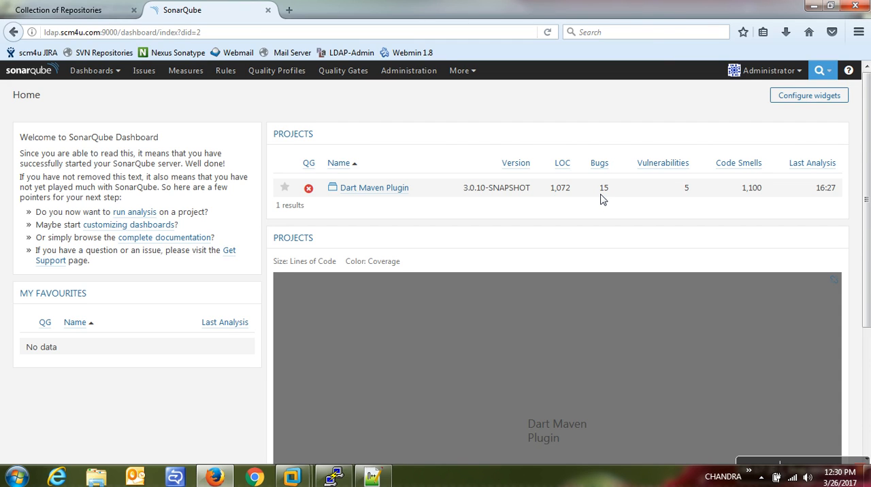
mouse_move(408, 71)
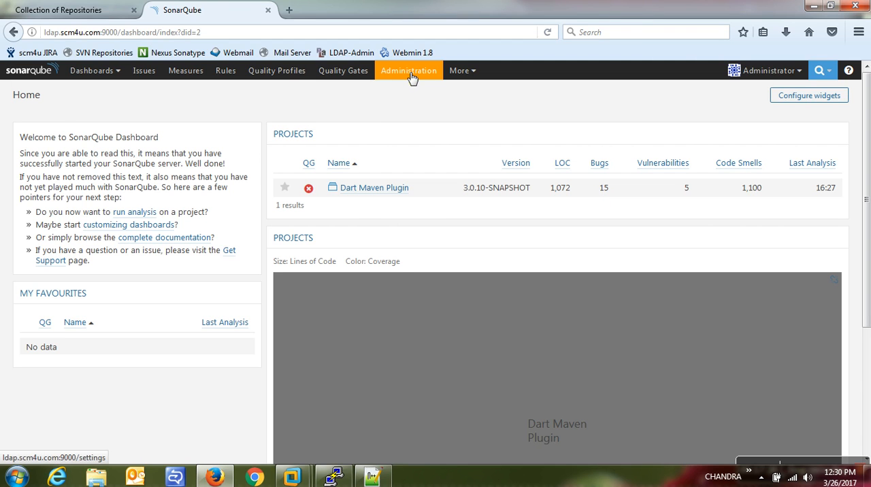
In Administration > System > Update Center, search available plugins for 'check' to find Checkstyle.
left_click(409, 70)
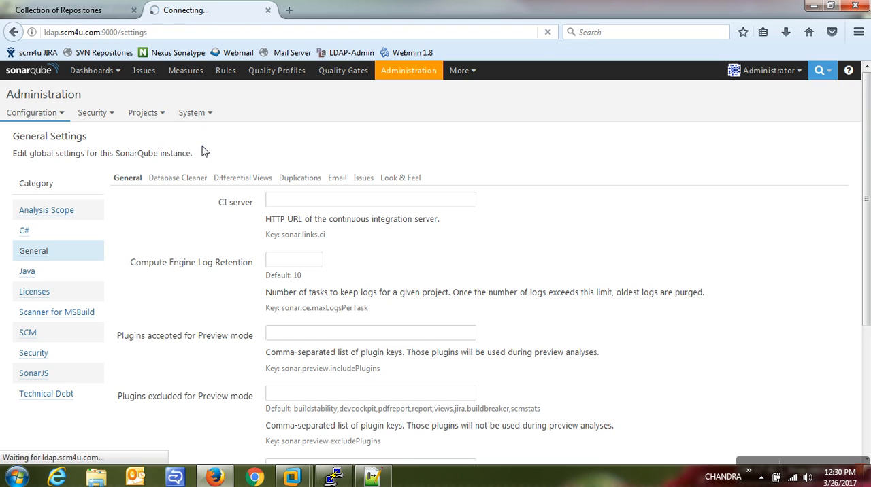
left_click(192, 112)
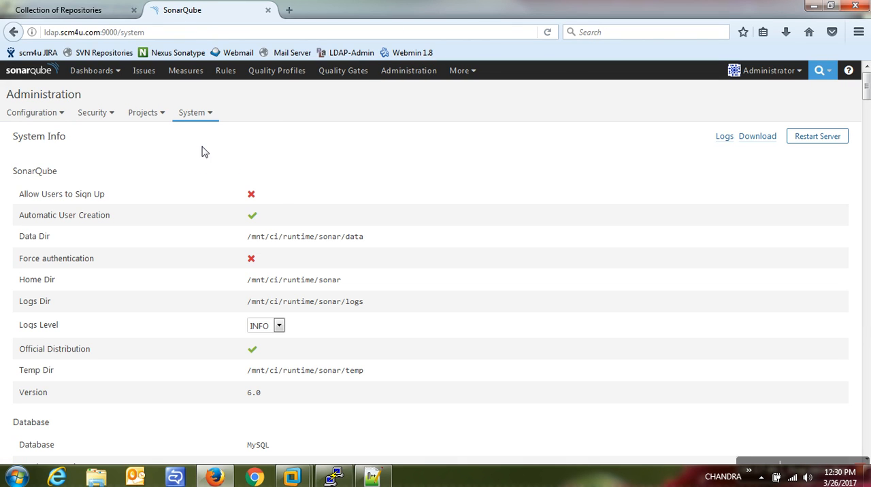
left_click(195, 112)
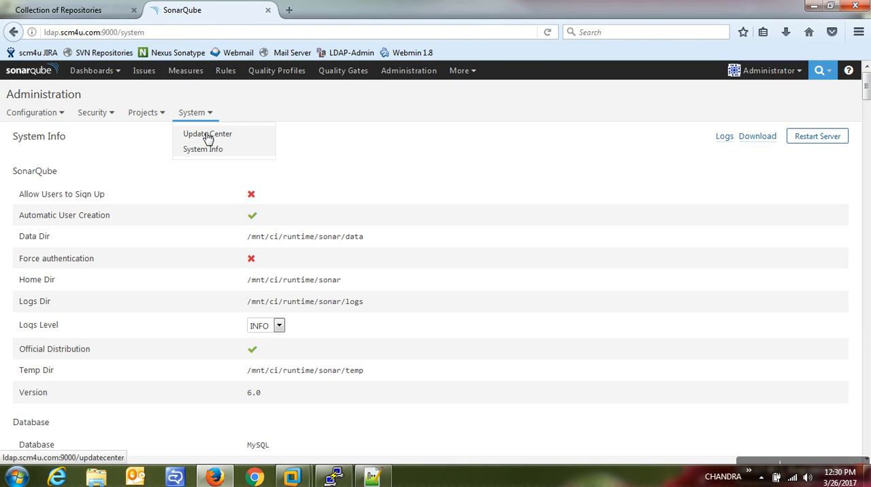
left_click(207, 133)
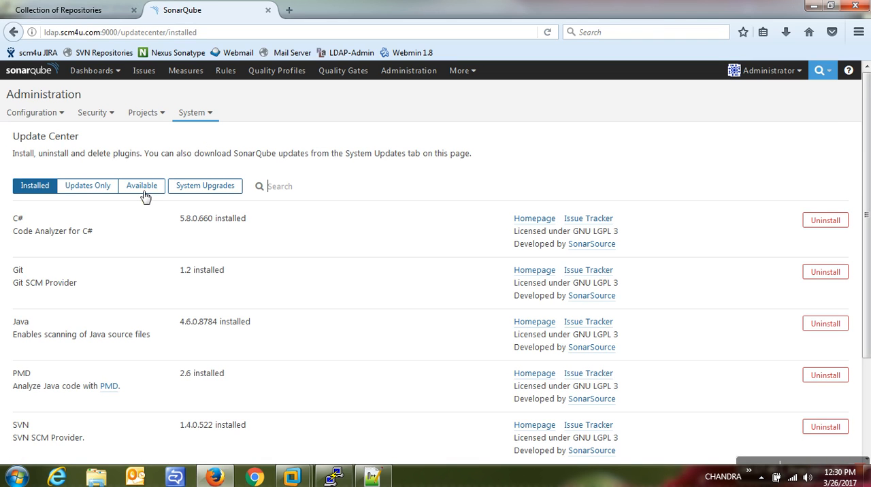
left_click(141, 185)
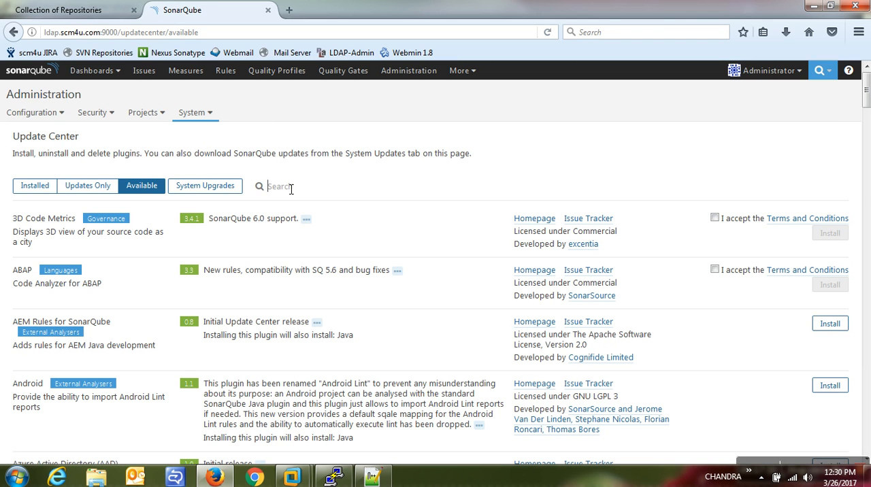
type("check")
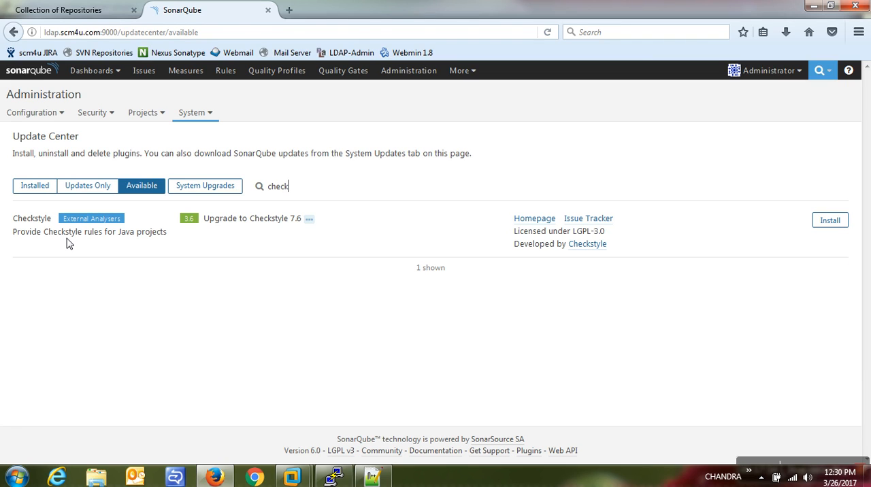
mouse_move(125, 243)
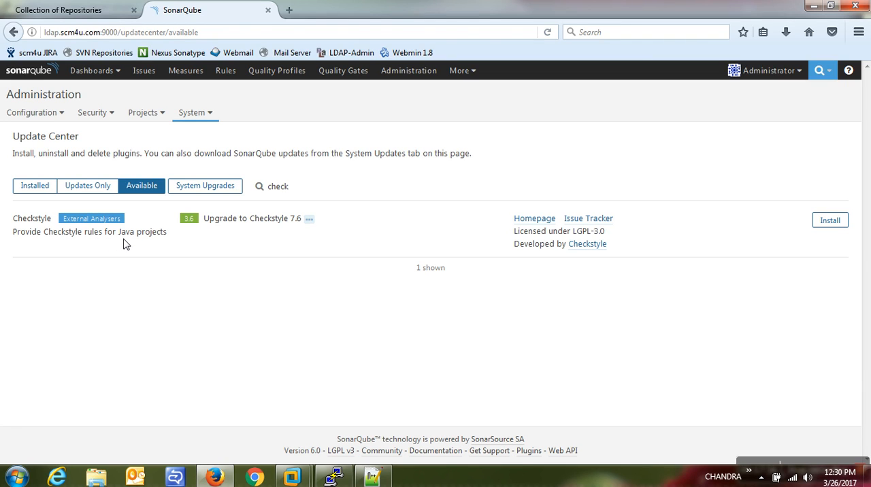
mouse_move(791, 234)
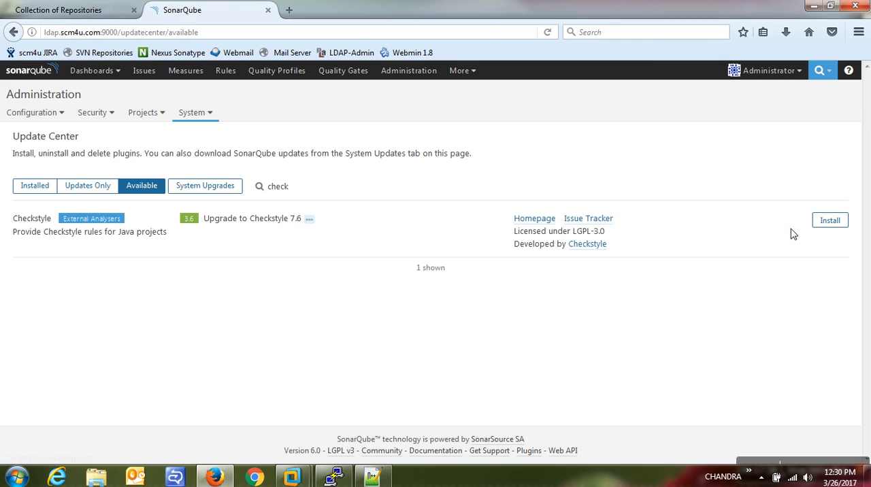
mouse_move(797, 232)
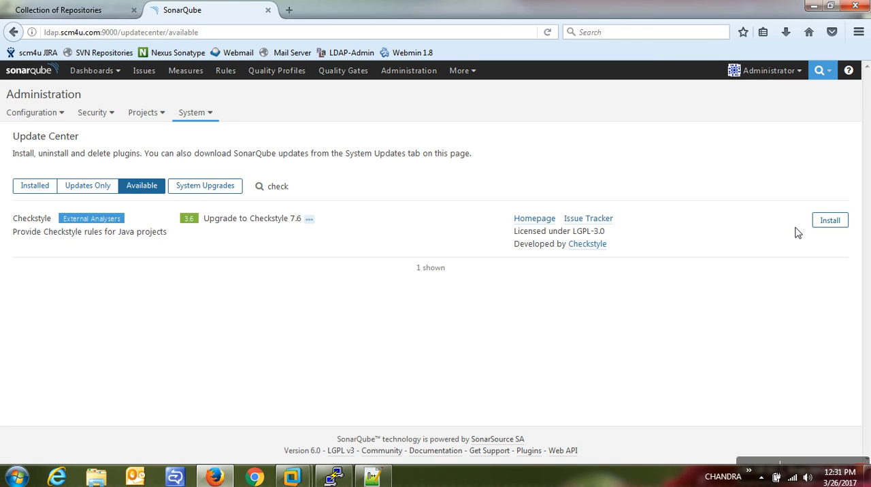
left_click(279, 185)
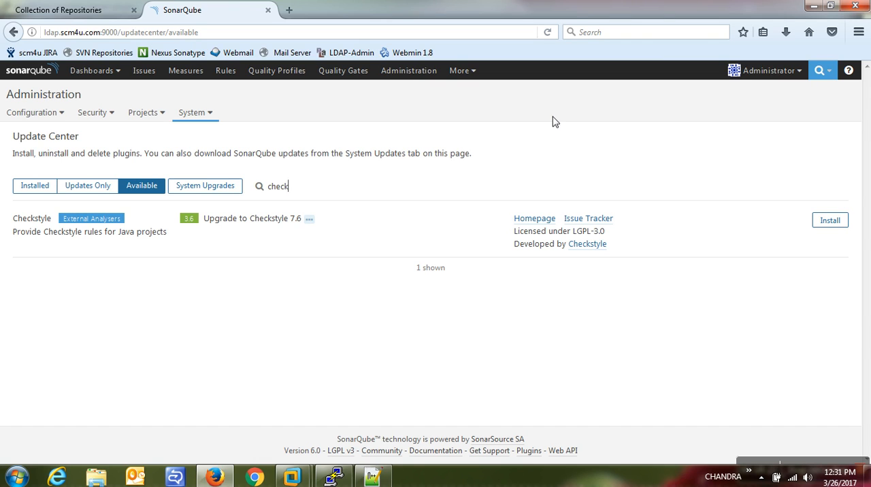
mouse_move(145, 71)
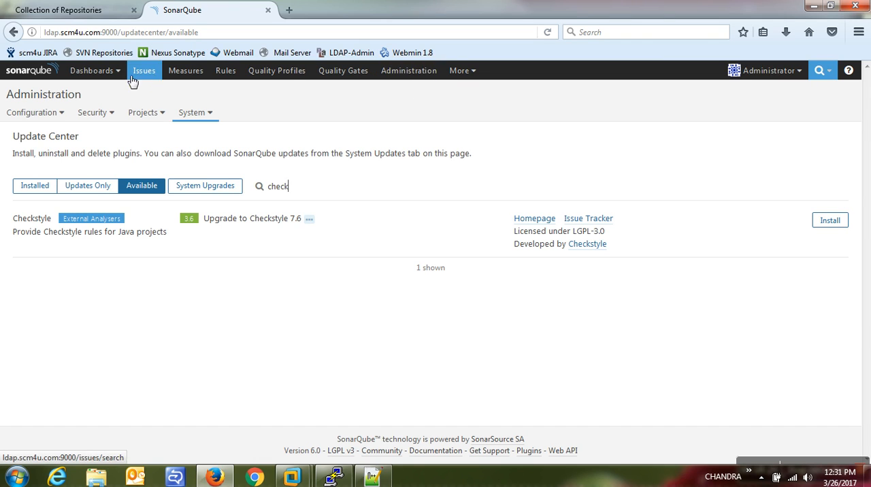
Return to the home dashboard with the project row, then bring up the Notepad++ Maven notes.
left_click(144, 70)
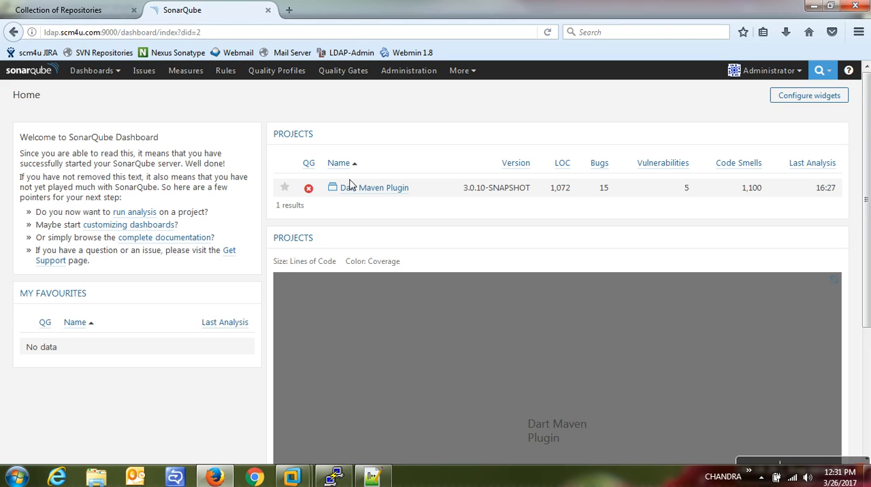
mouse_move(610, 199)
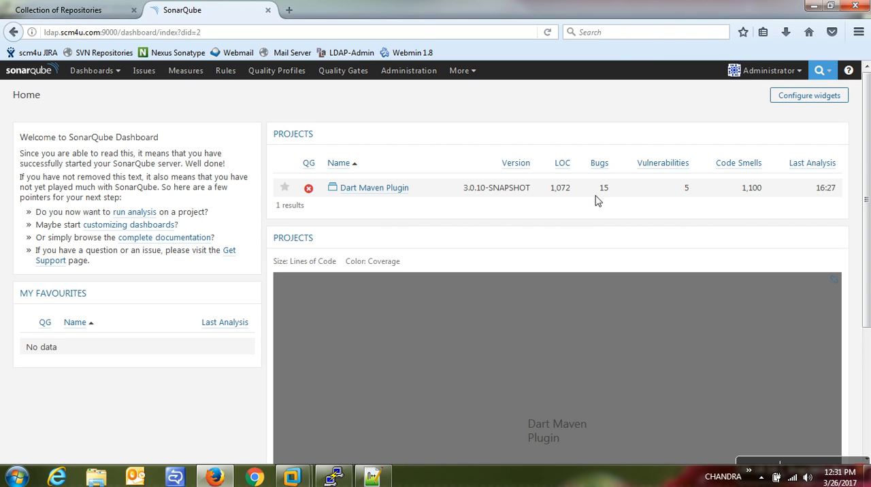
left_click(373, 476)
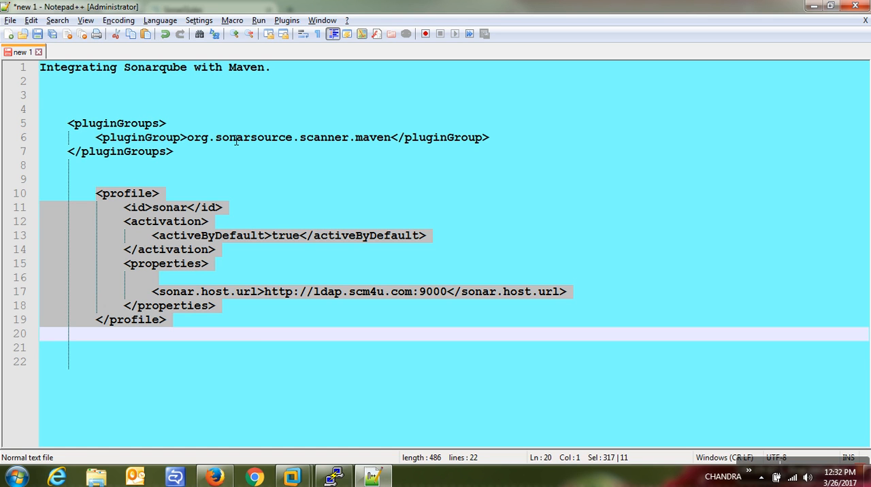
Switch back to the PuTTY terminal showing the finished sonar analysis and BUILD SUCCESS.
left_click(332, 476)
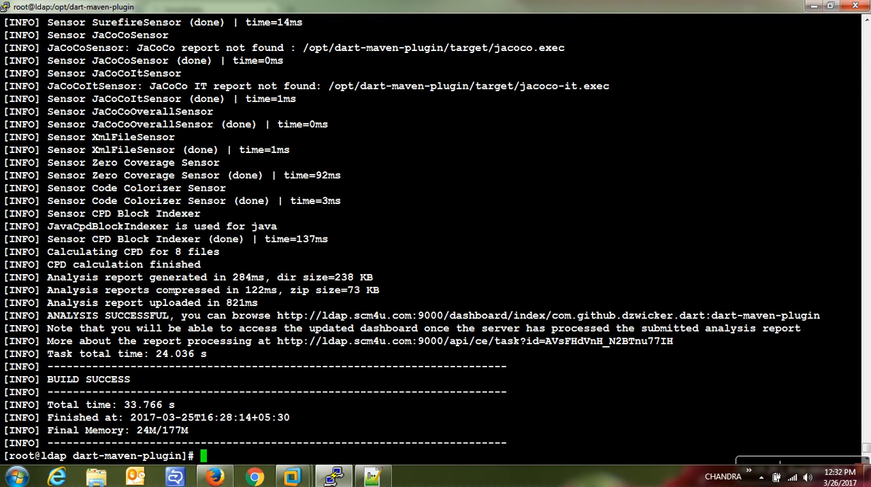
mouse_move(789, 465)
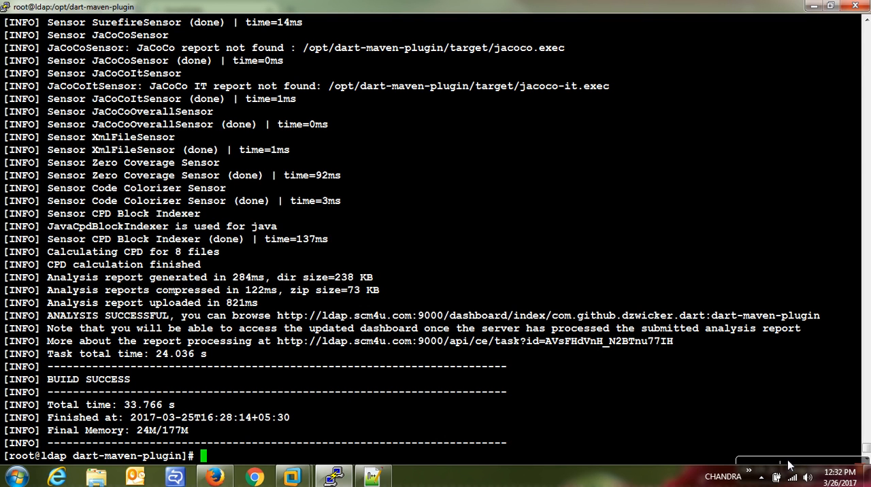